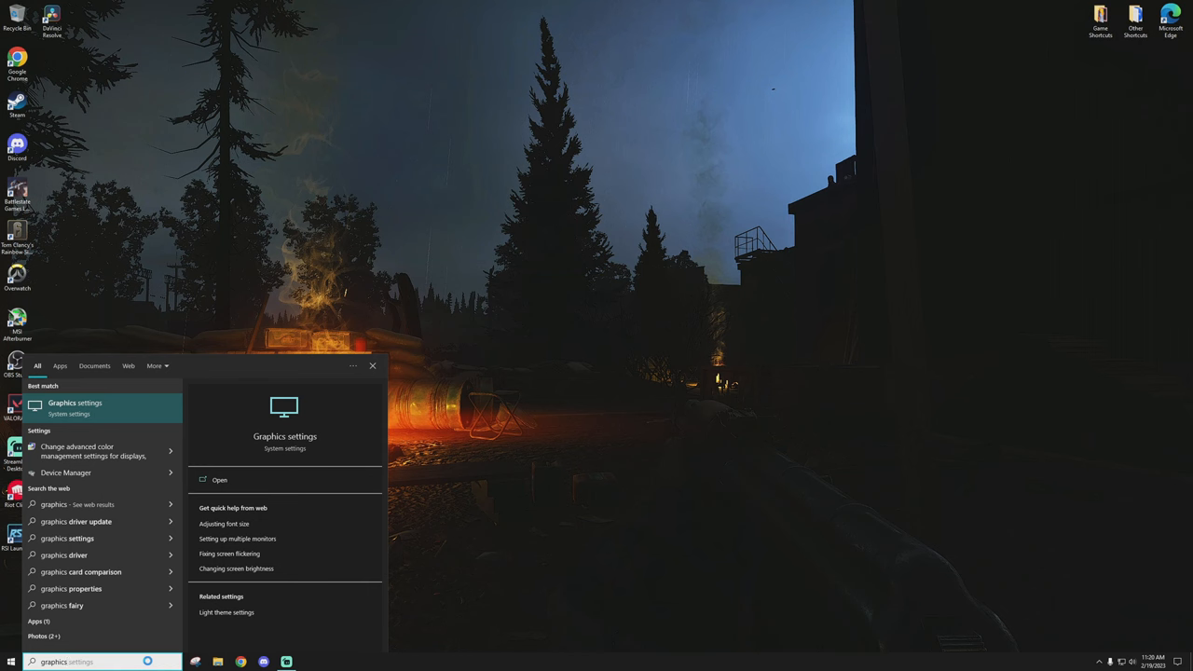
Step: Open Windows Graphics settings showing GPU scheduling and per-app performance preferences
left_click(220, 479)
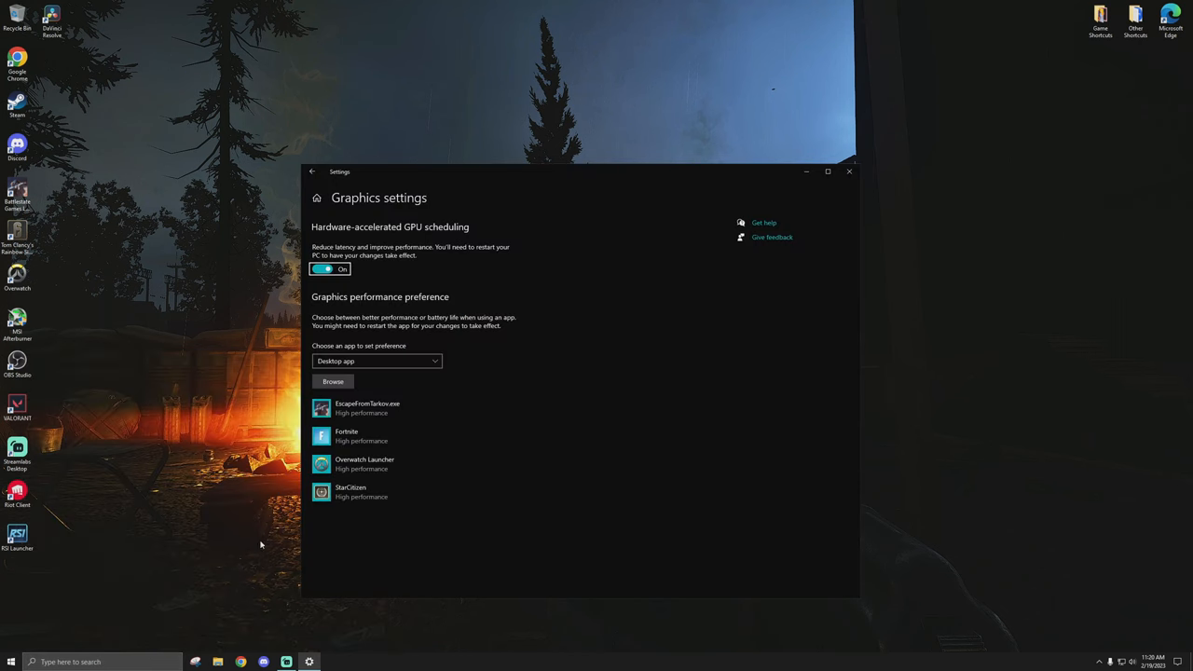
mouse_move(485, 270)
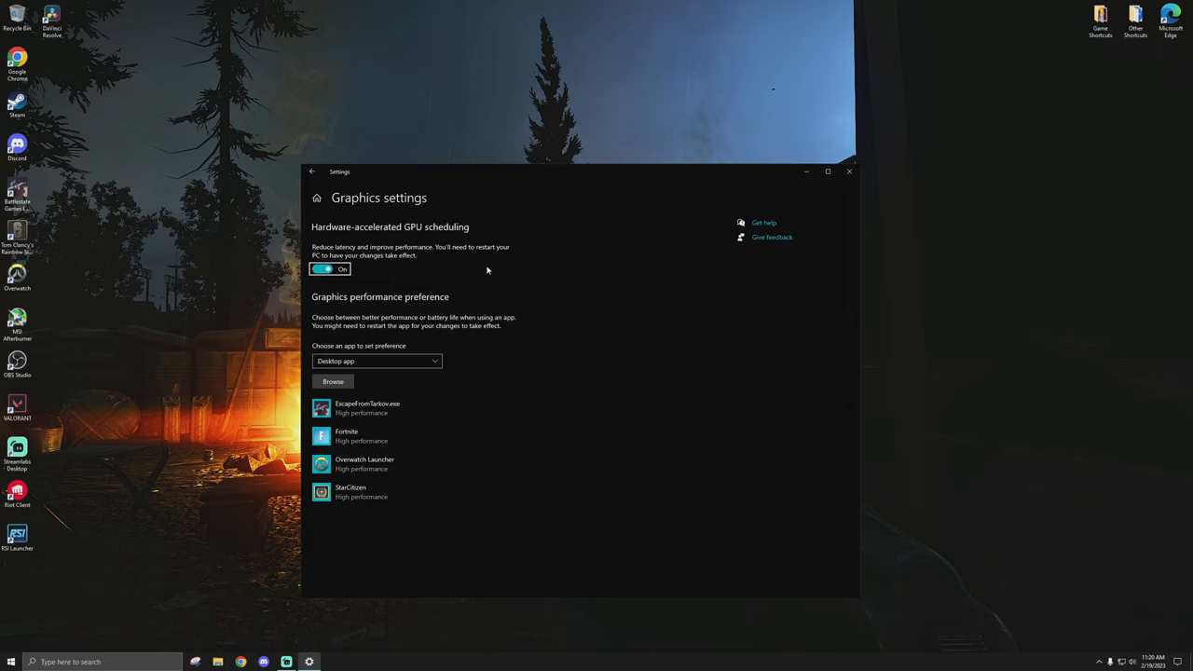
mouse_move(377, 274)
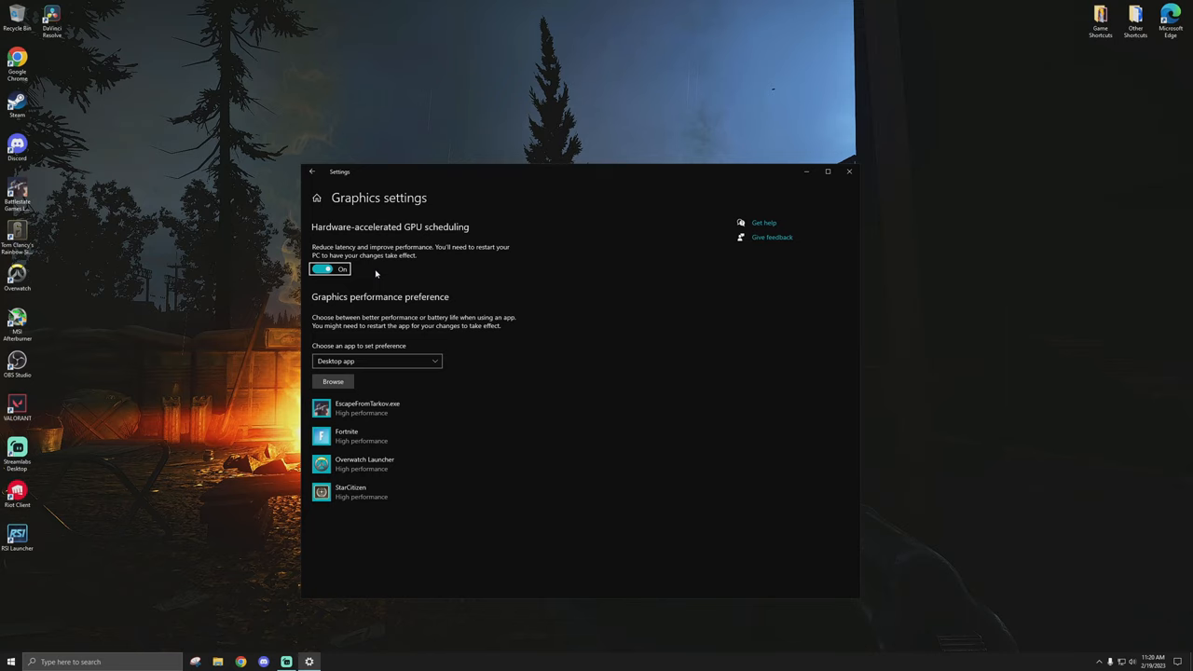
mouse_move(339, 305)
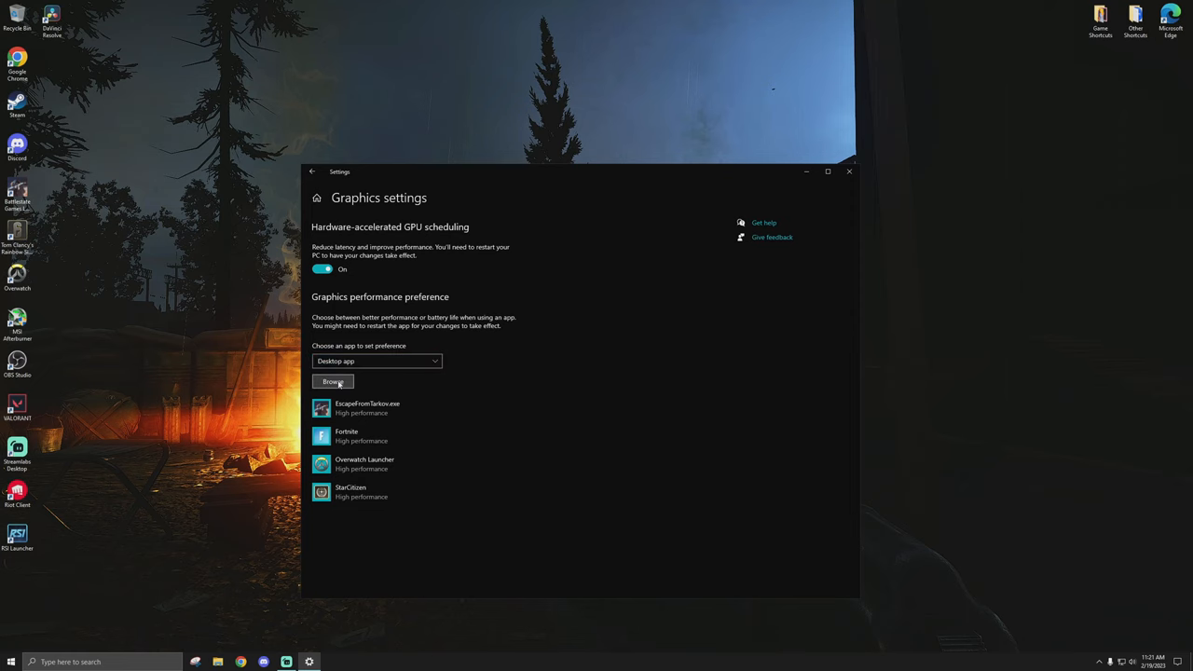
Step: Set EscapeFromTarkov.exe to the High performance graphics preference and save it
left_click(332, 382)
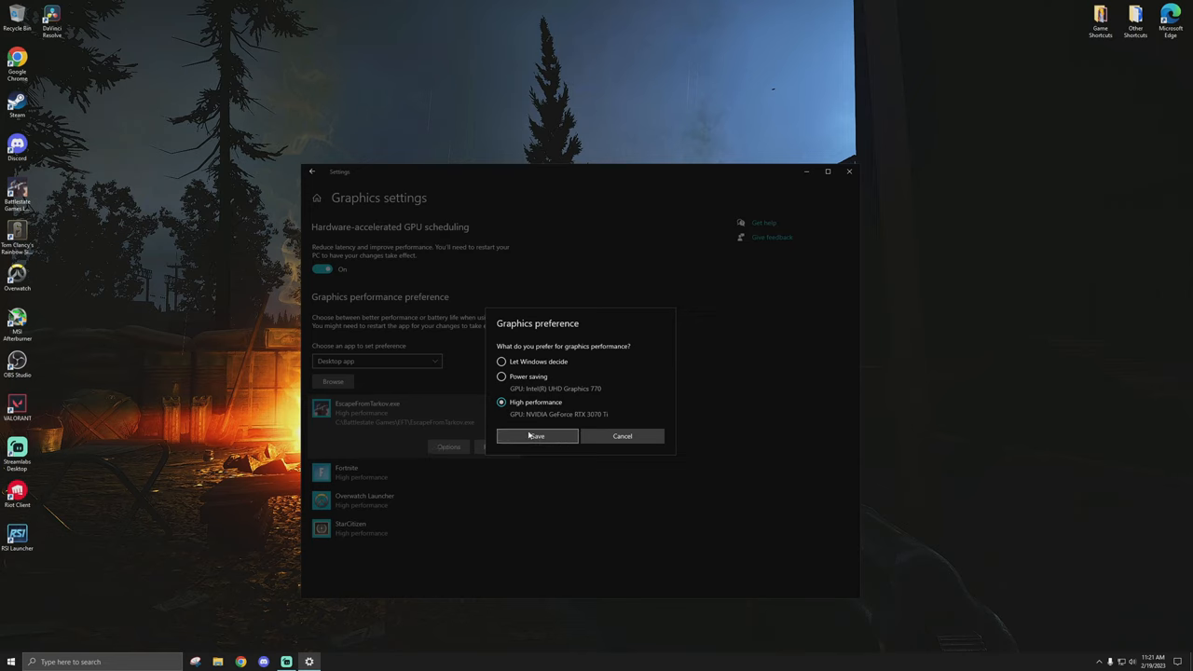
left_click(537, 436)
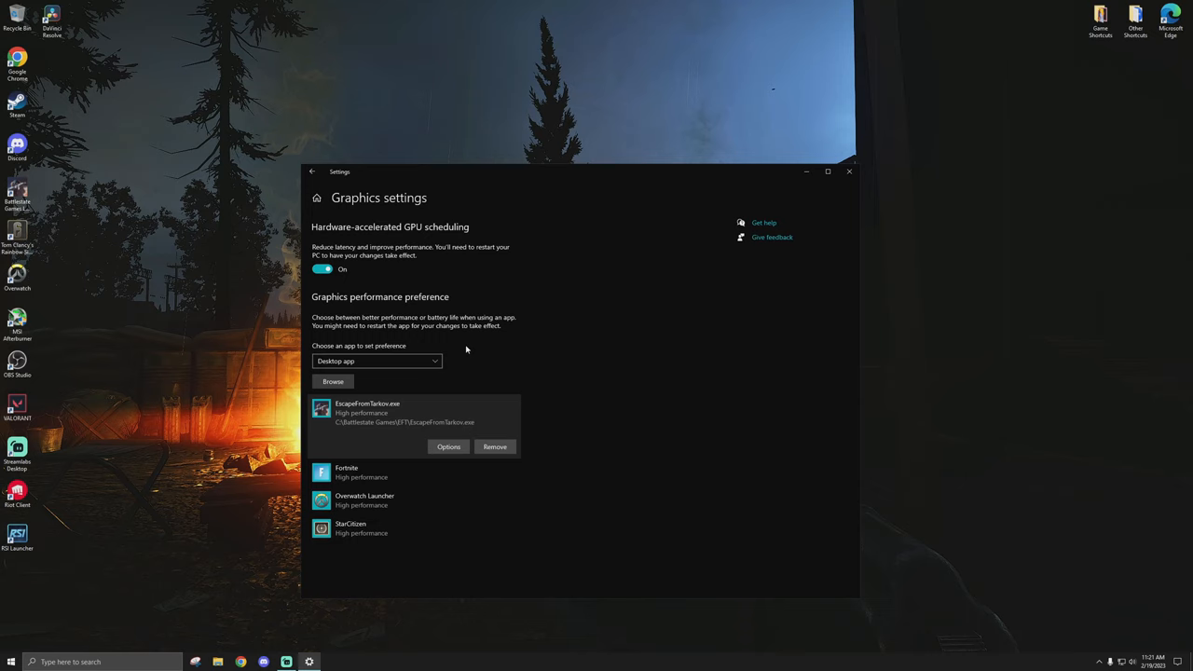
mouse_move(1034, 537)
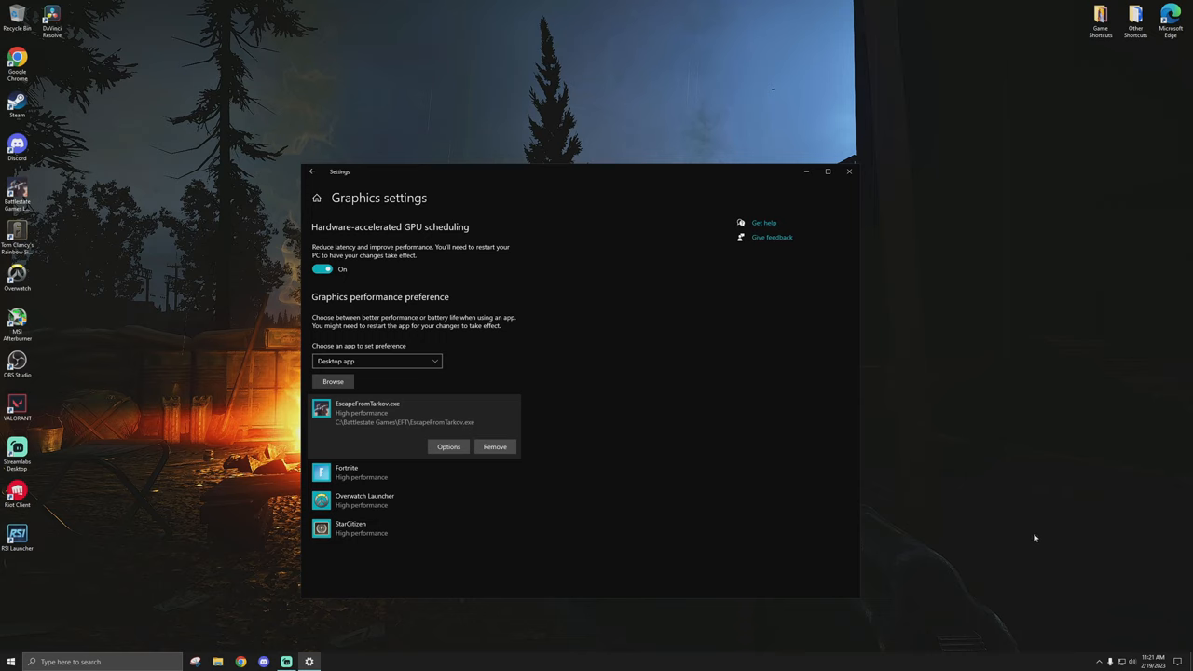
Step: Launch the NVIDIA Control Panel from the desktop context menu
right_click(1035, 536)
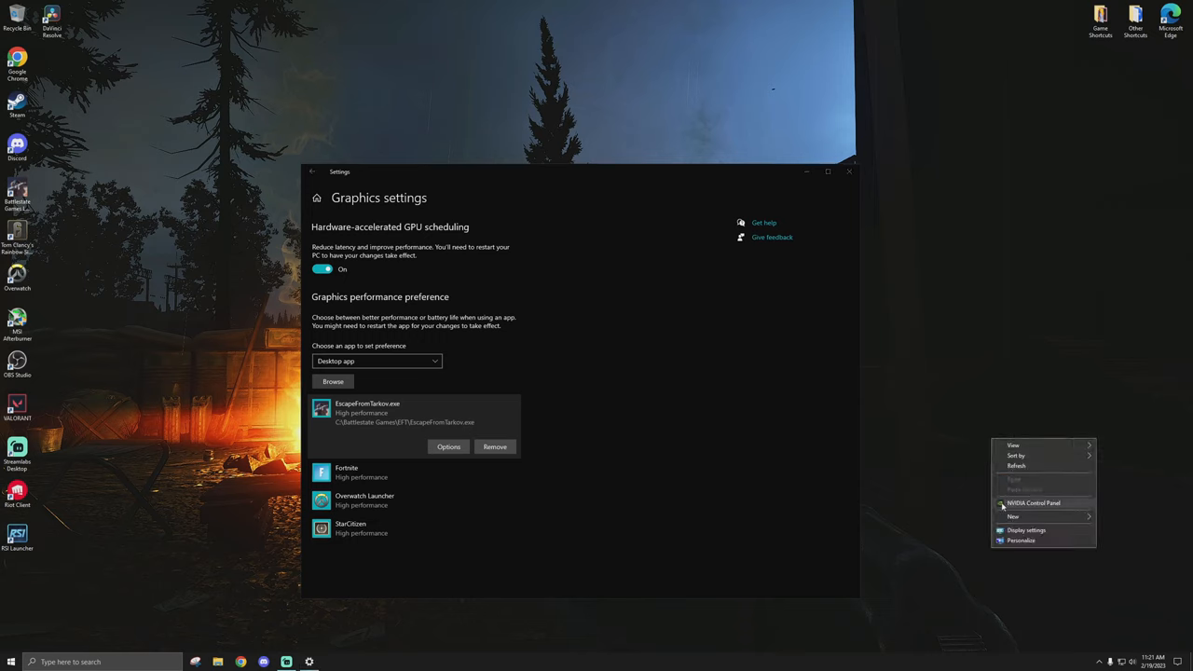
mouse_move(973, 507)
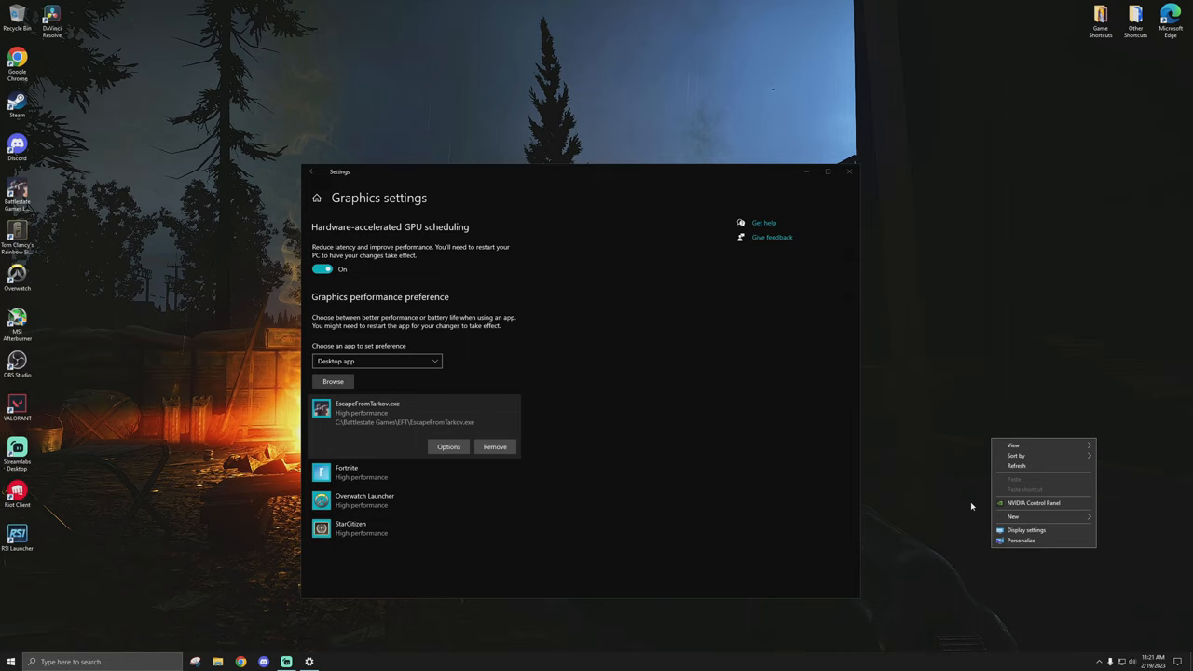
mouse_move(1033, 503)
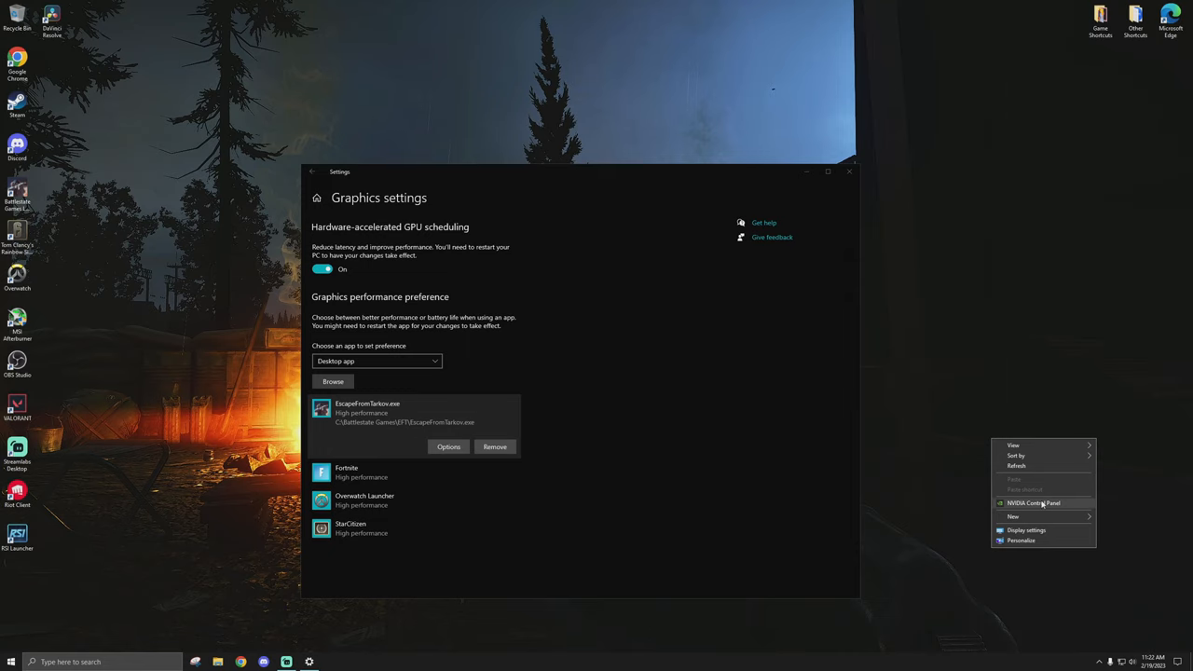
left_click(1033, 503)
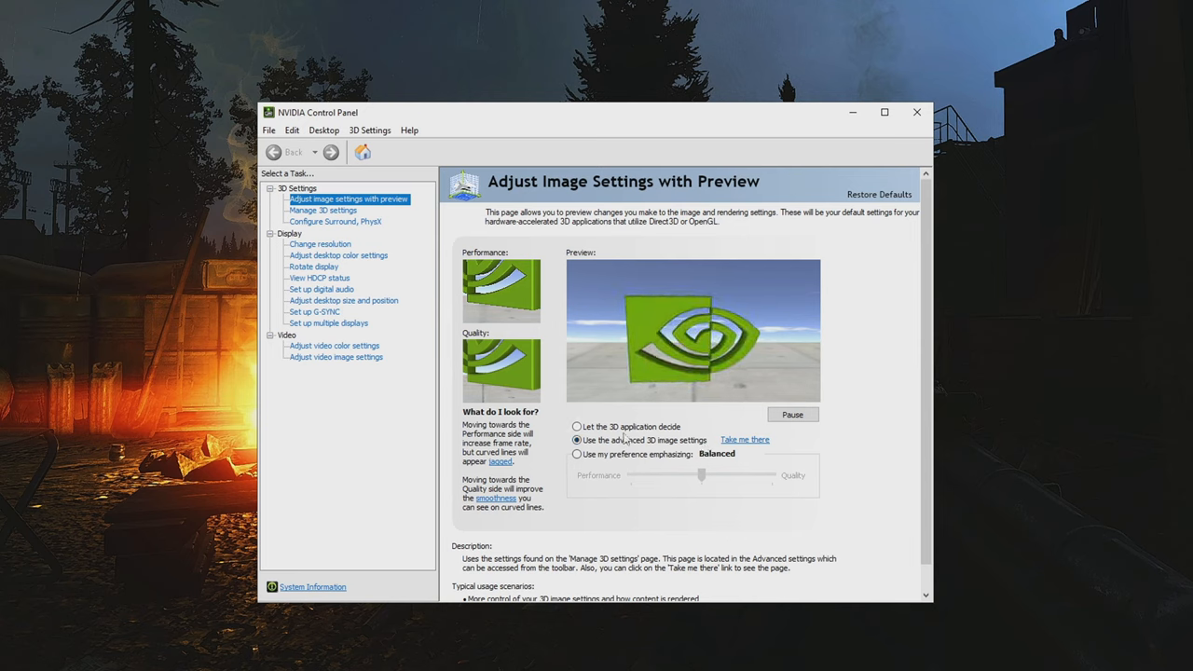
Step: Go to Manage 3D Settings with its Global Settings feature list
left_click(324, 208)
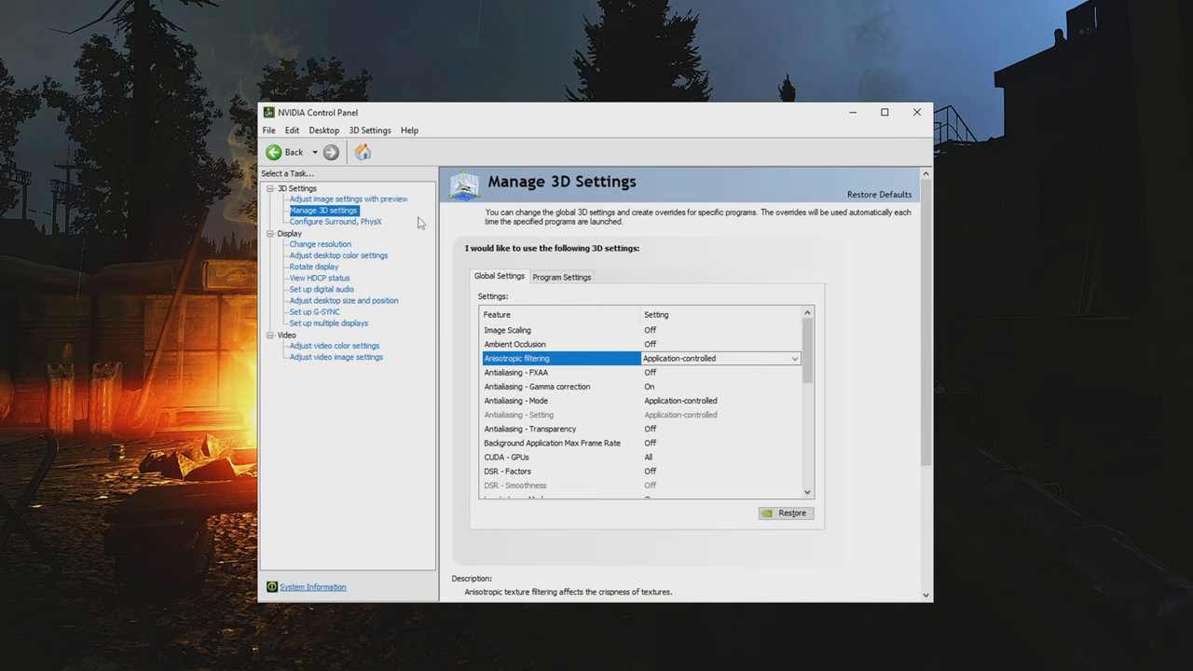
mouse_move(578, 269)
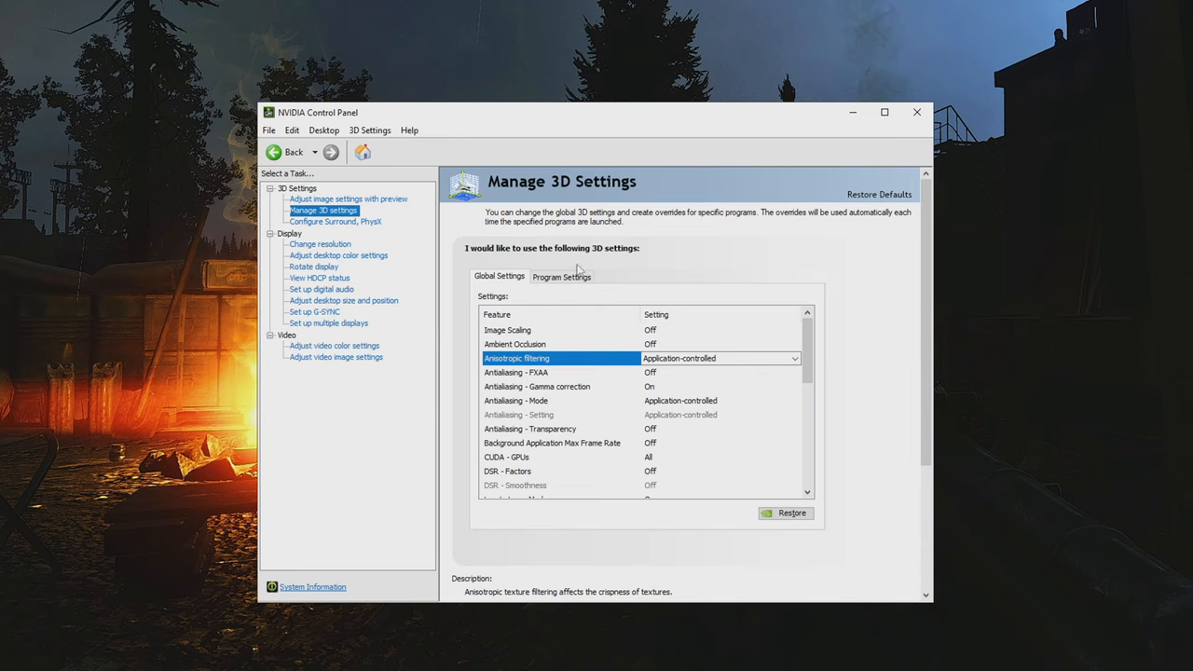
mouse_move(545, 269)
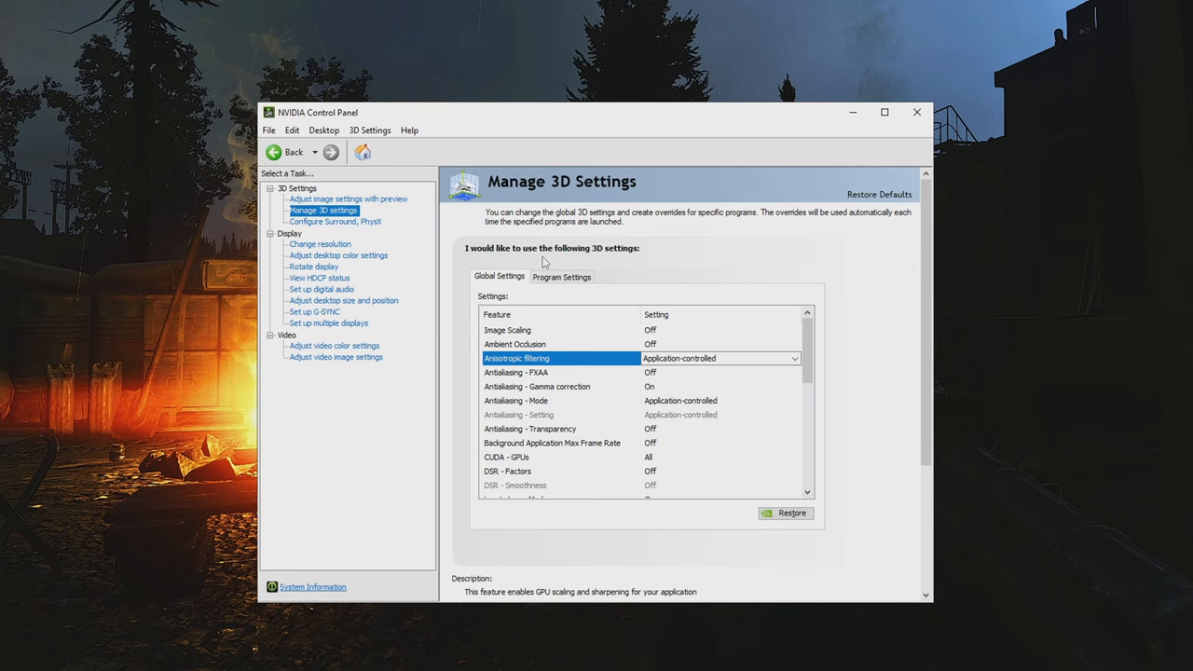
left_click(561, 276)
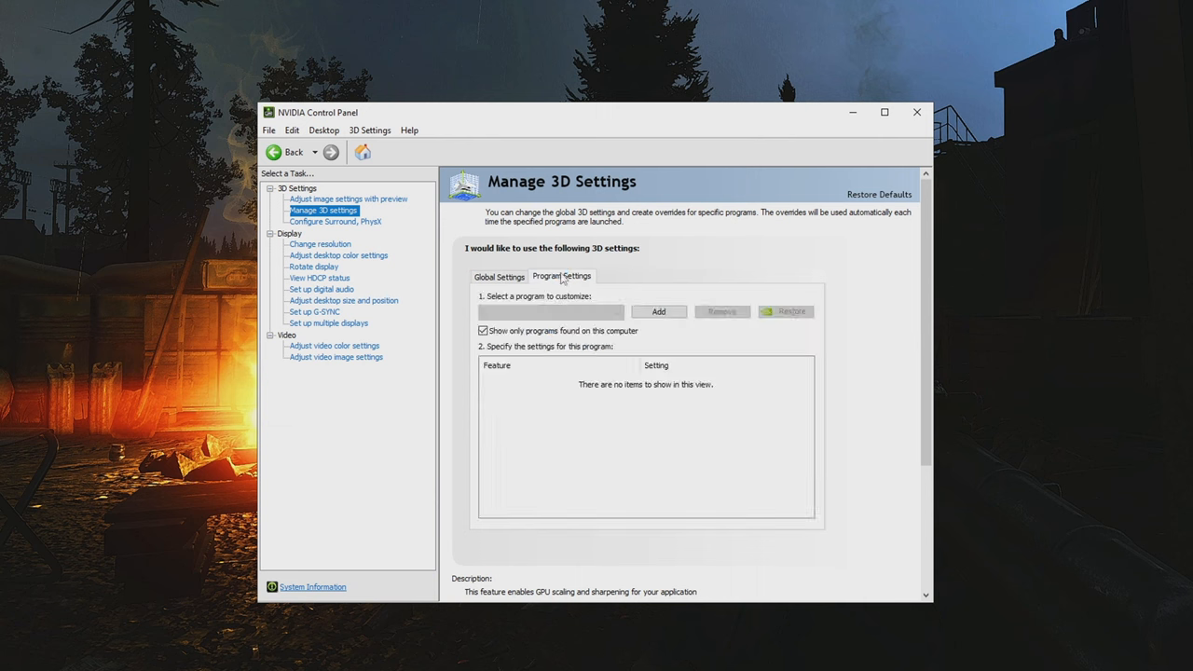
left_click(617, 311)
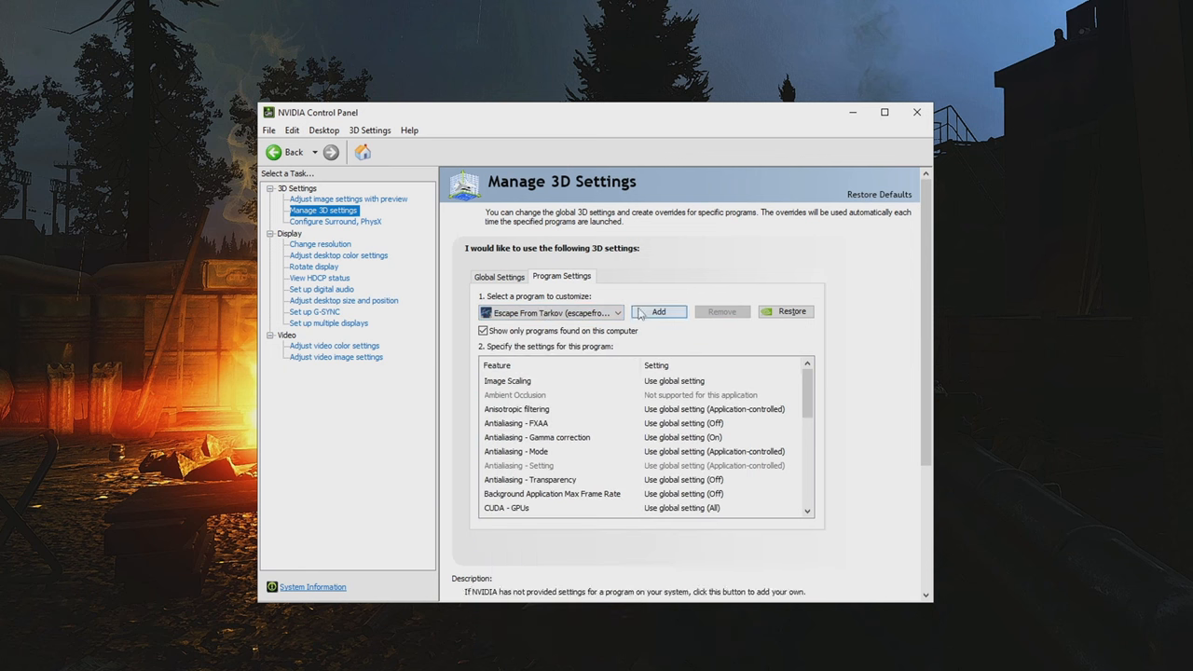
left_click(659, 311)
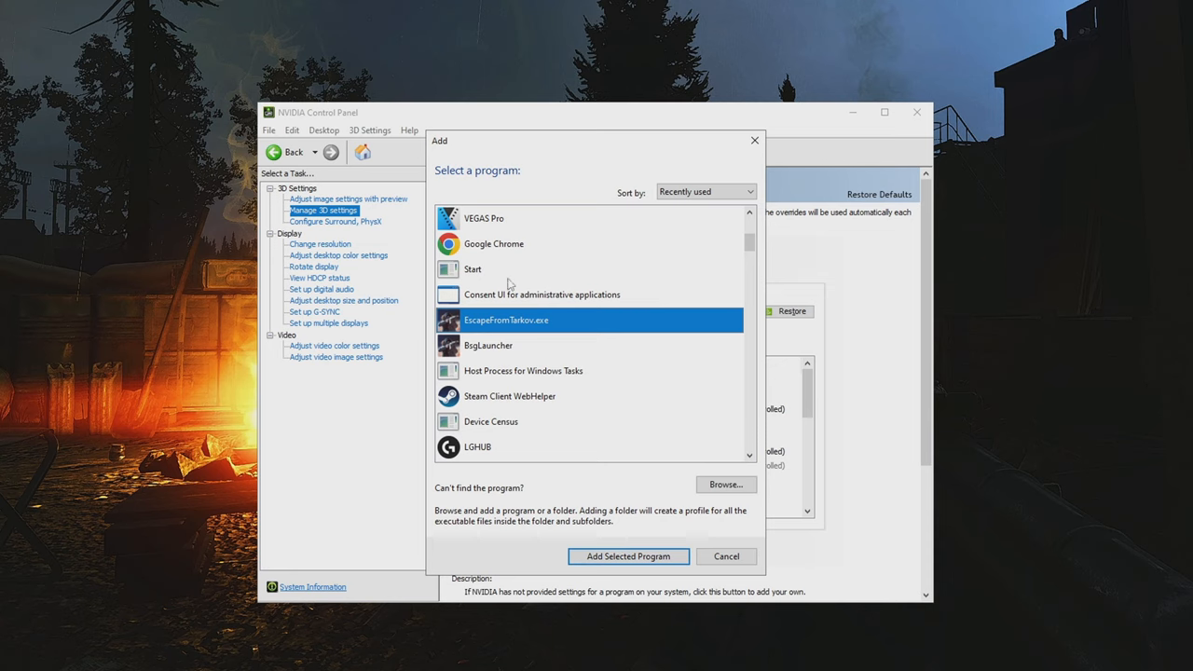
mouse_move(688, 513)
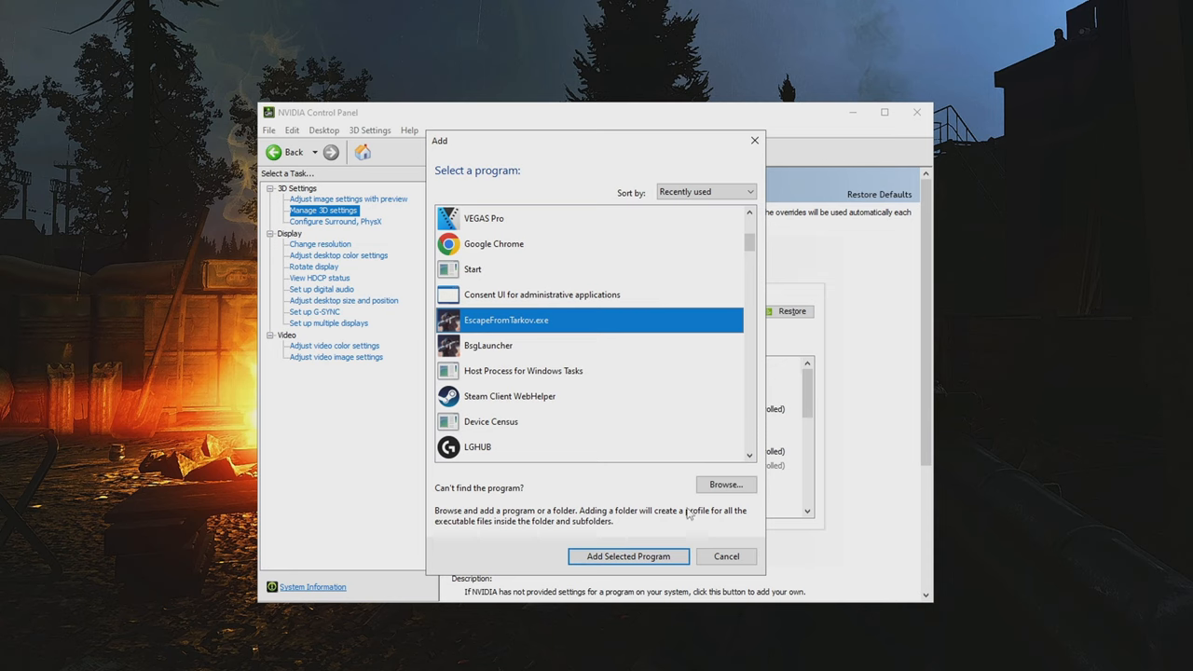
left_click(626, 555)
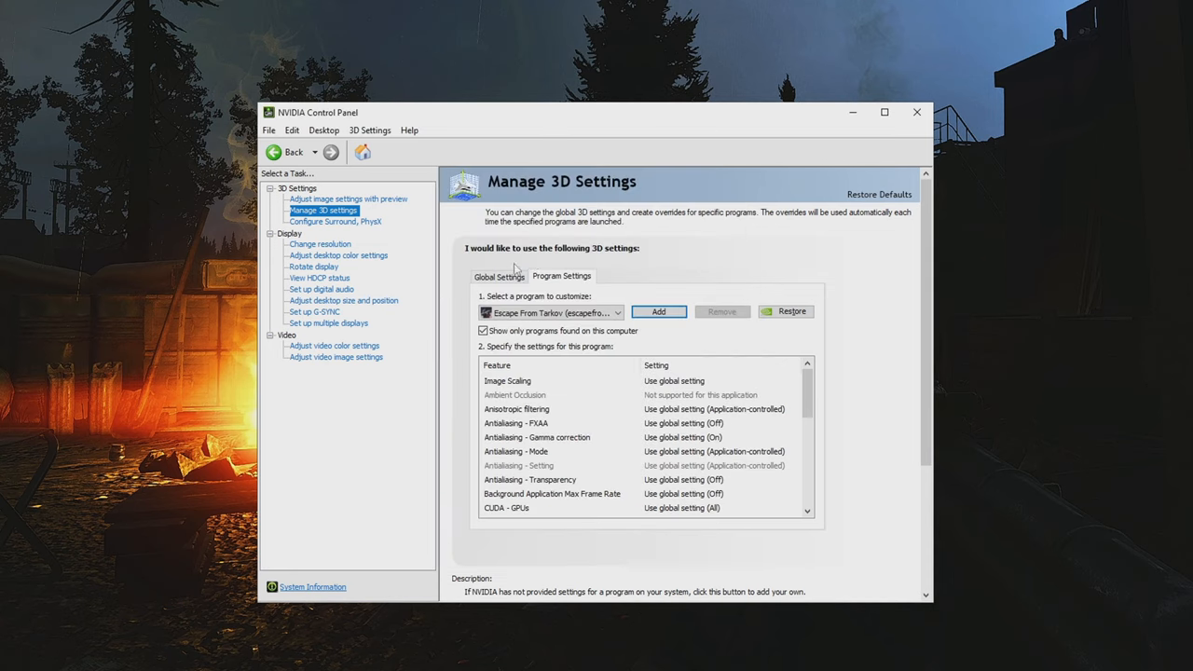
left_click(500, 276)
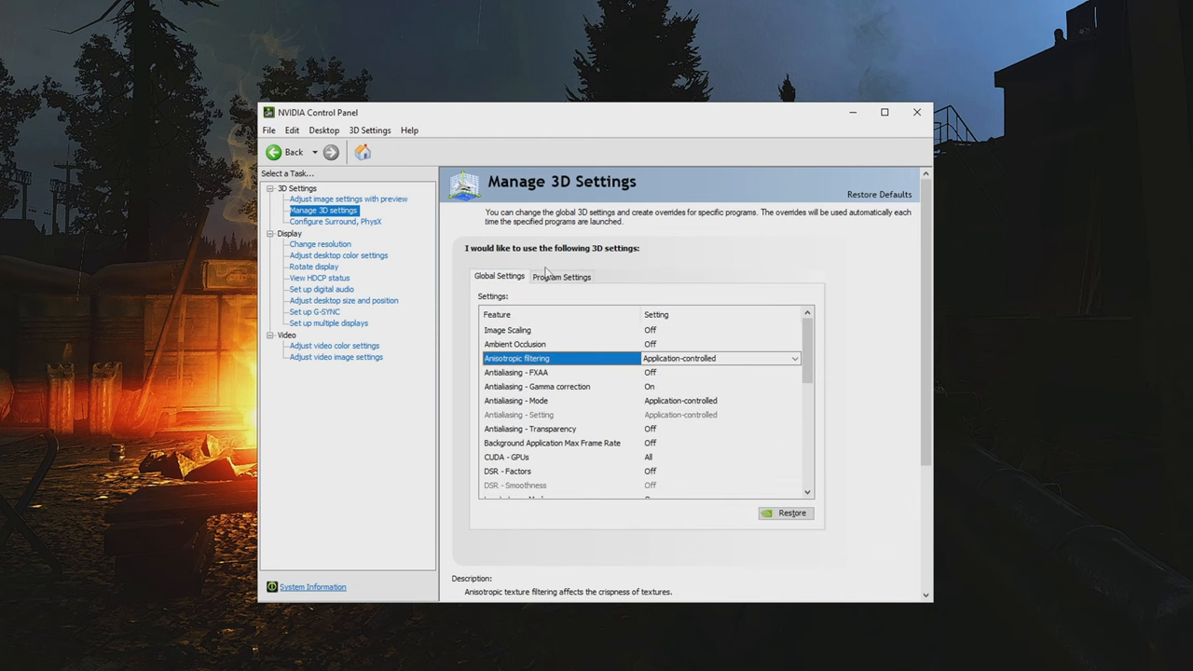
left_click(561, 276)
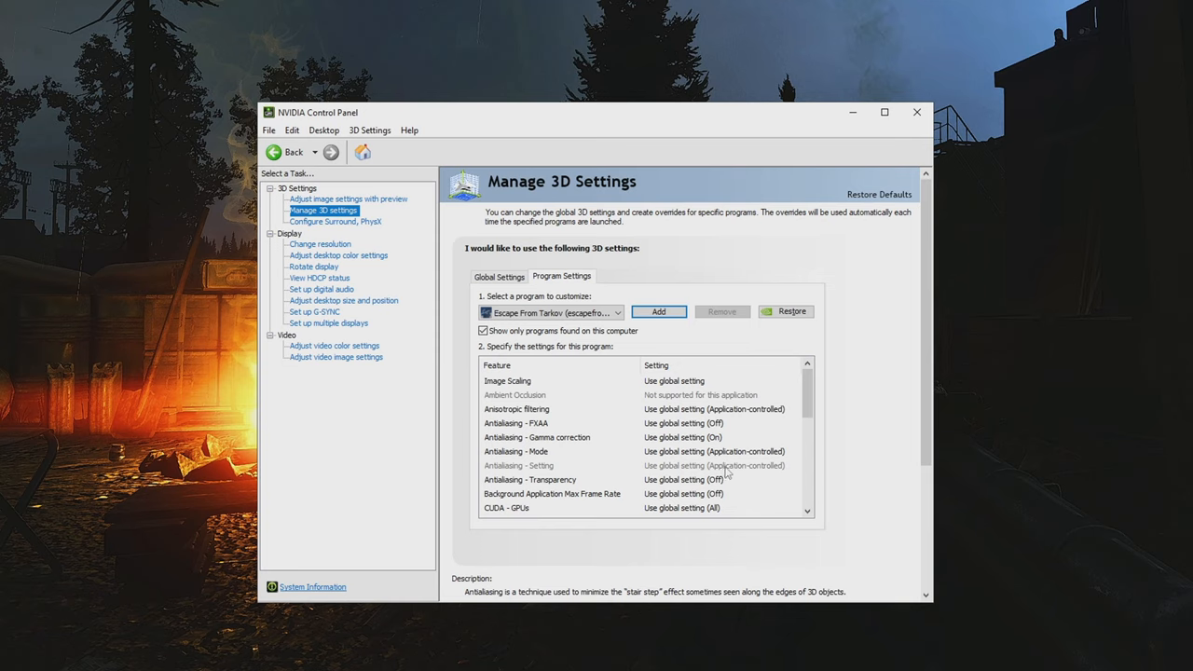
mouse_move(596, 477)
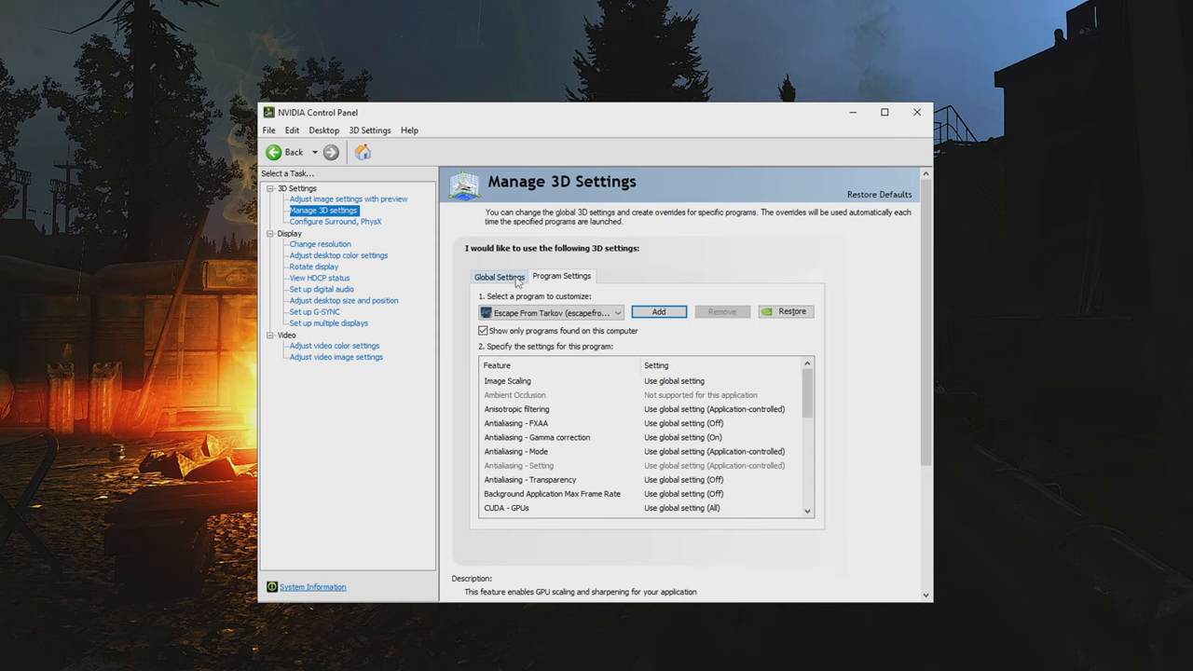
left_click(499, 276)
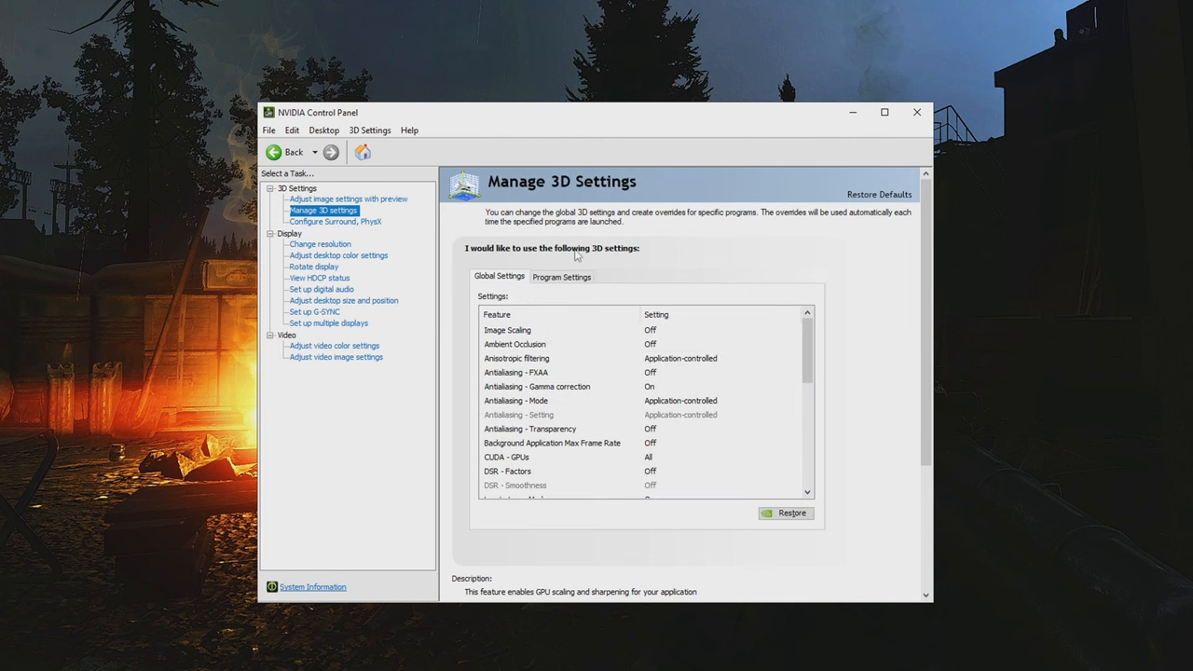
mouse_move(544, 272)
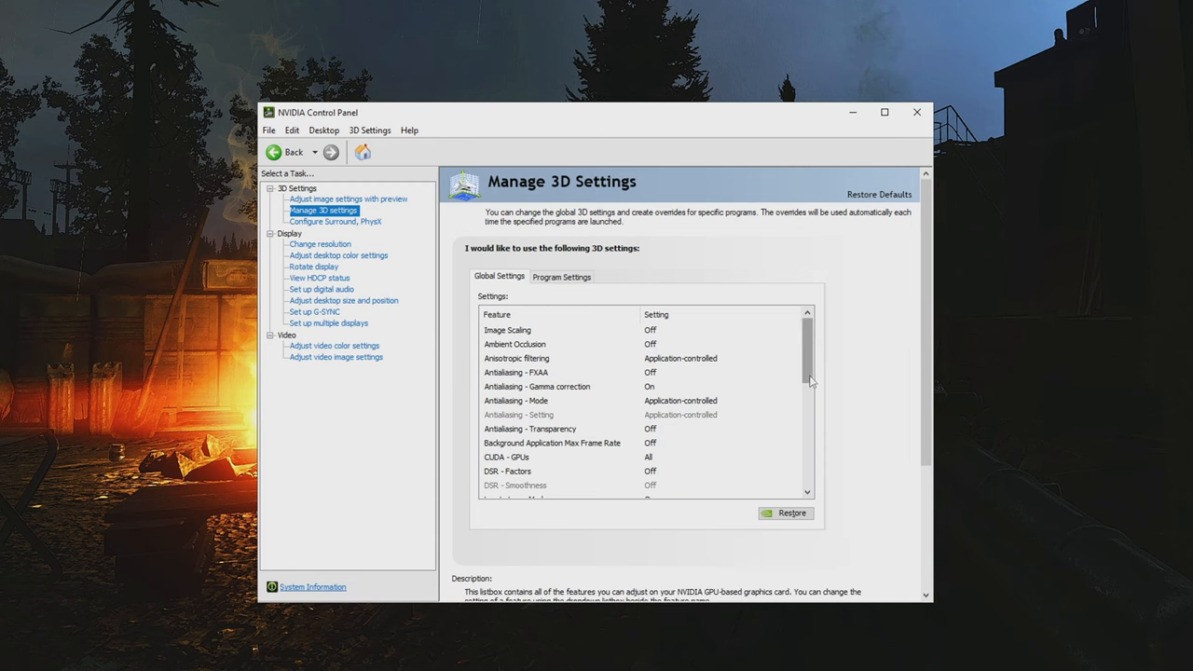
Step: Scroll the Global Settings list to DSR Factors, Low Latency Mode and Max Frame Rate
scroll("down", 3)
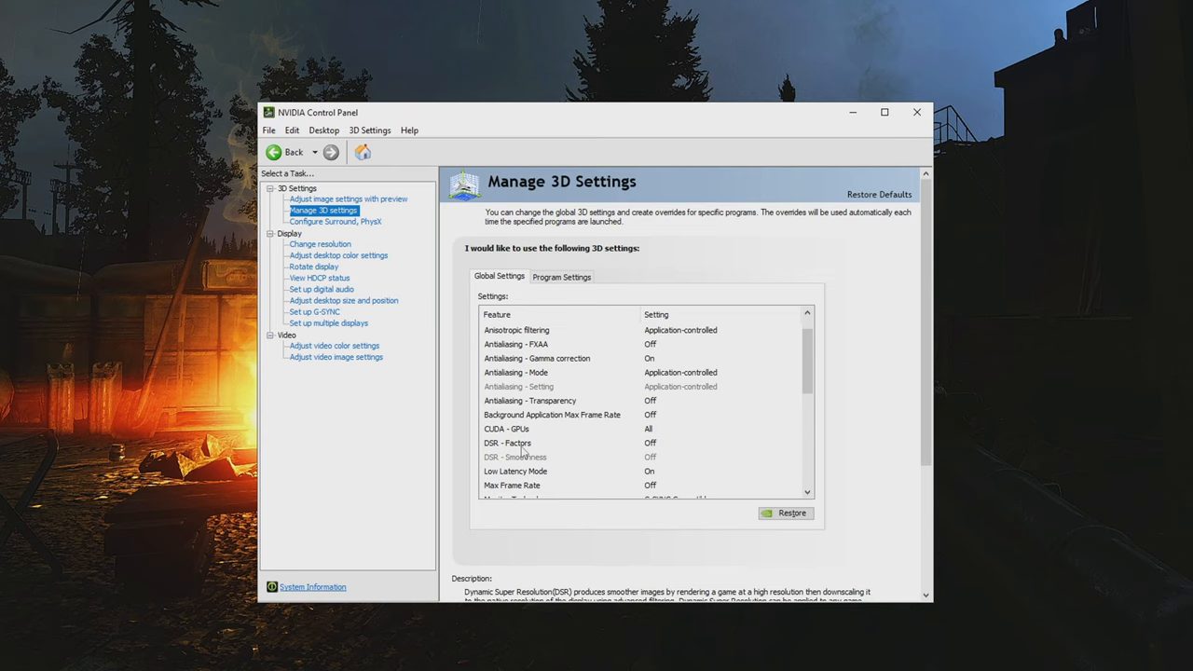
mouse_move(660, 449)
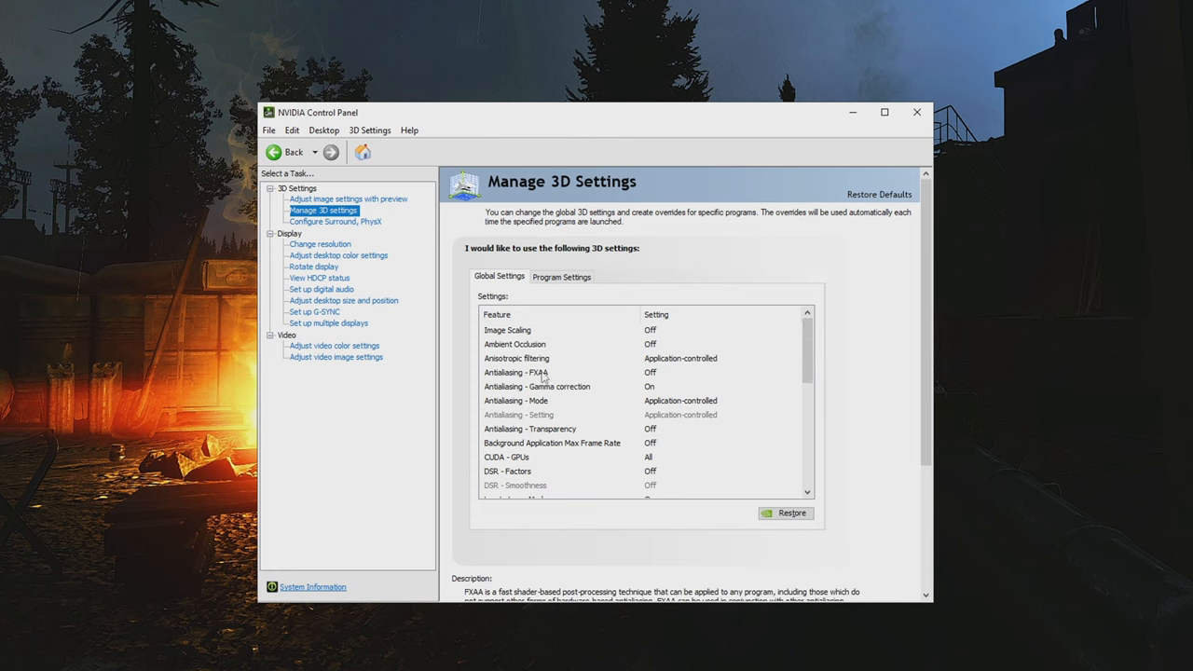
mouse_move(545, 377)
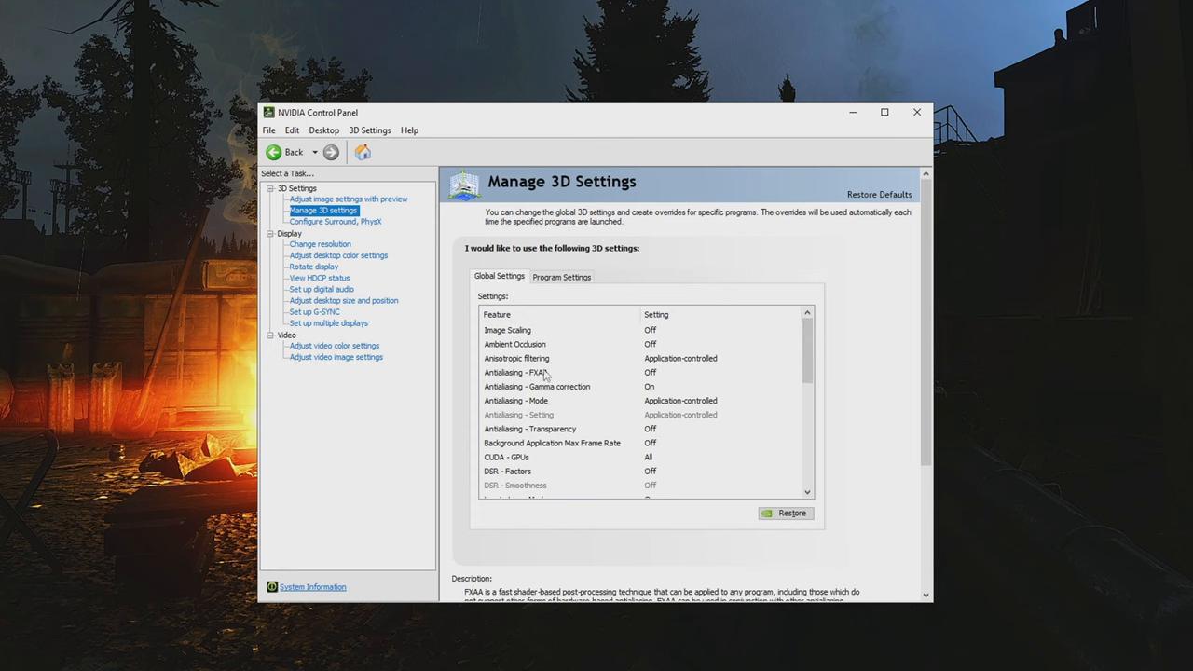
mouse_move(520, 376)
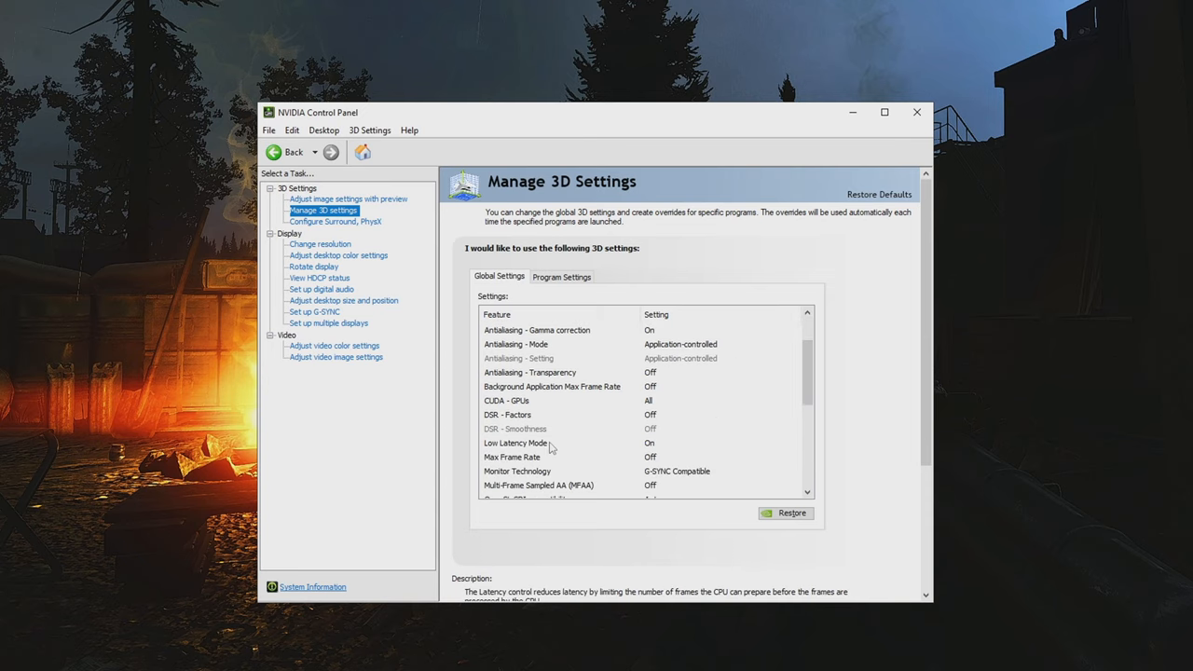
left_click(514, 442)
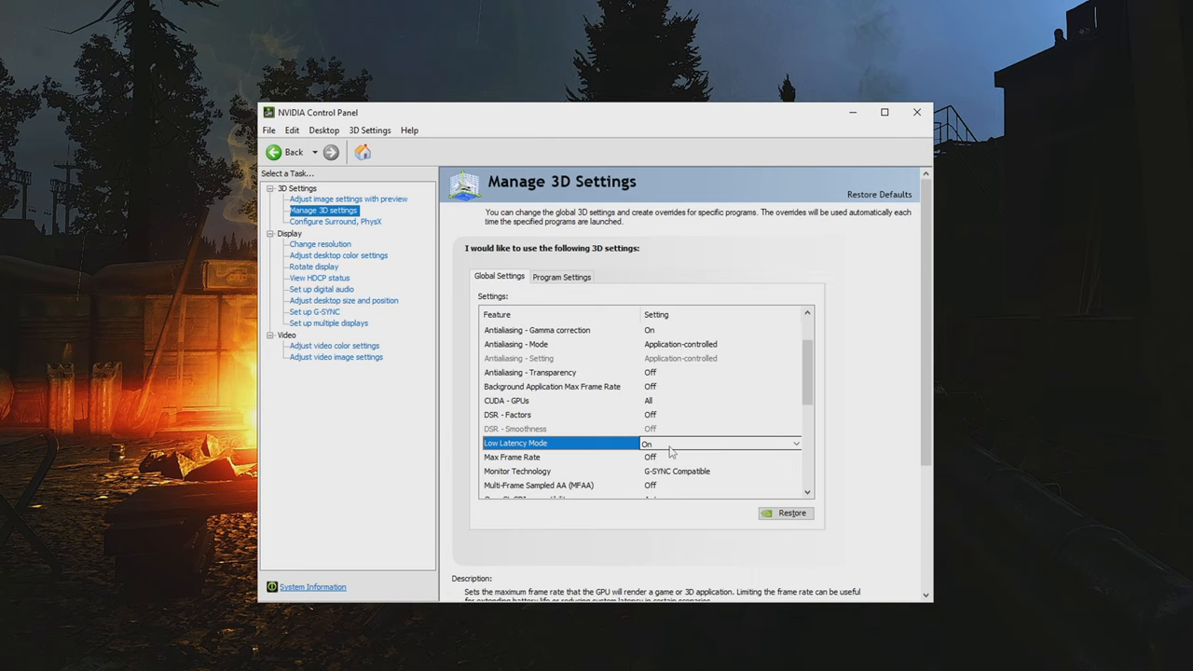
left_click(794, 443)
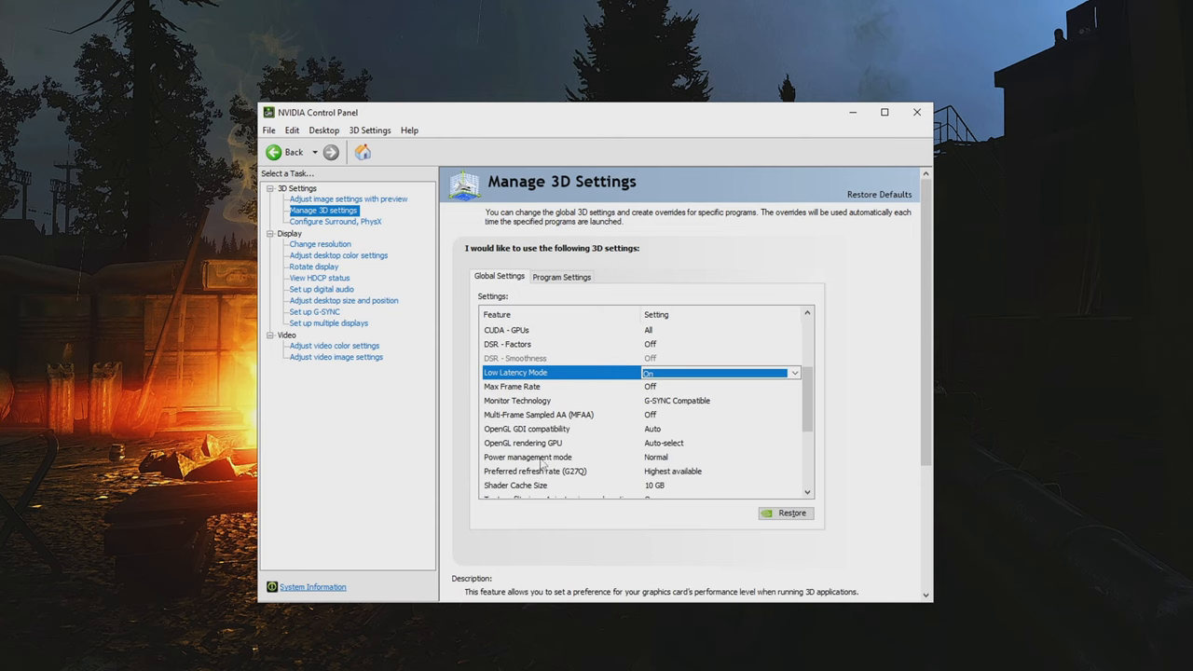
left_click(528, 456)
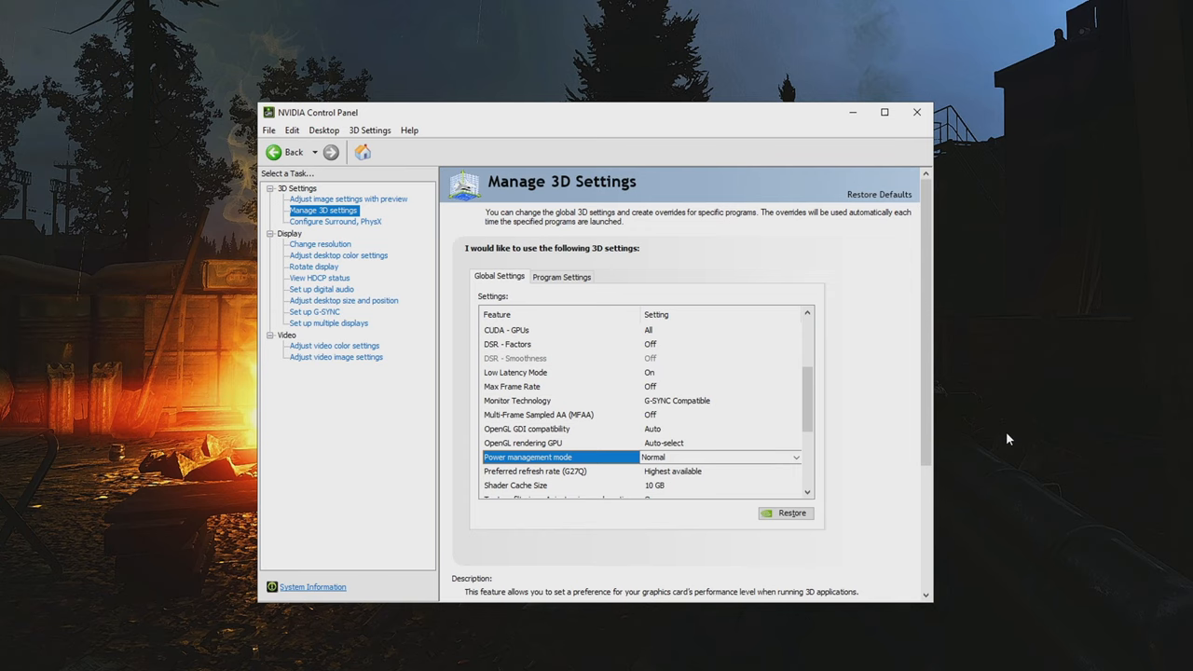
mouse_move(999, 436)
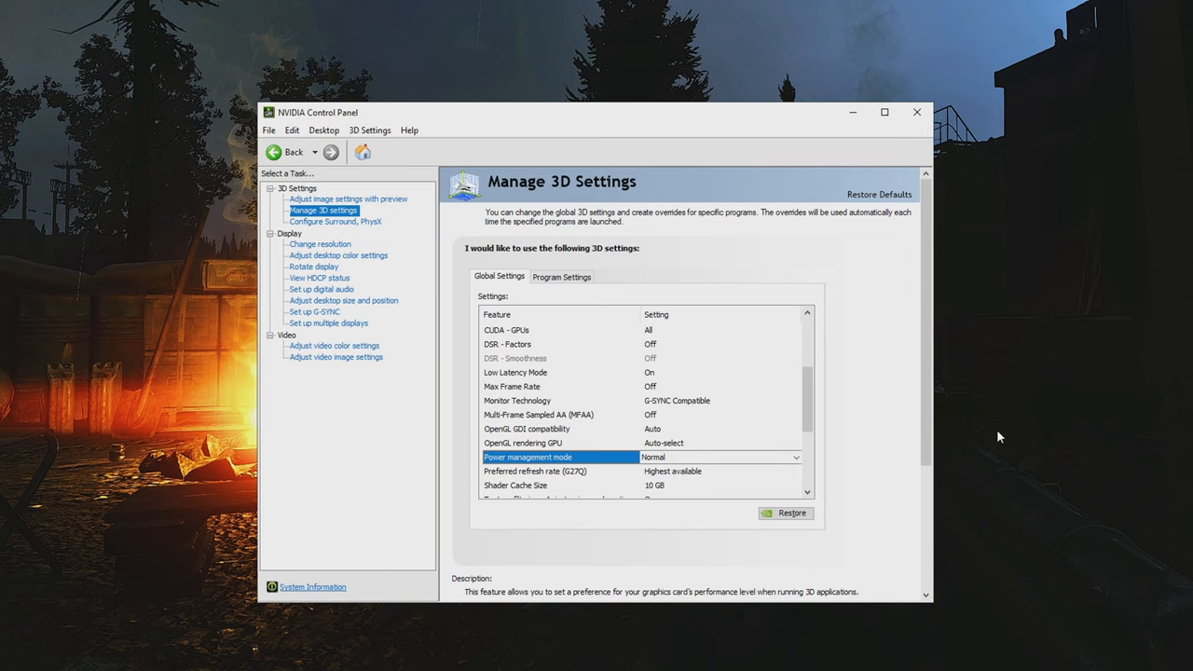
mouse_move(846, 447)
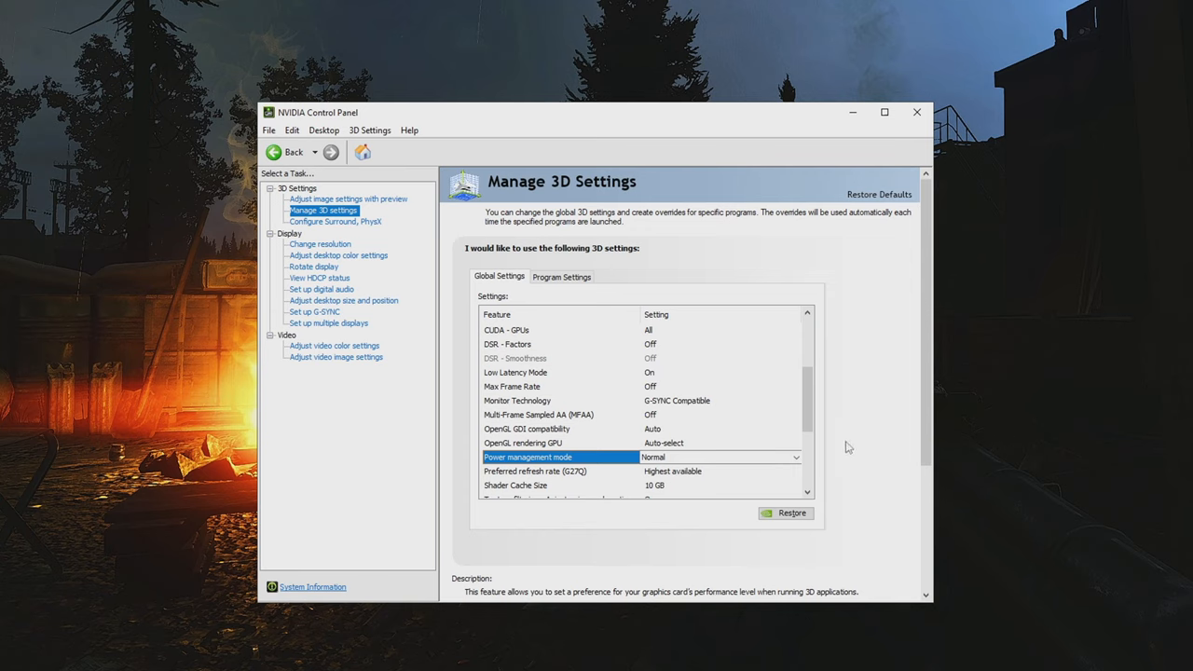
left_click(794, 456)
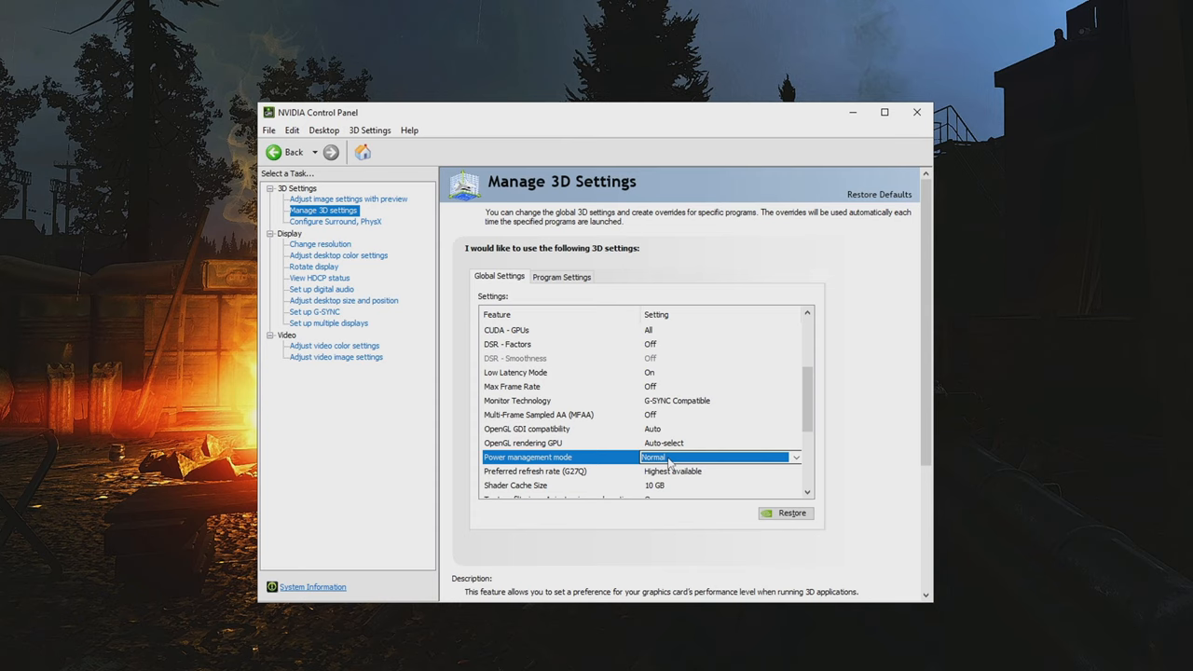
left_click(794, 456)
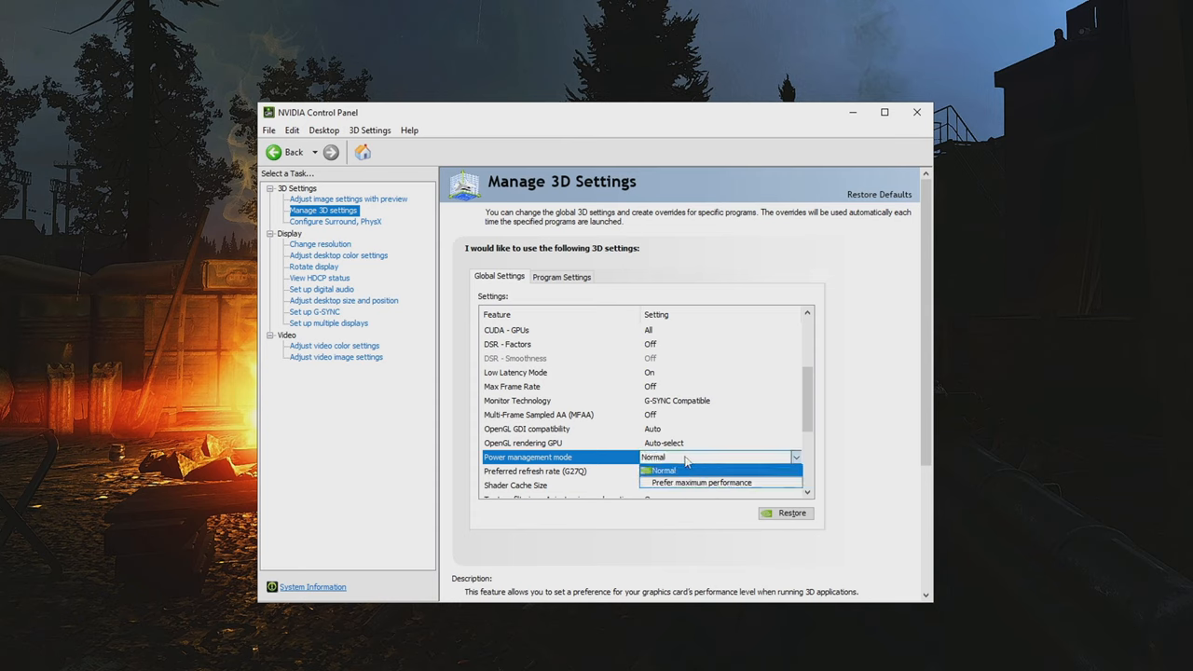
left_click(663, 457)
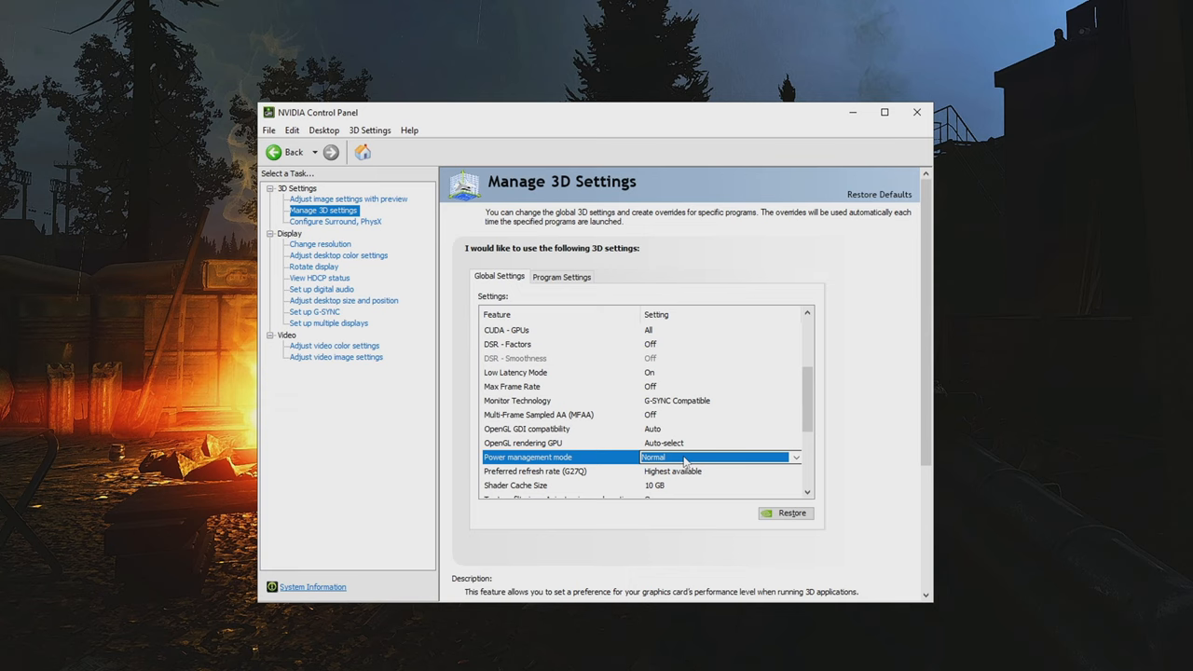
left_click(794, 457)
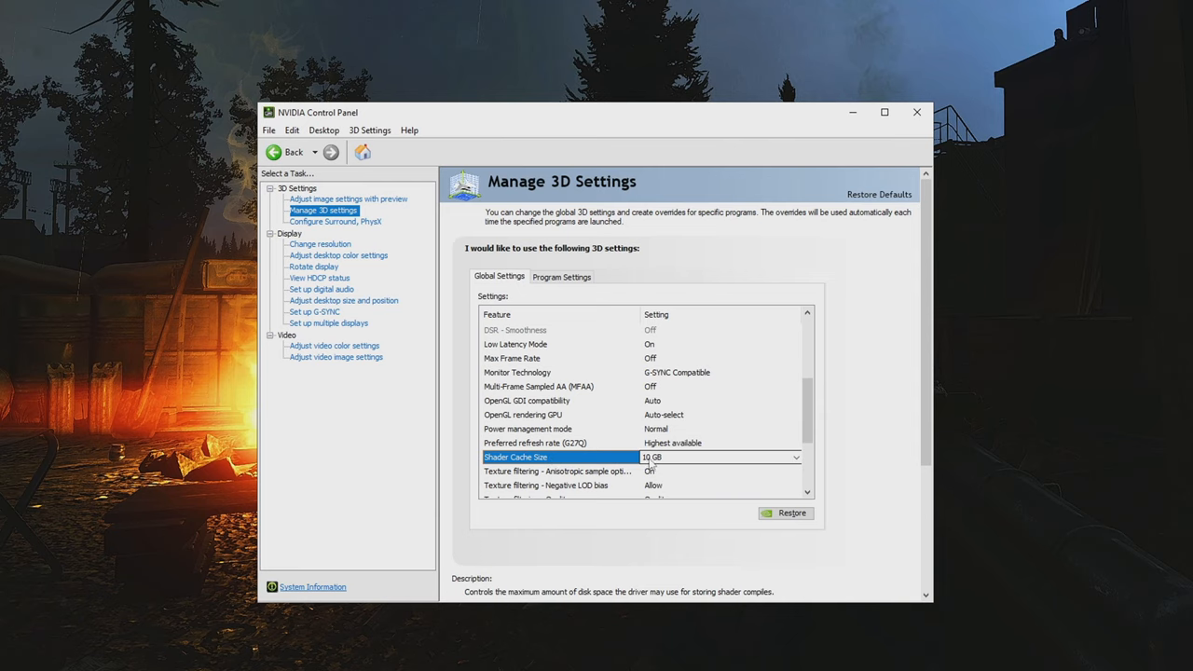
left_click(559, 443)
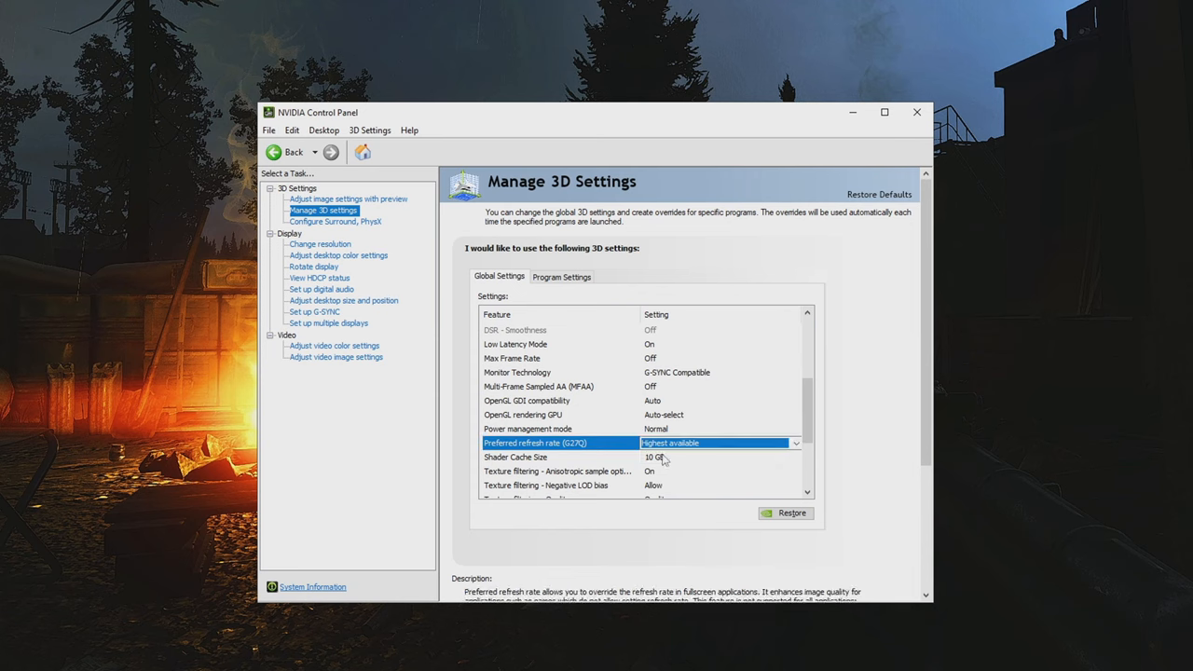
left_click(794, 457)
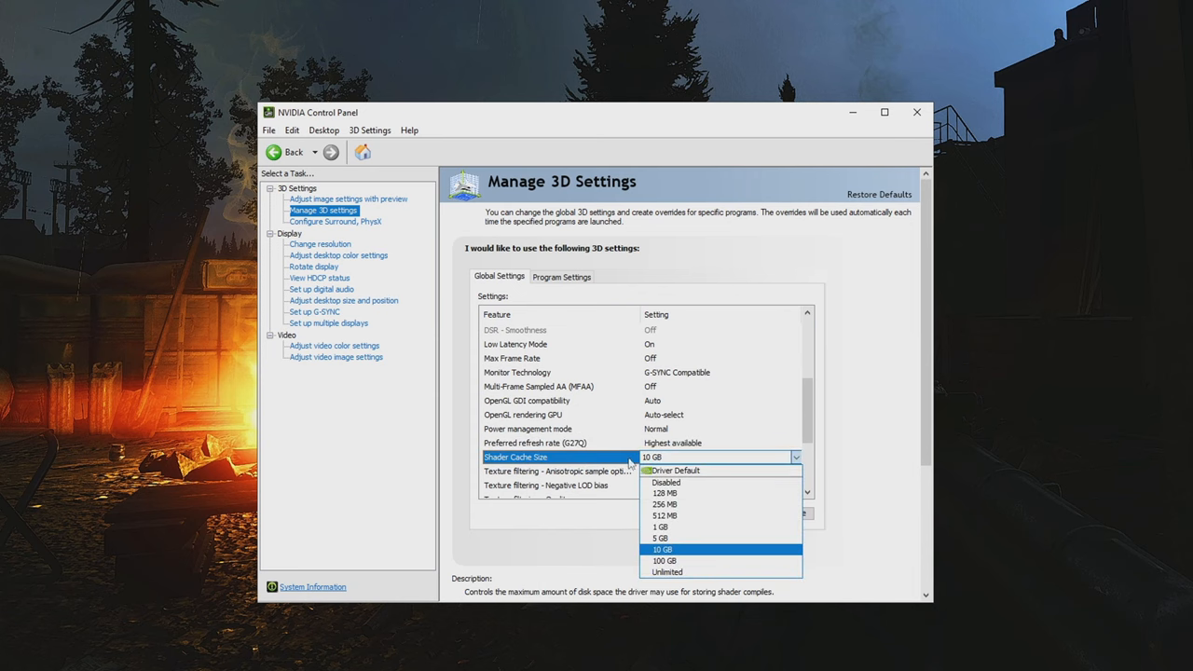
mouse_move(600, 462)
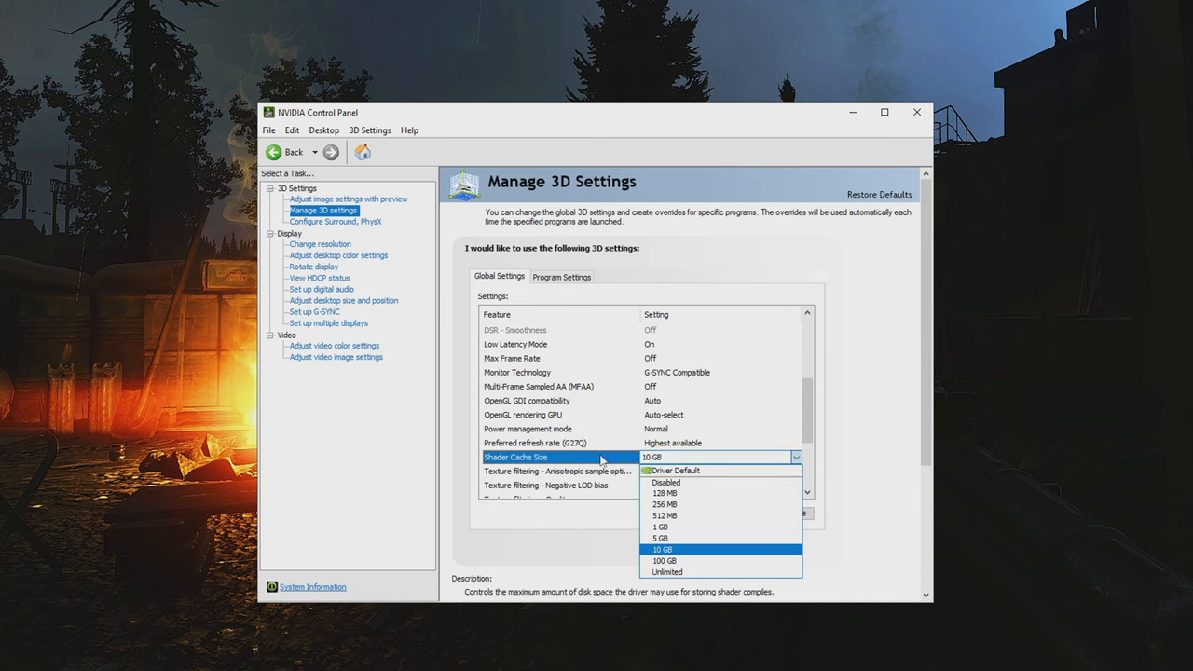
mouse_move(690, 470)
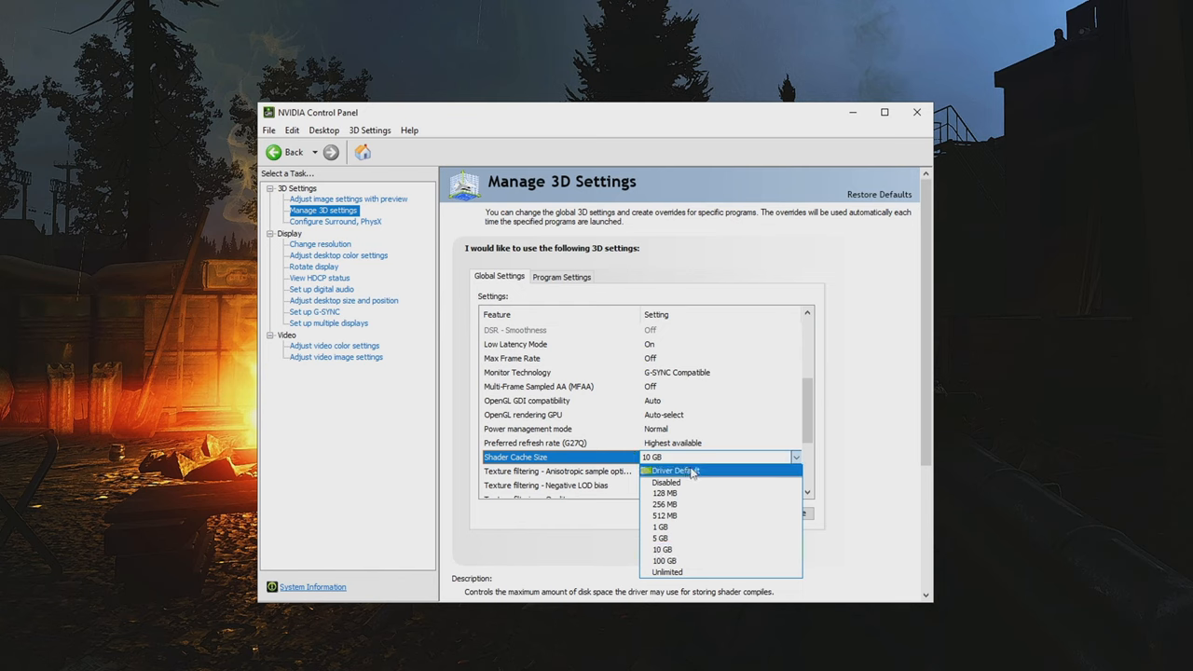
mouse_move(668, 476)
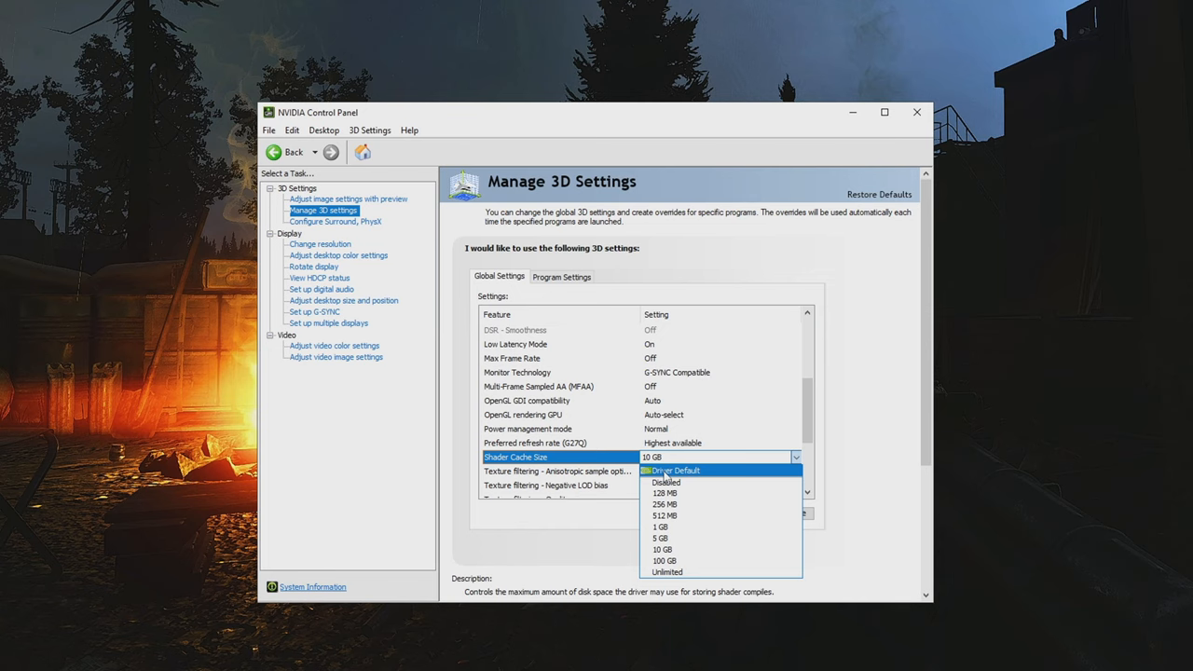
mouse_move(660, 537)
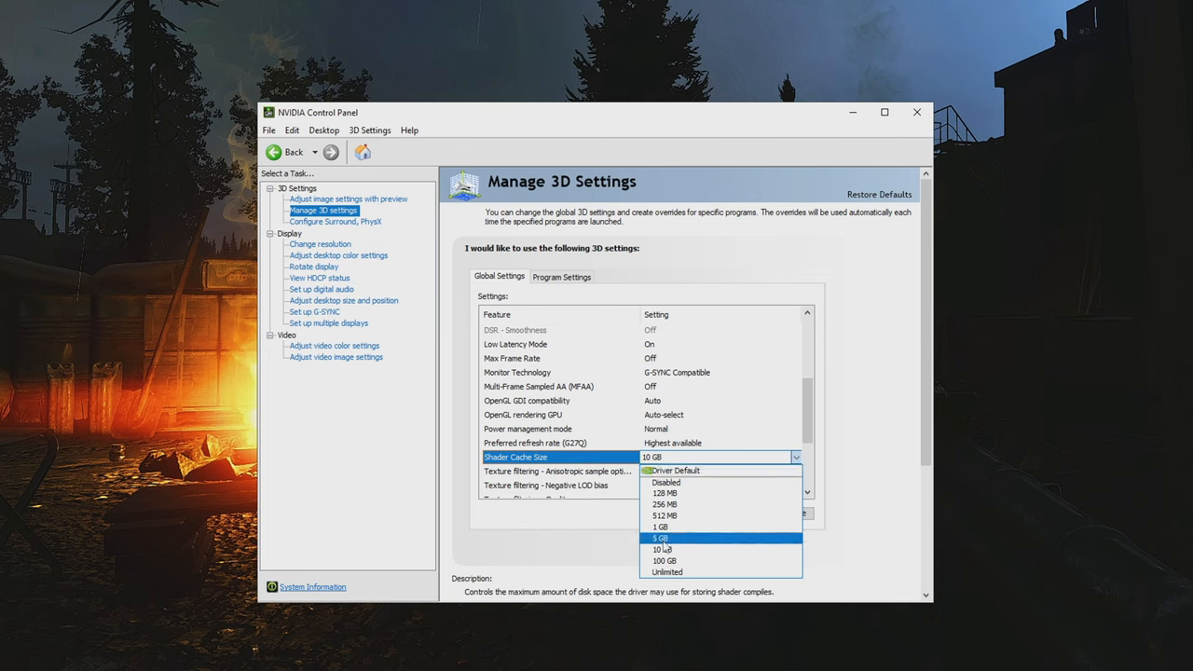
mouse_move(674, 548)
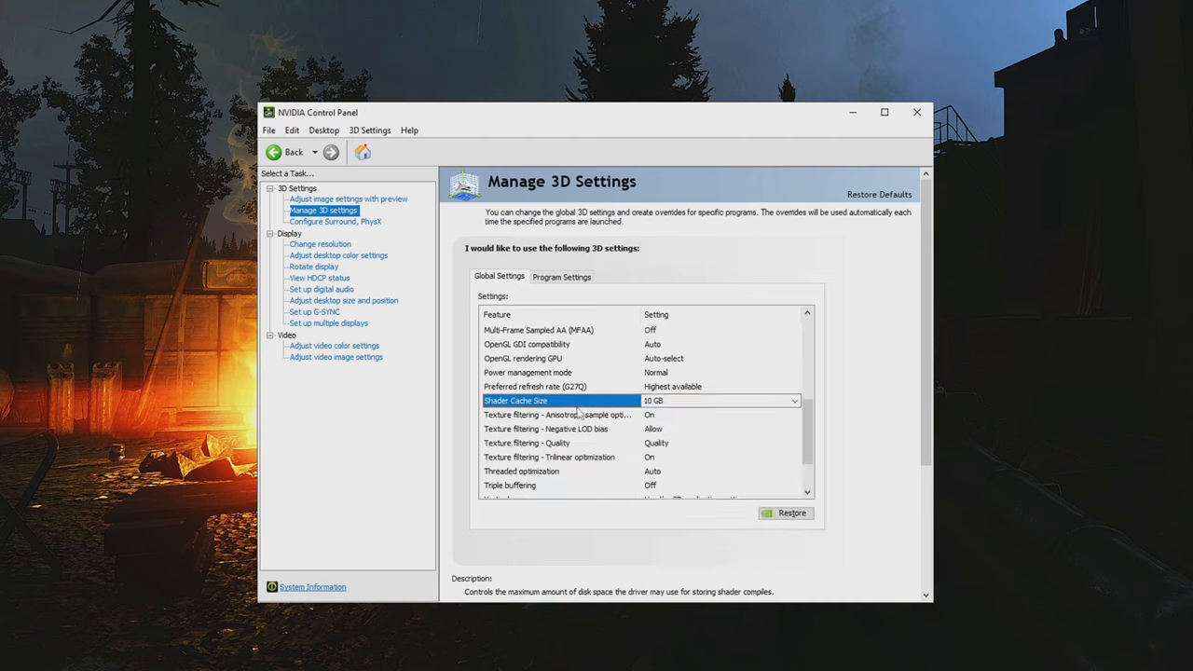
left_click(560, 414)
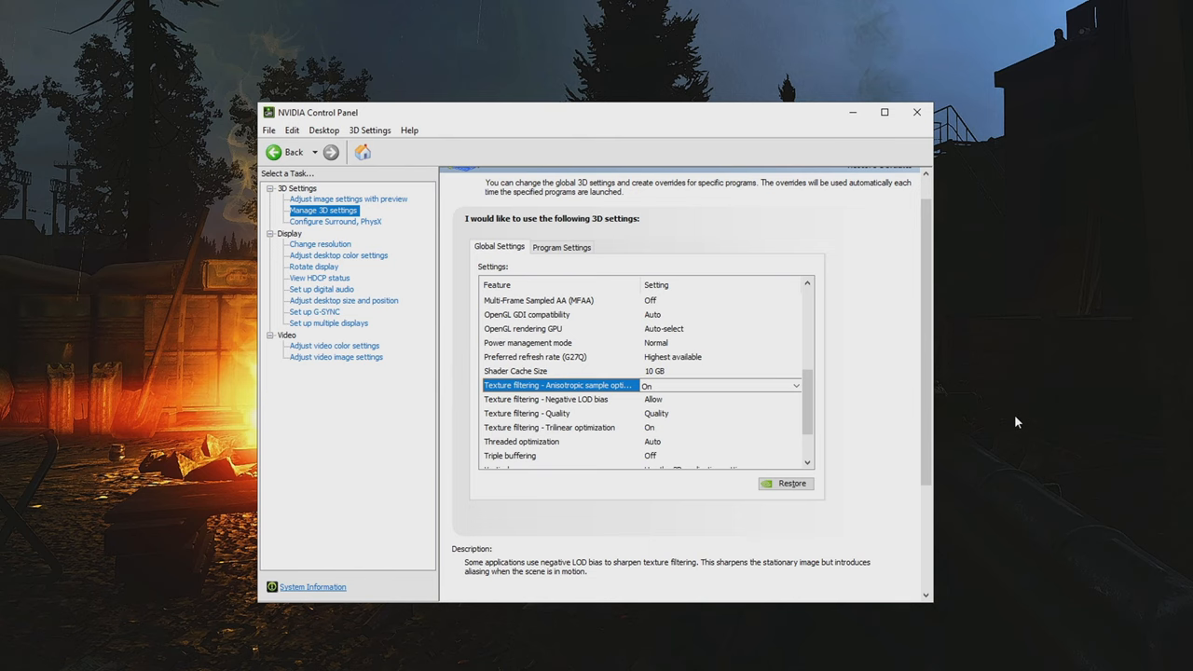
left_click(546, 399)
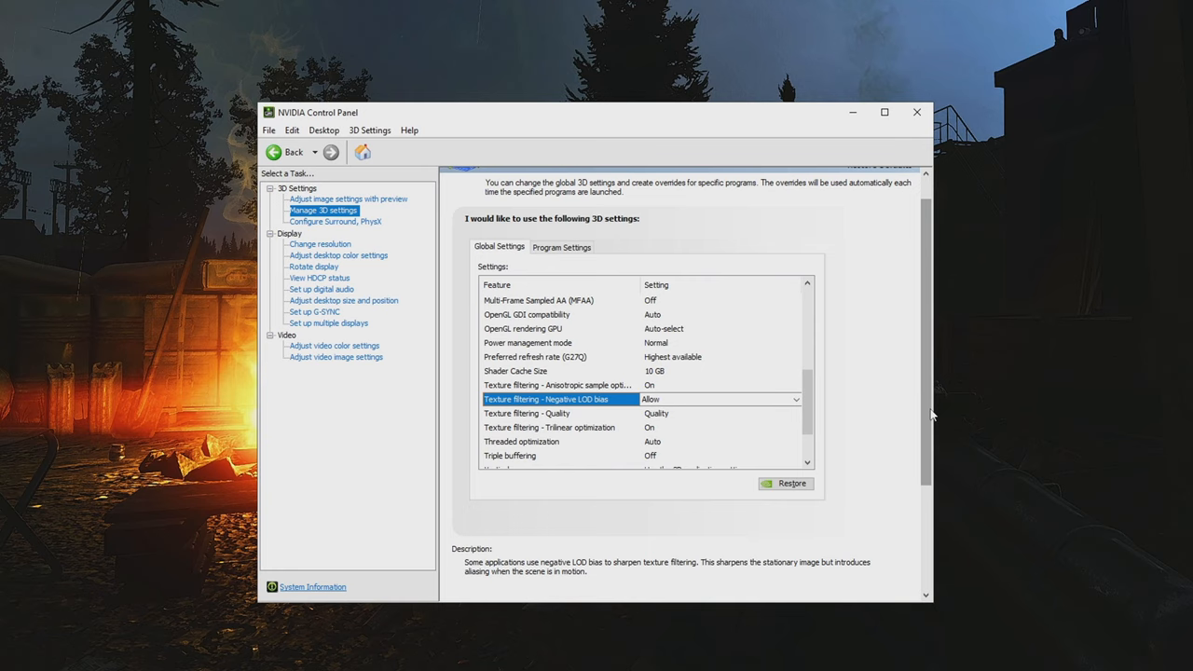
left_click(796, 399)
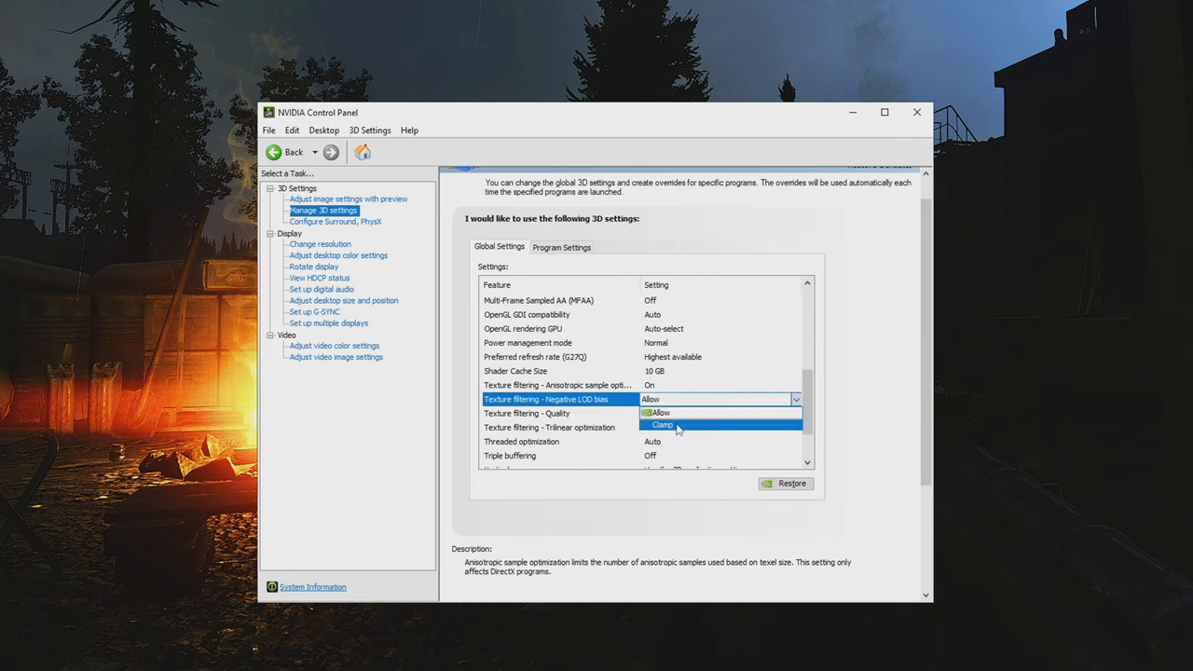
left_click(659, 414)
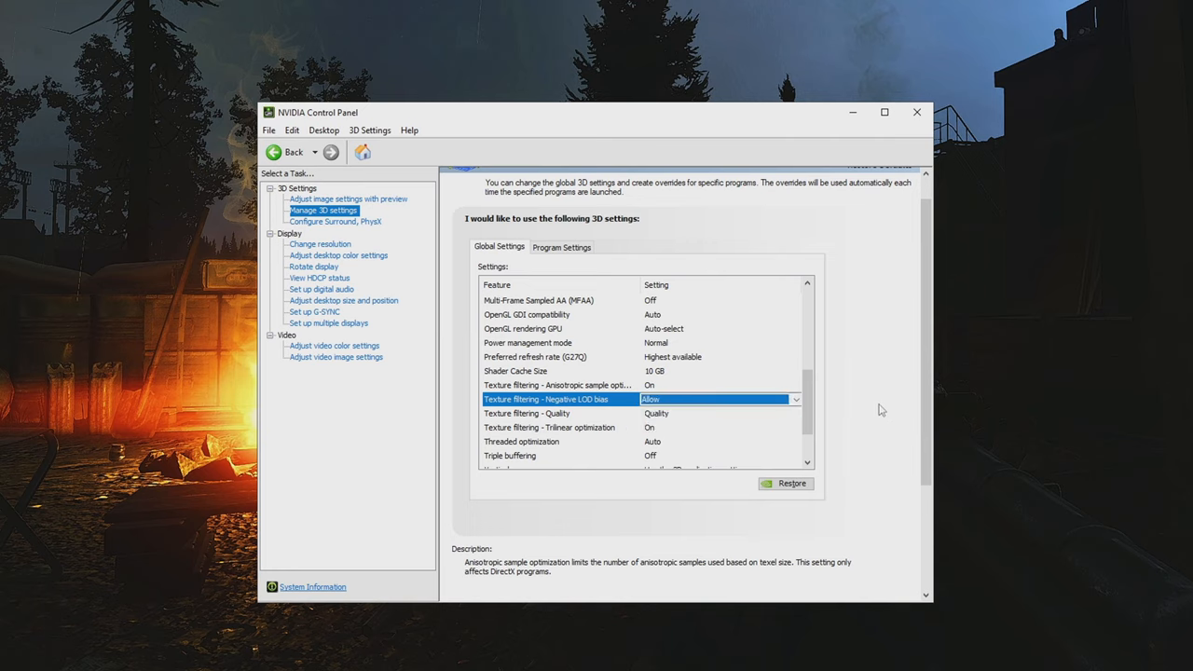
left_click(525, 413)
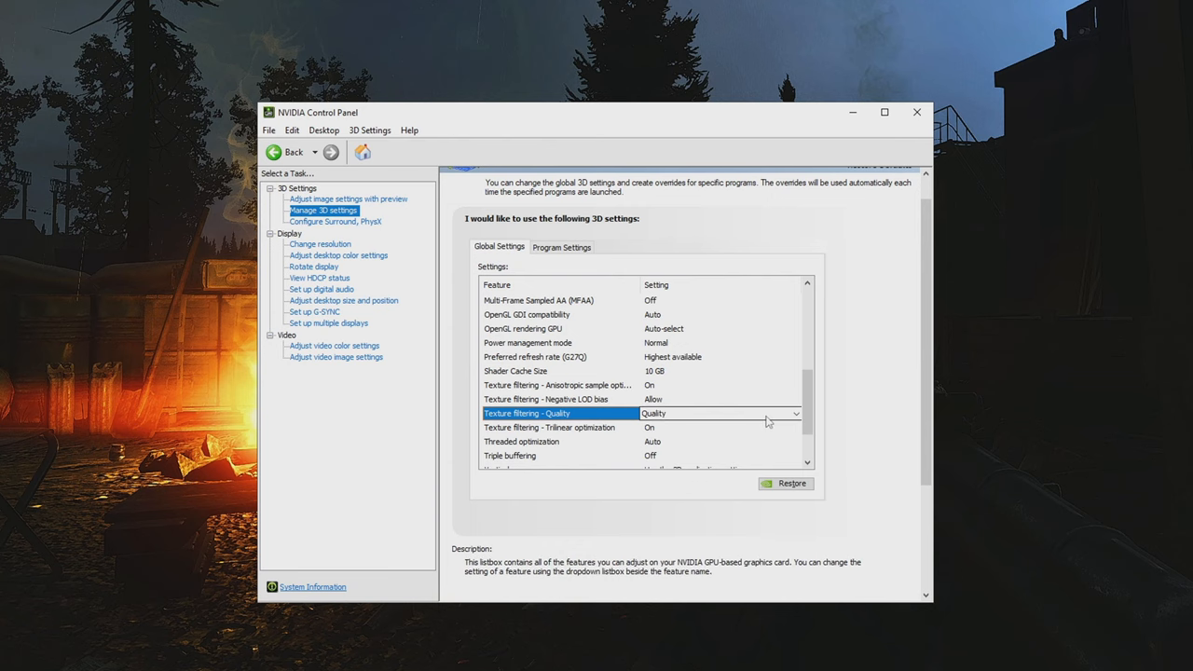
left_click(794, 413)
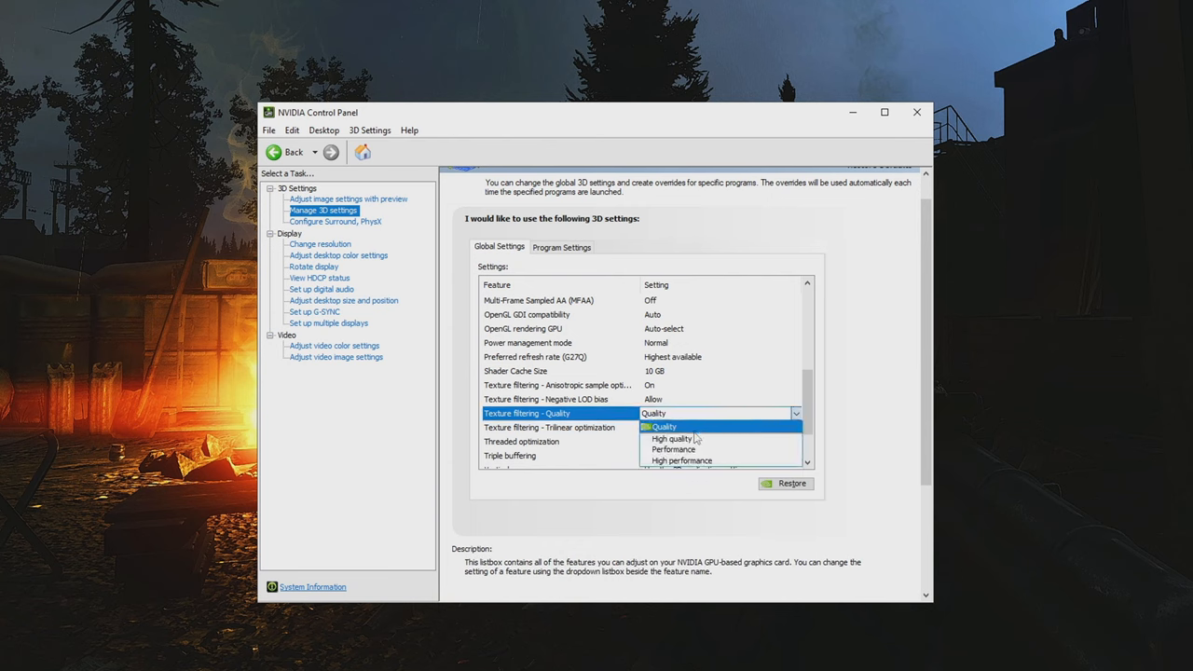
mouse_move(697, 460)
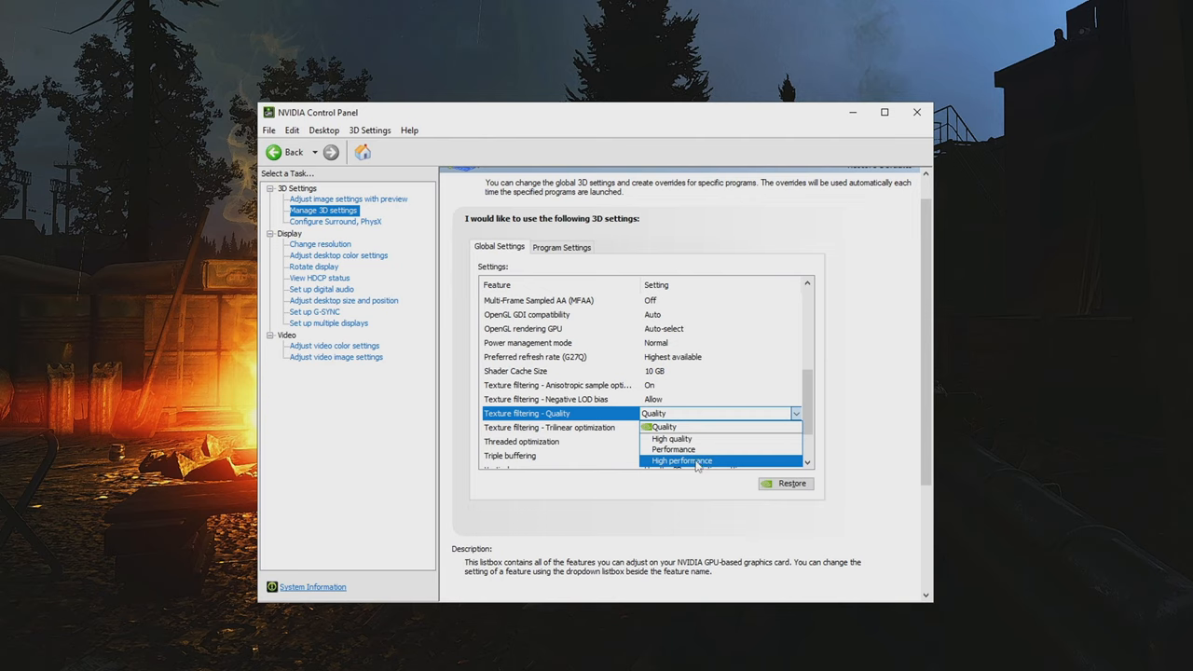
mouse_move(693, 466)
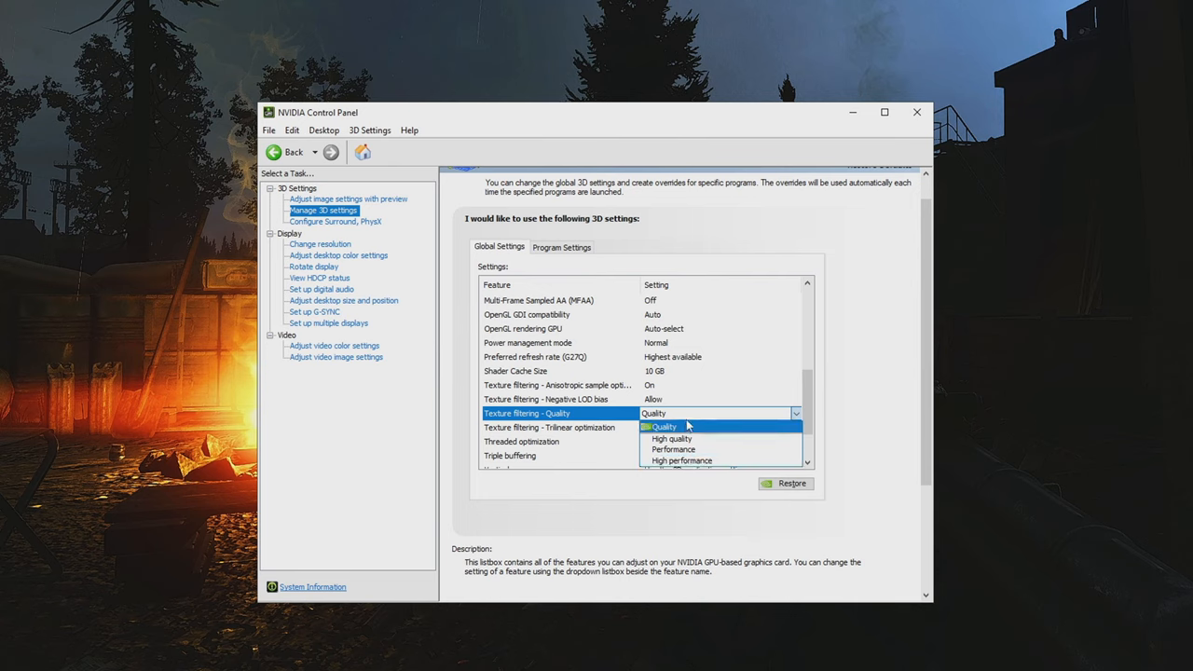
mouse_move(682, 460)
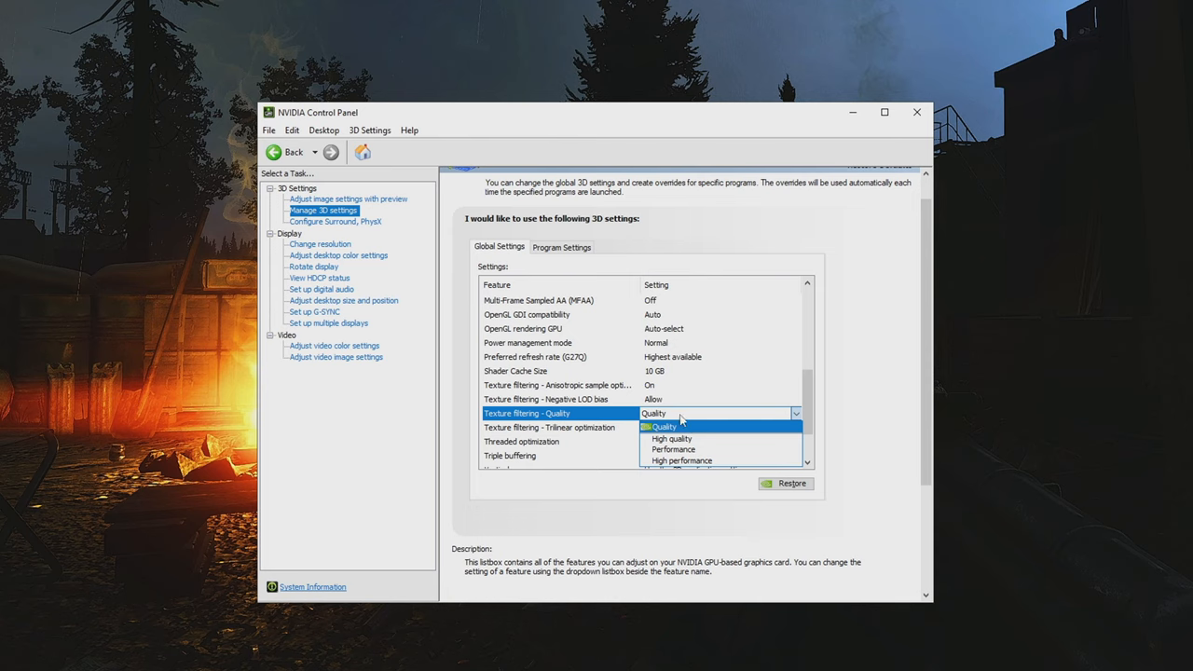
left_click(663, 427)
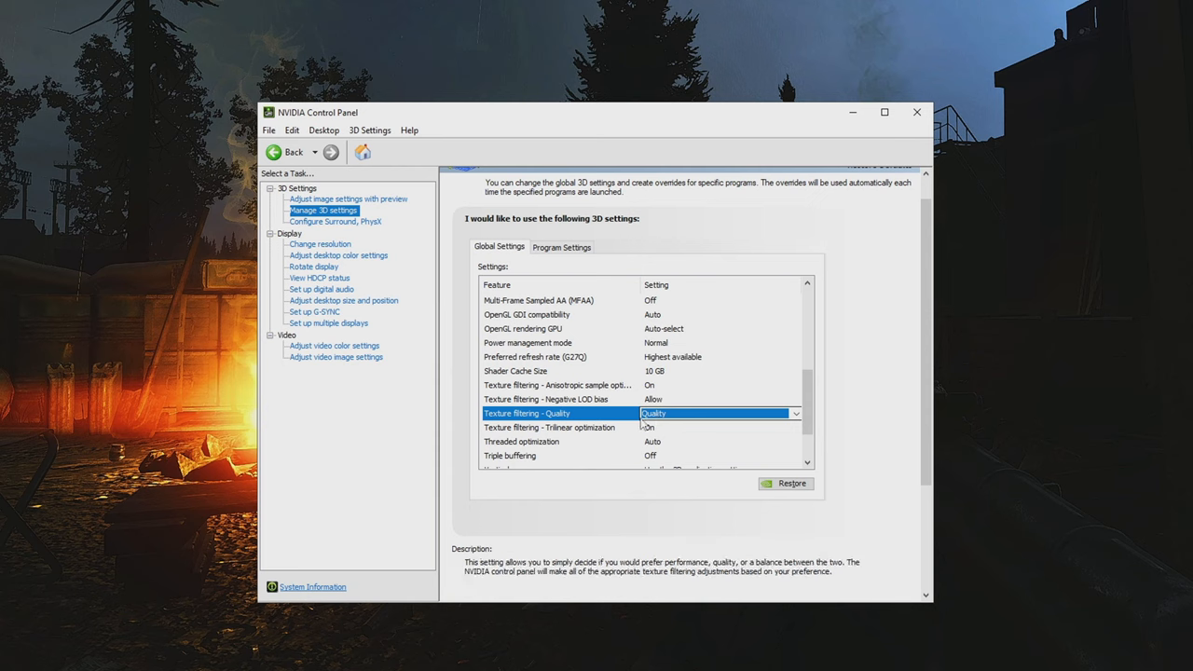
left_click(794, 413)
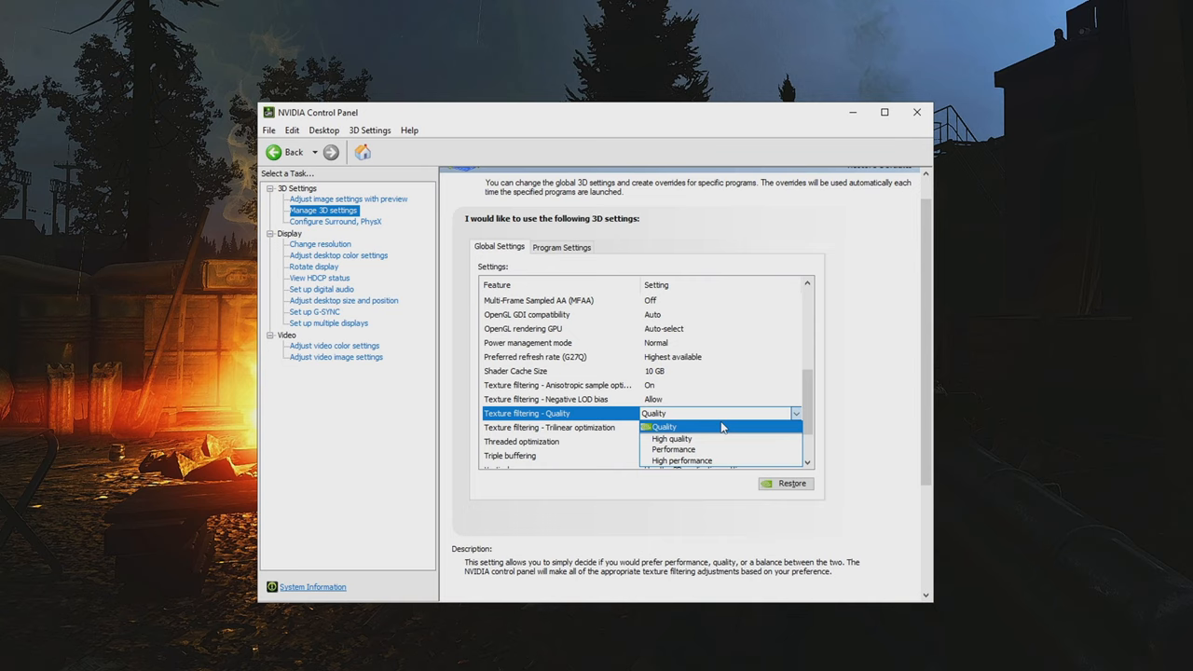
mouse_move(755, 403)
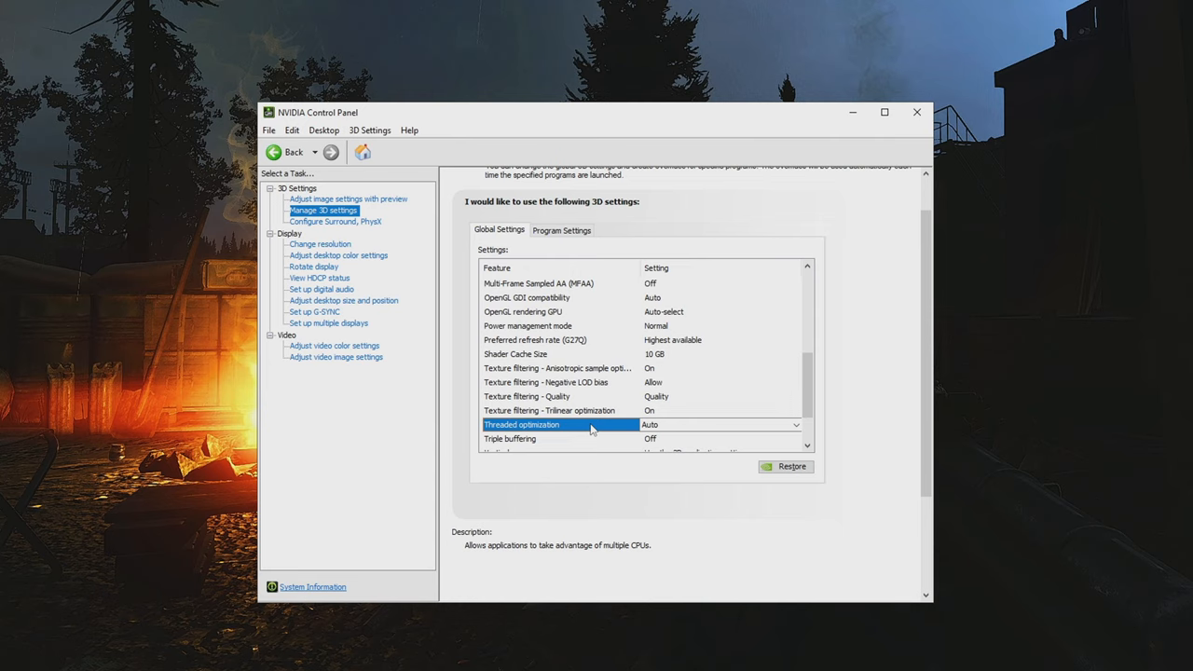
mouse_move(601, 427)
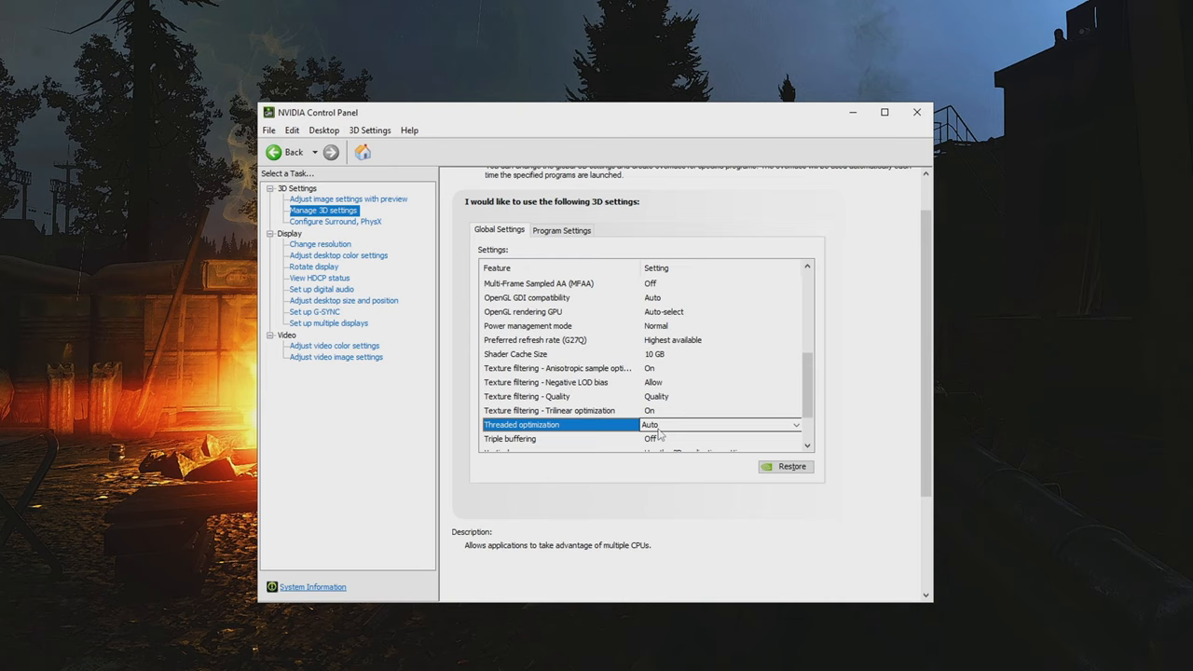
mouse_move(679, 427)
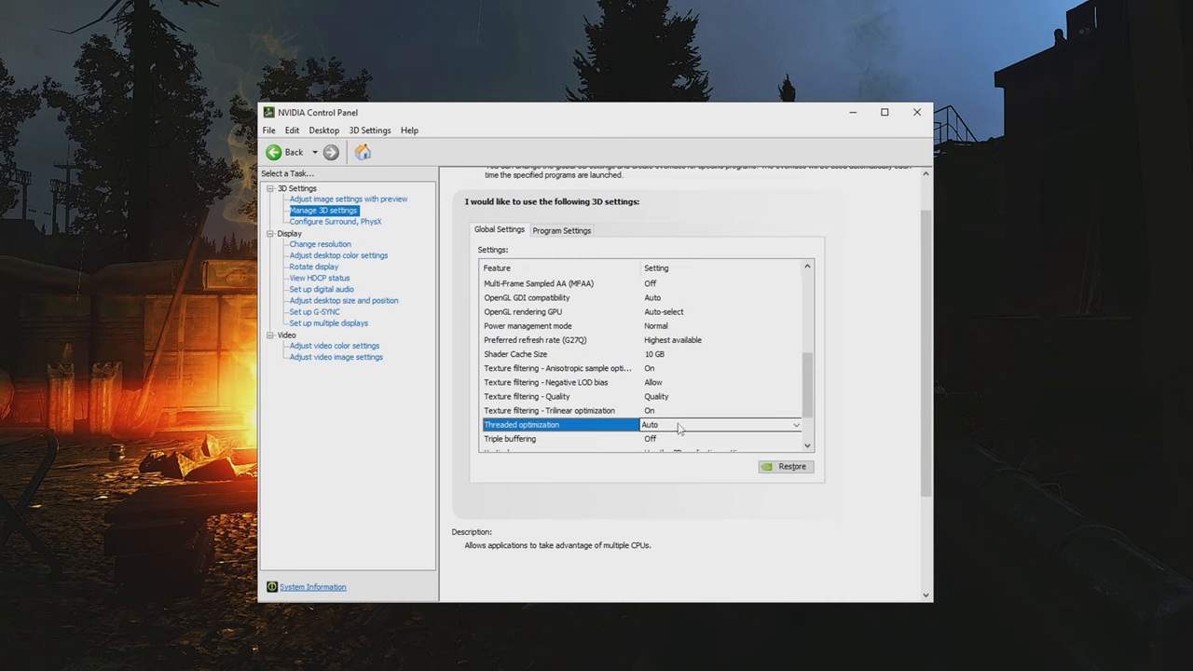
mouse_move(667, 427)
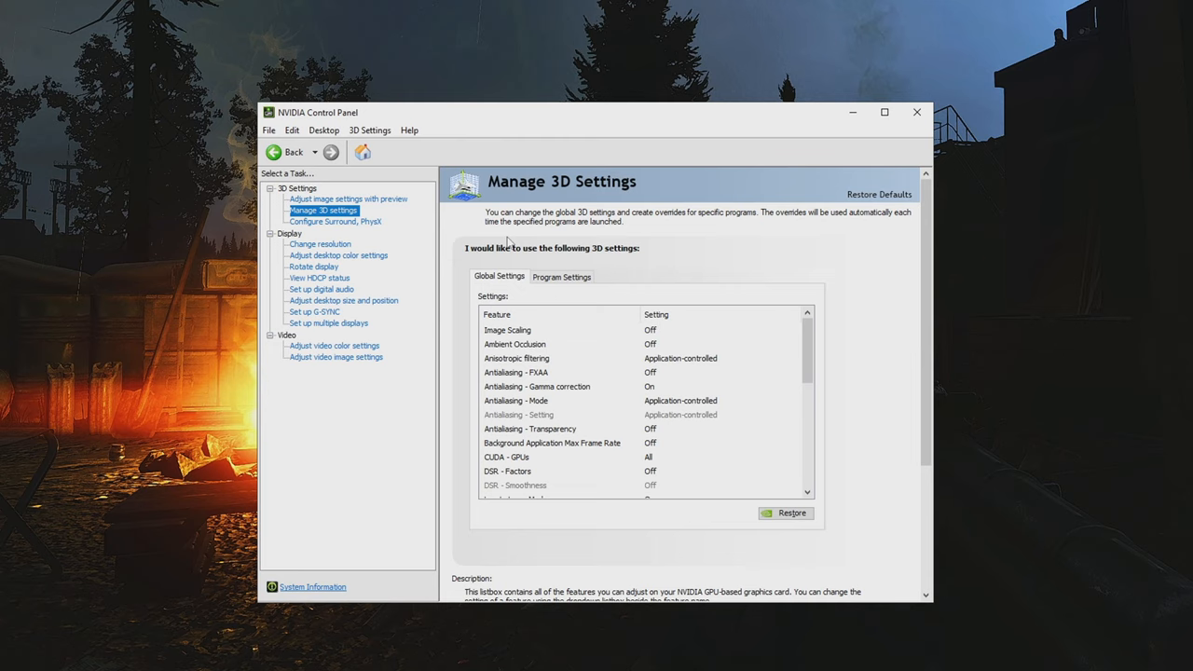
mouse_move(428, 265)
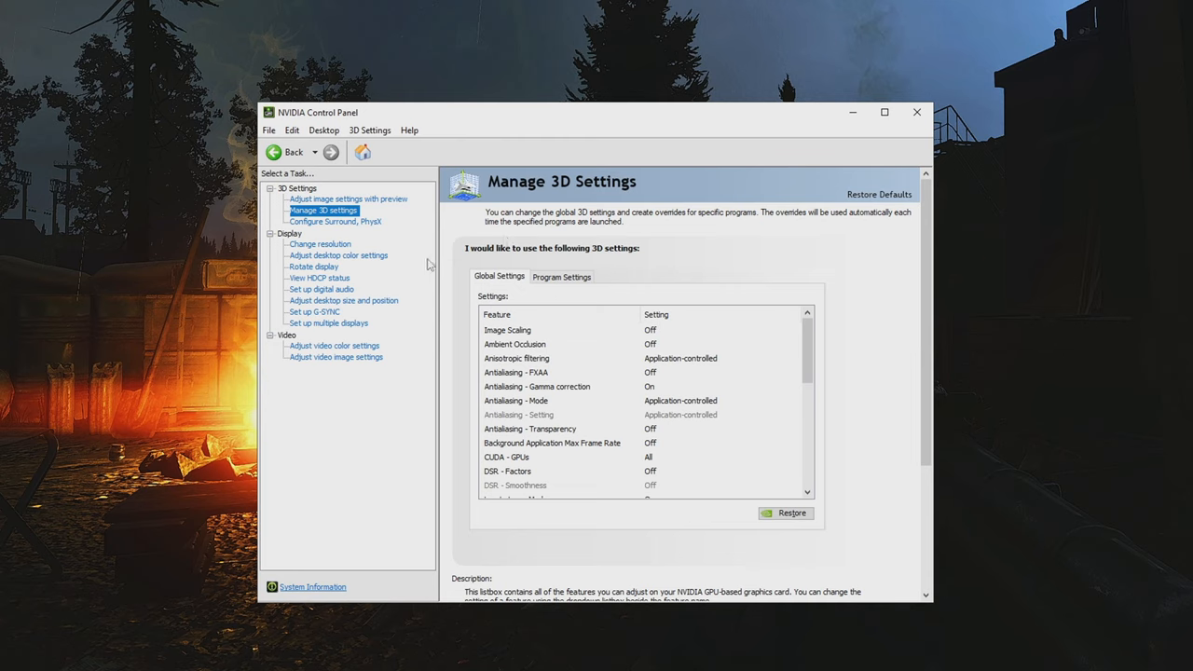
mouse_move(417, 264)
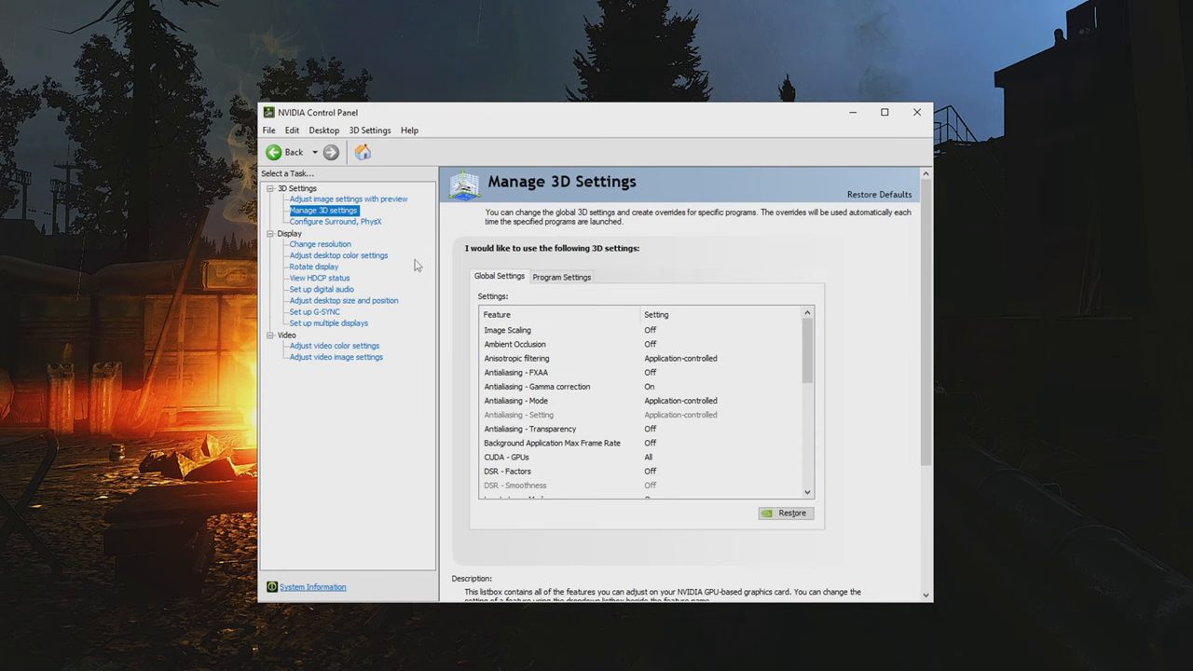
Step: Set display scaling to No scaling overriding games' own scaling, then go to Set up G-SYNC
left_click(343, 300)
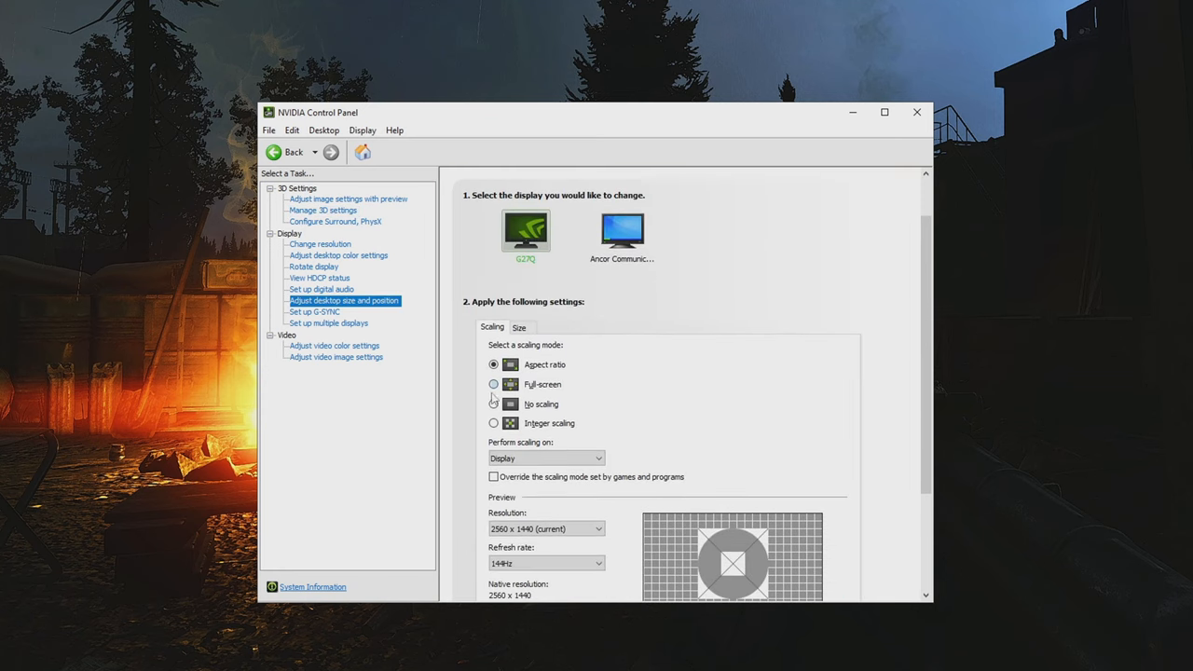
left_click(492, 402)
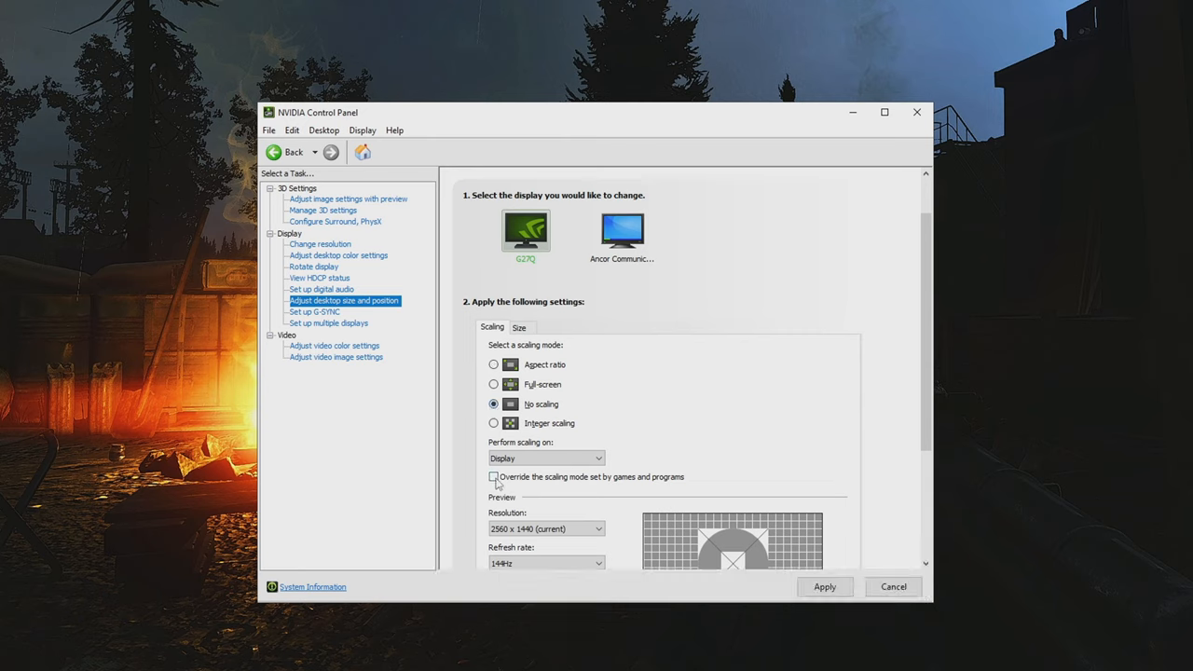
left_click(494, 458)
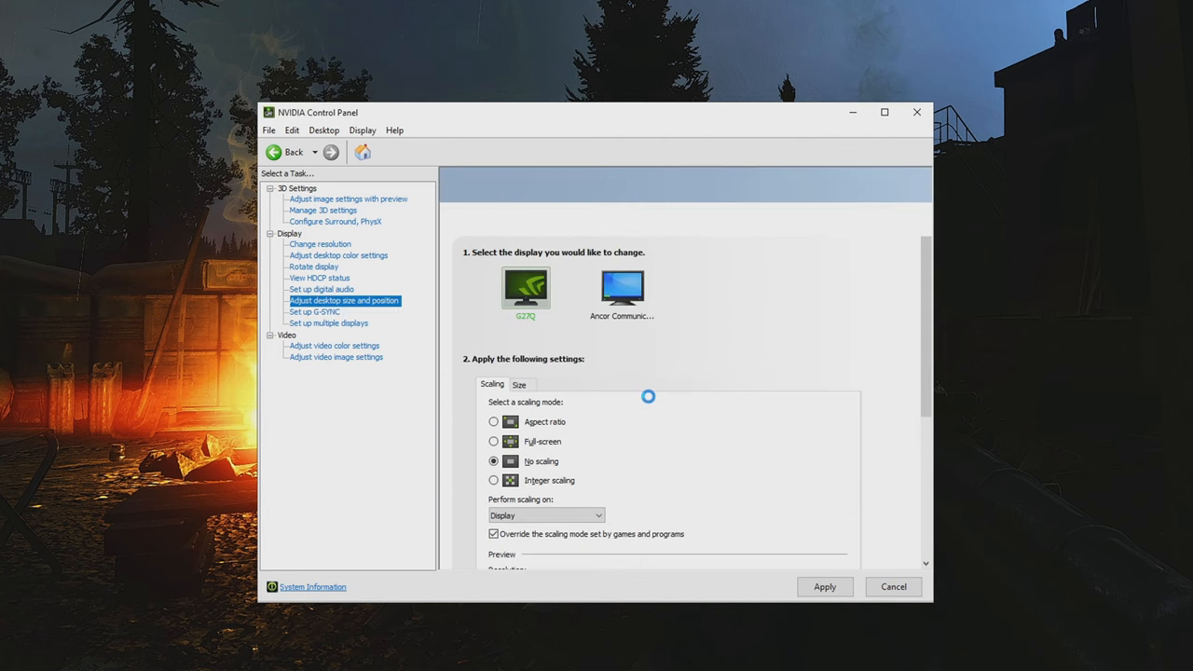
left_click(313, 311)
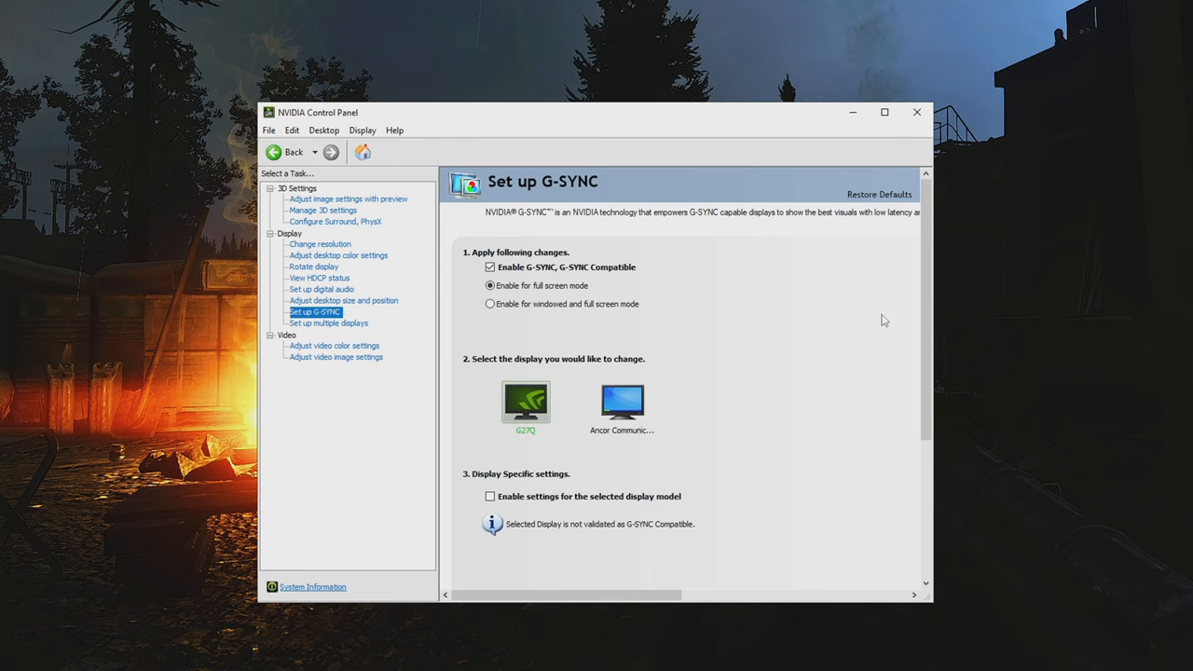
mouse_move(895, 322)
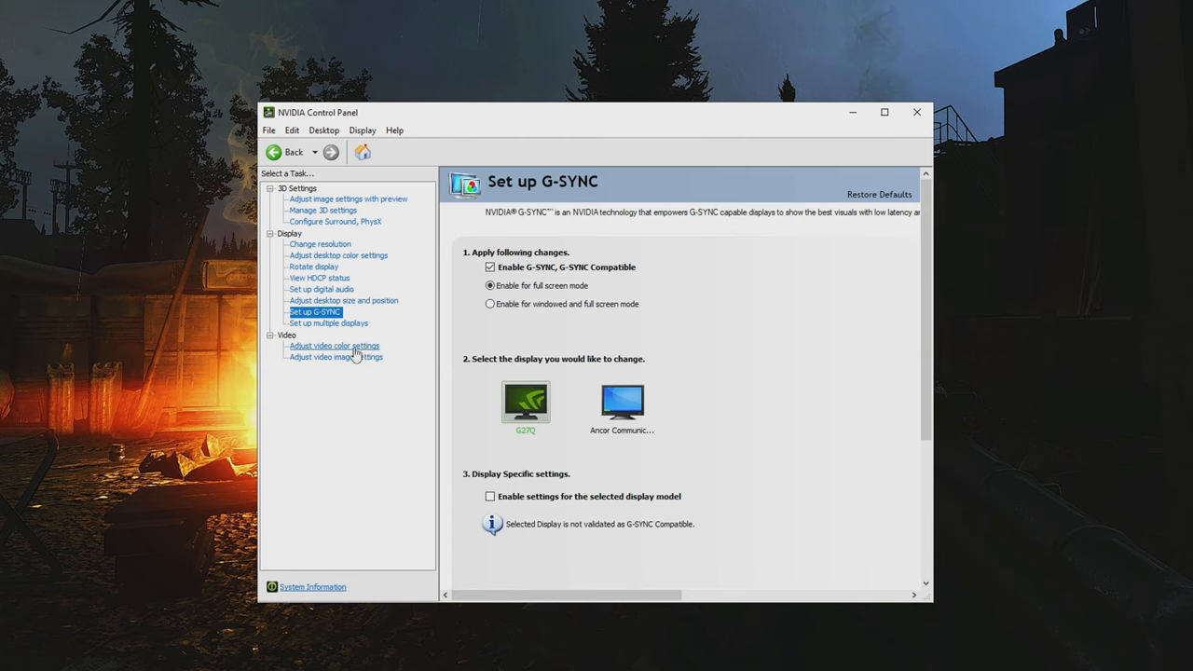
Step: Bring up Adjust video color settings, using NVIDIA settings with Full (0-255) dynamic range
left_click(336, 345)
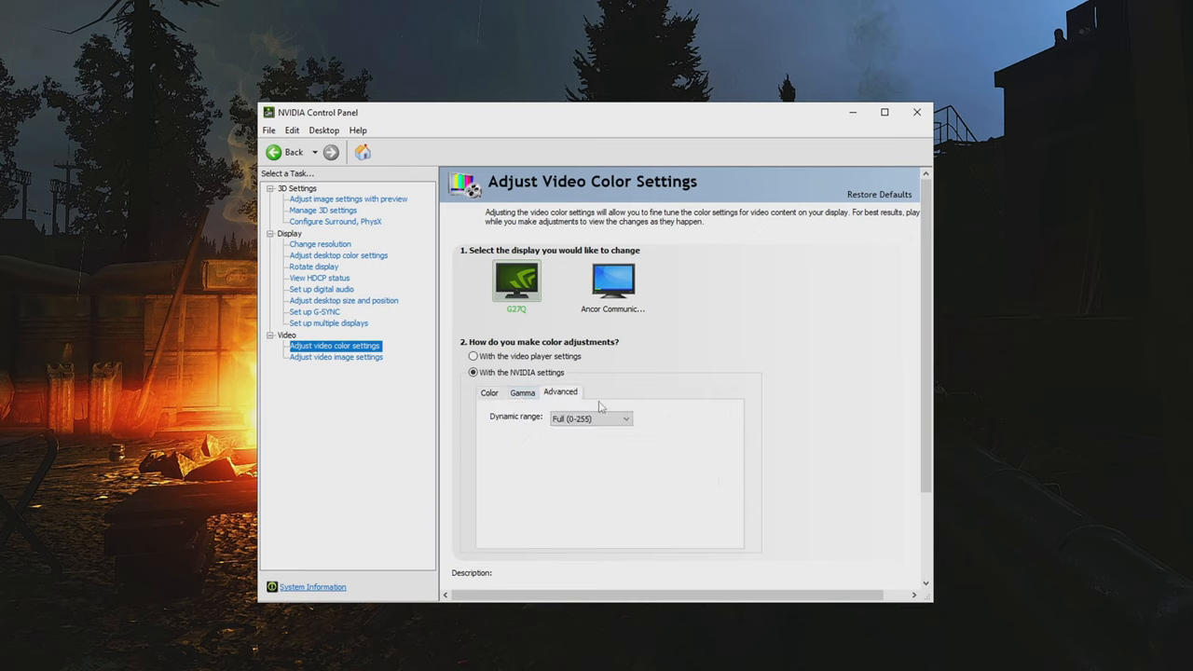
Step: Bring up Adjust desktop color settings with brightness and contrast 50% and gamma 1.00
left_click(627, 417)
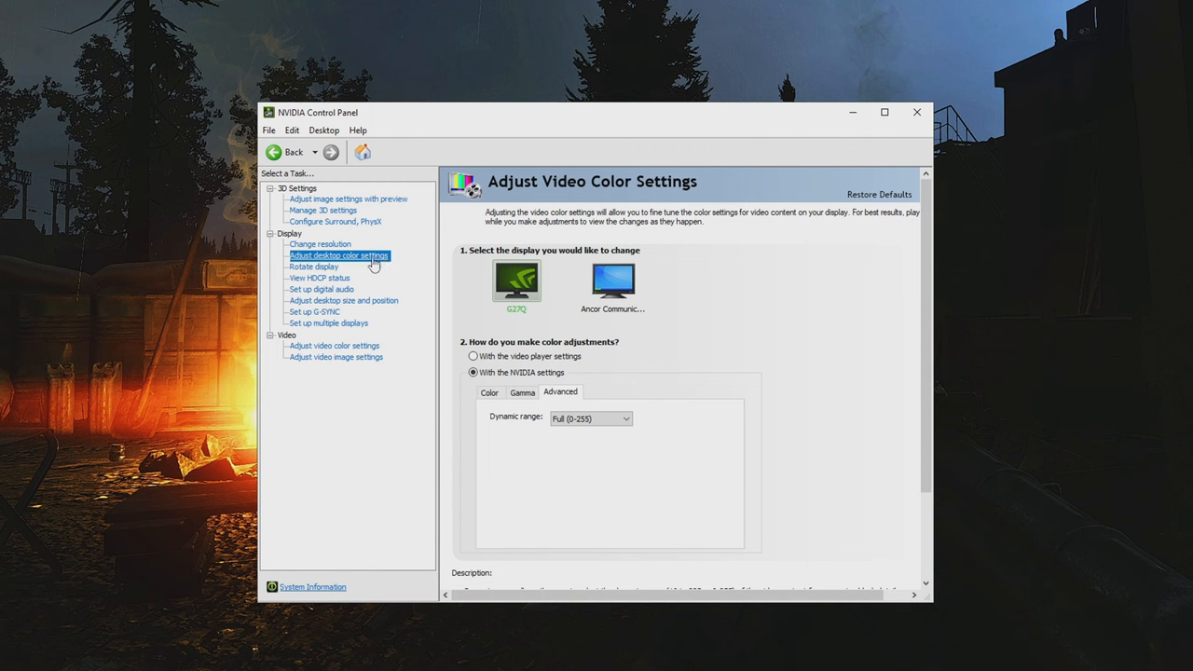
left_click(339, 253)
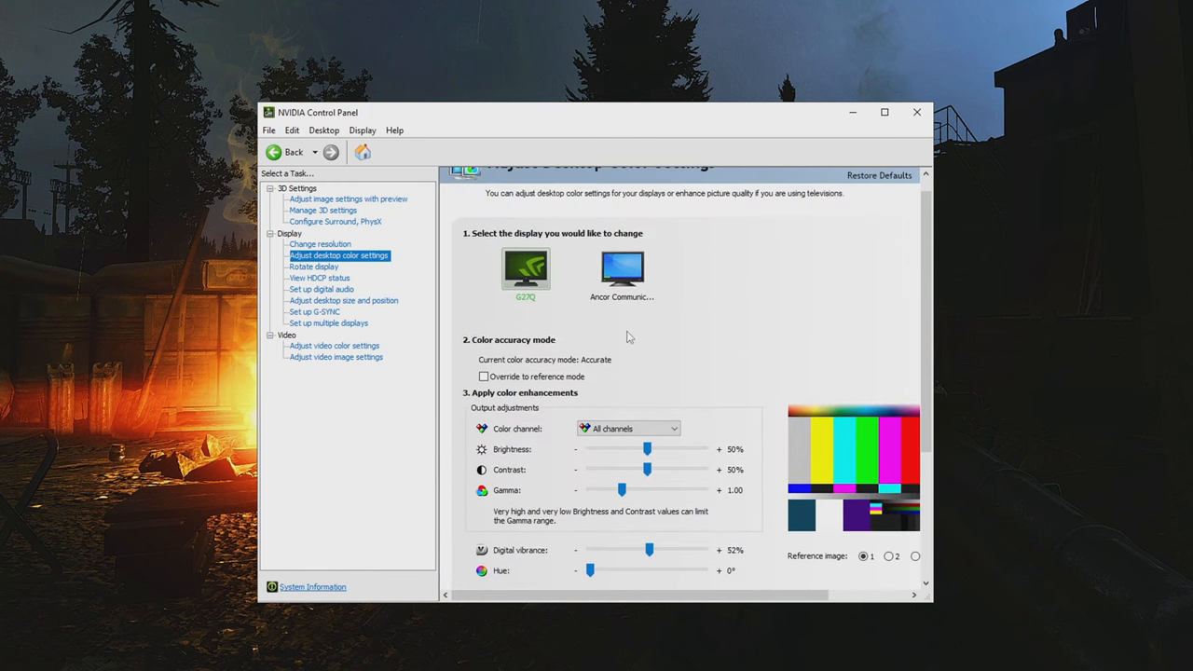
mouse_move(659, 358)
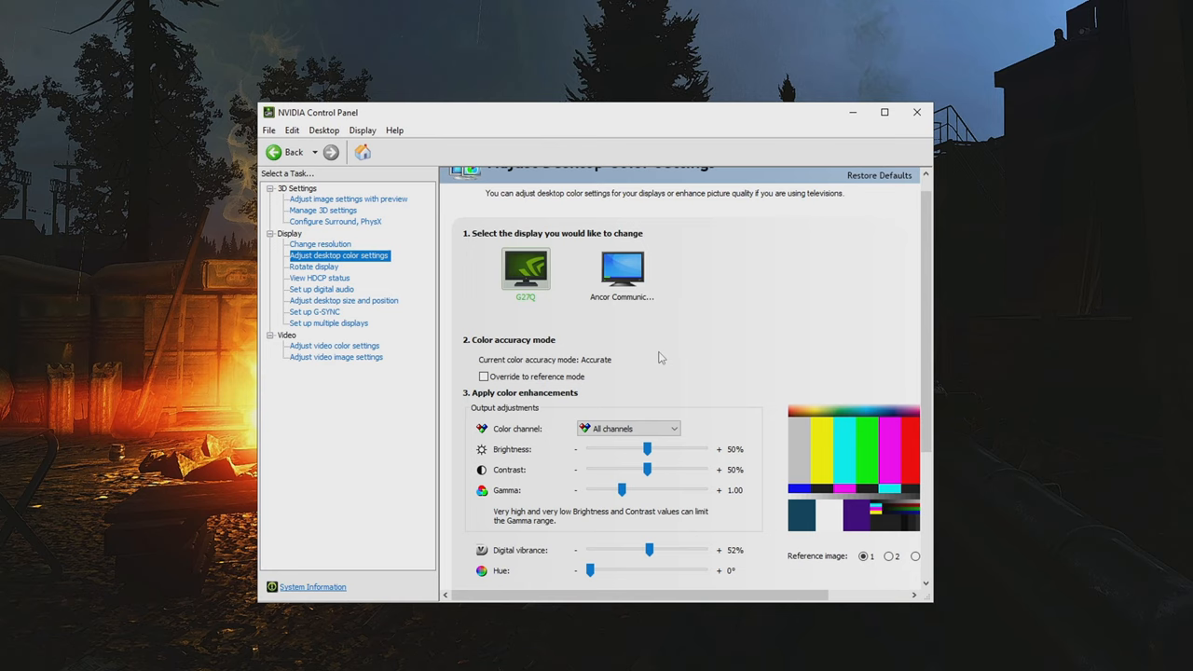
mouse_move(745, 402)
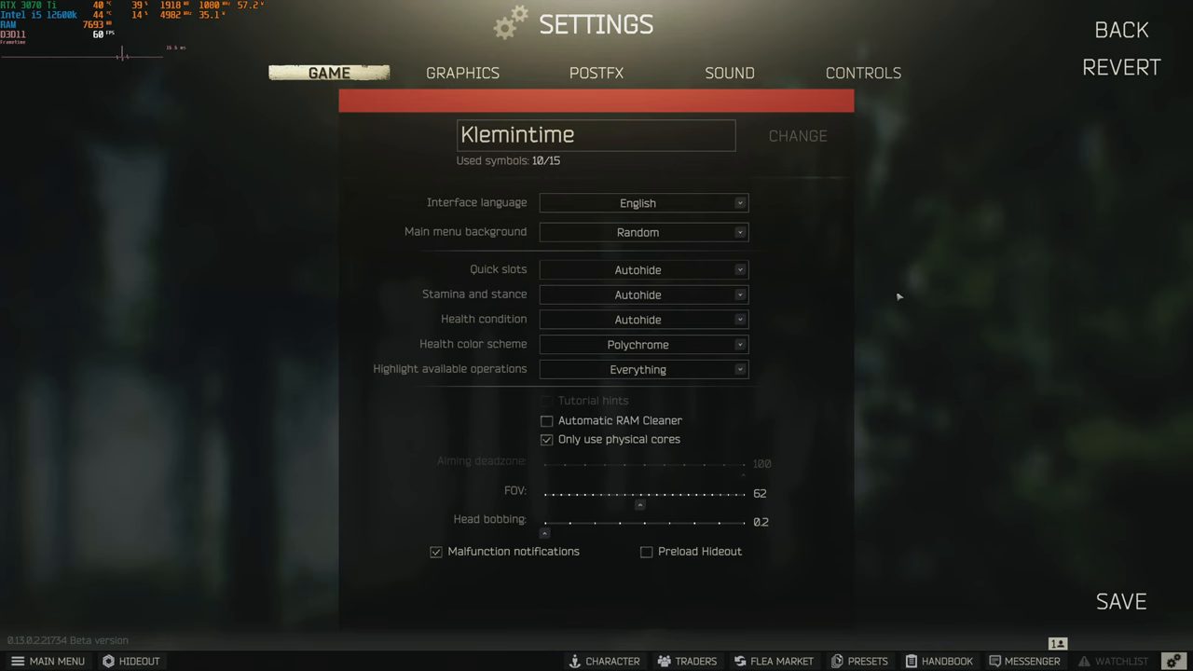
Step: Switch to Tarkov's Graphics settings and scroll to NVIDIA Reflex, Sharpness and Mip Streaming
left_click(462, 72)
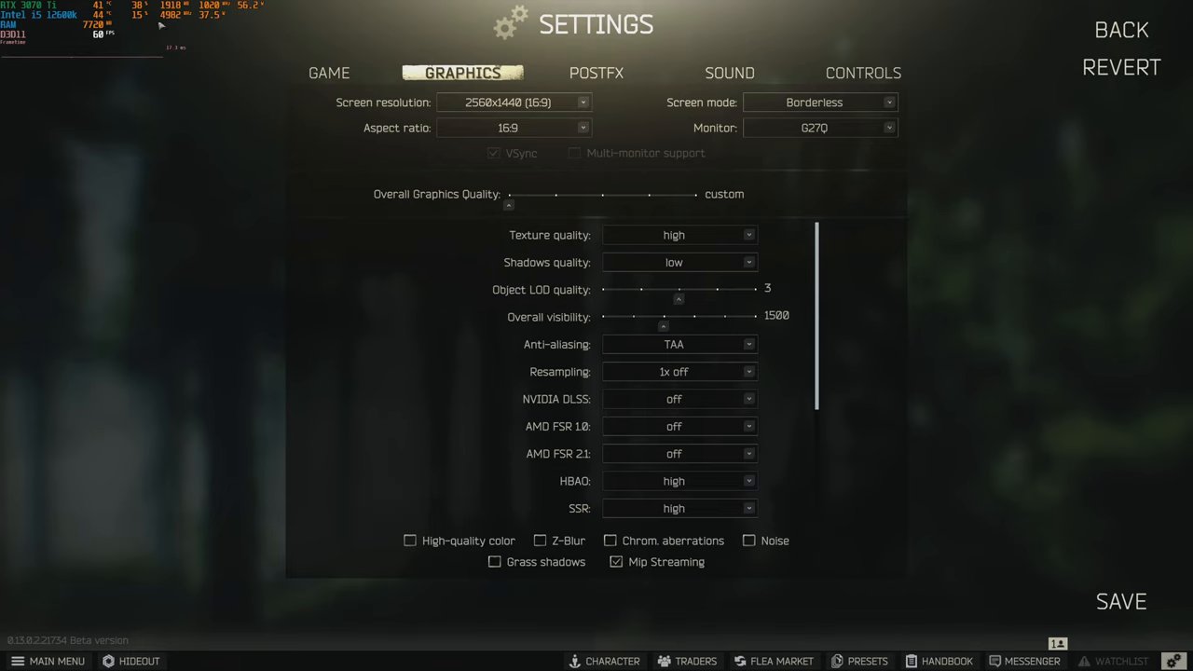
mouse_move(284, 198)
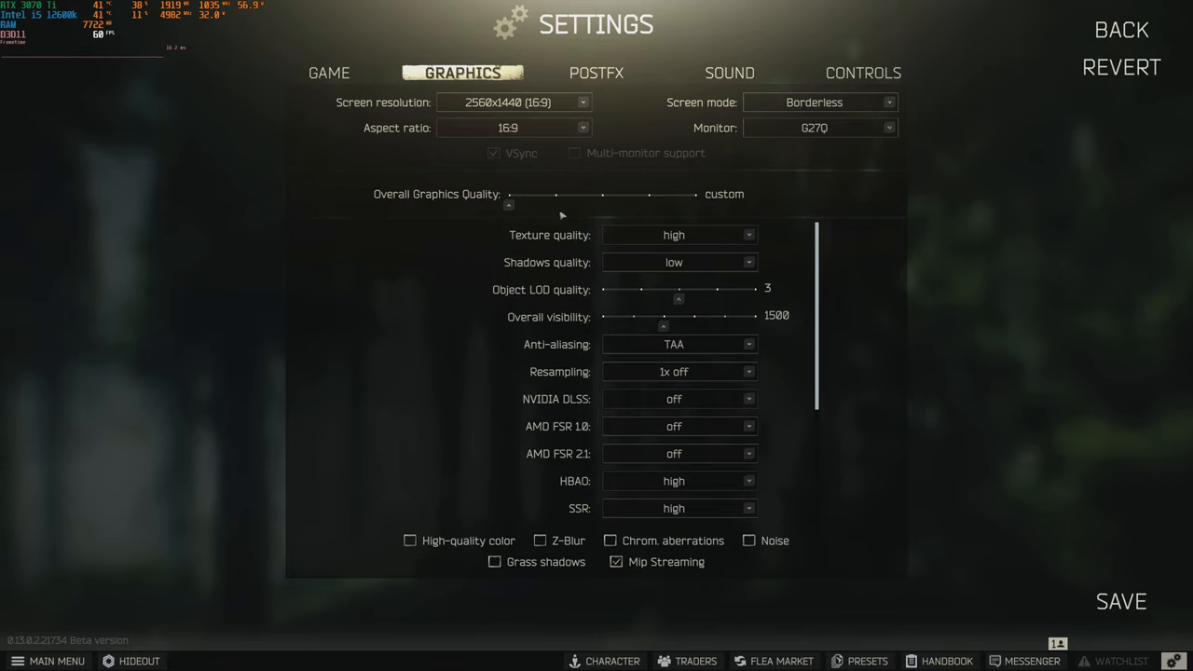
mouse_move(537, 304)
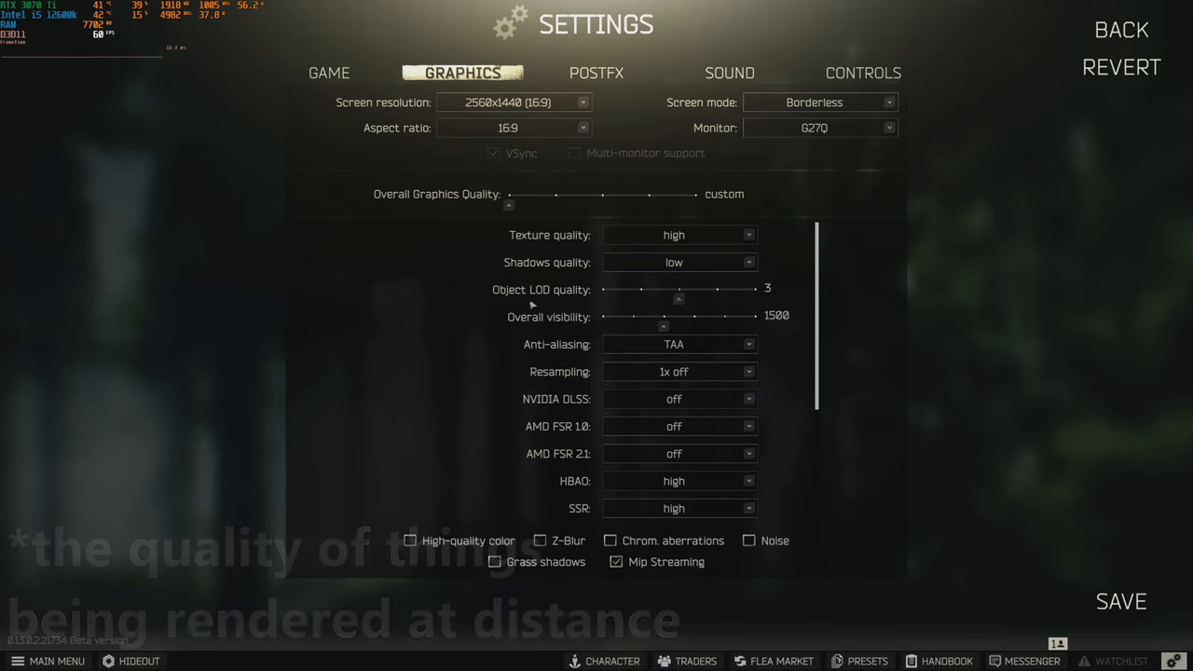
scroll("down", 3)
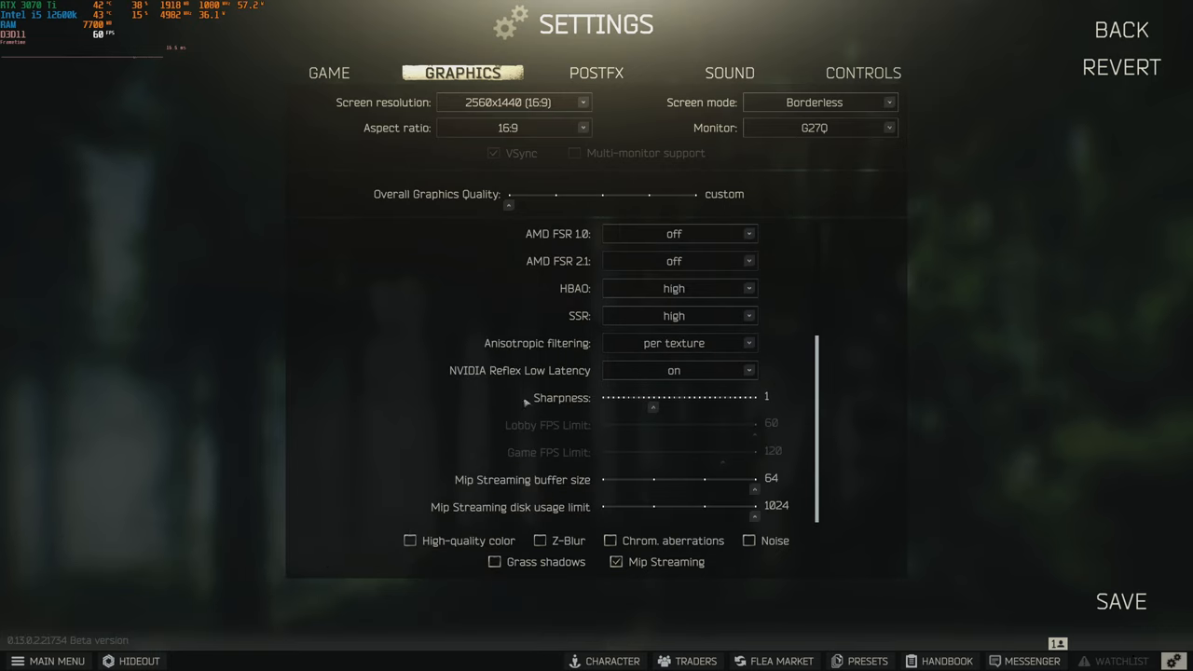
mouse_move(641, 574)
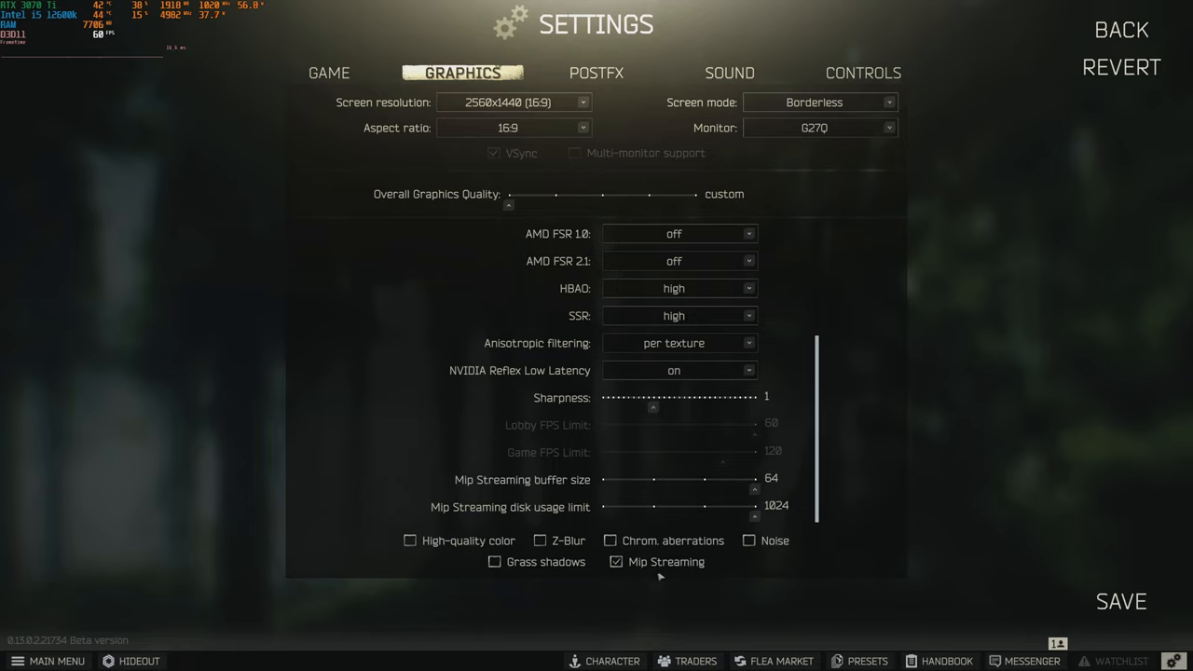
mouse_move(643, 500)
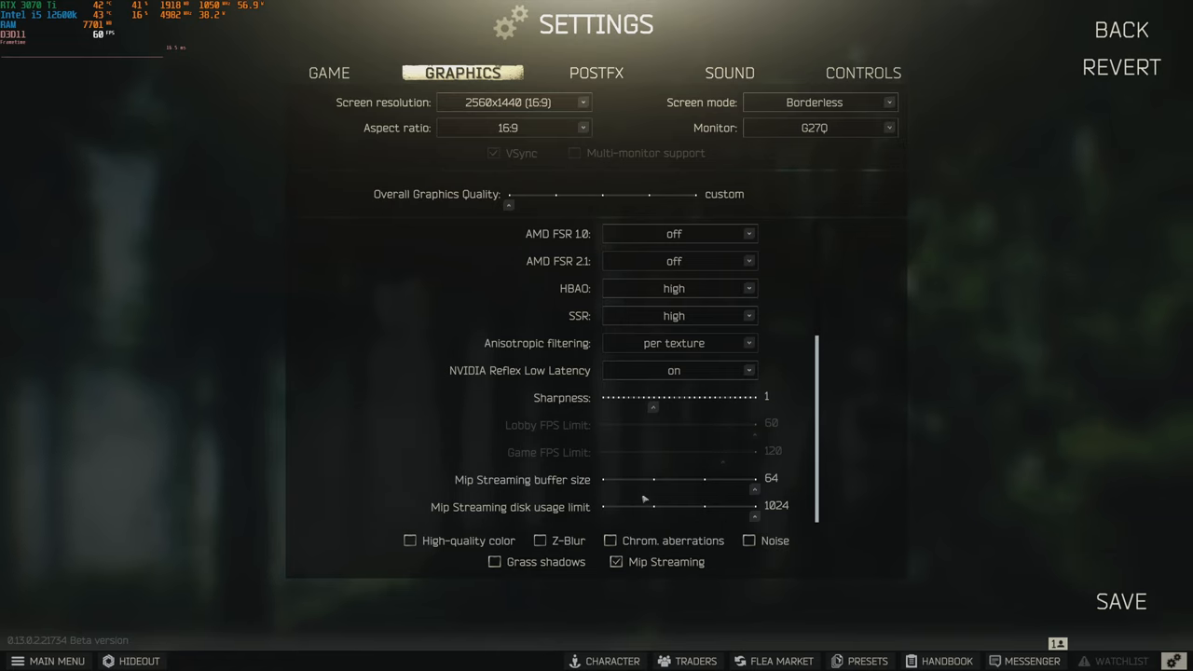
mouse_move(884, 538)
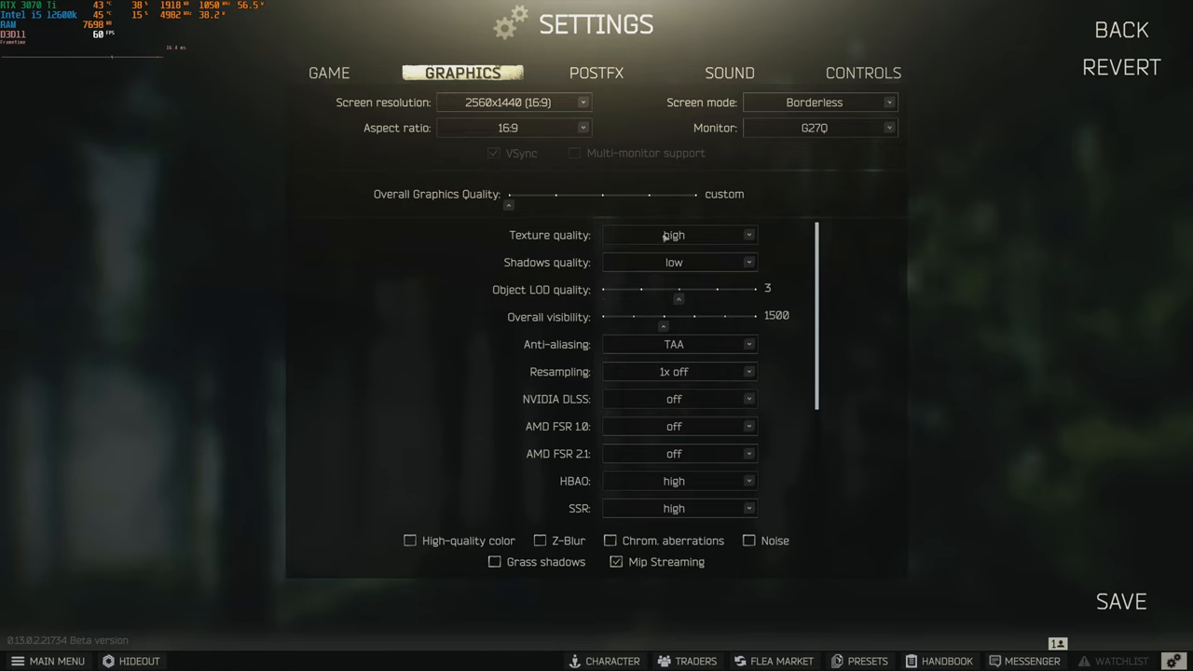
mouse_move(656, 239)
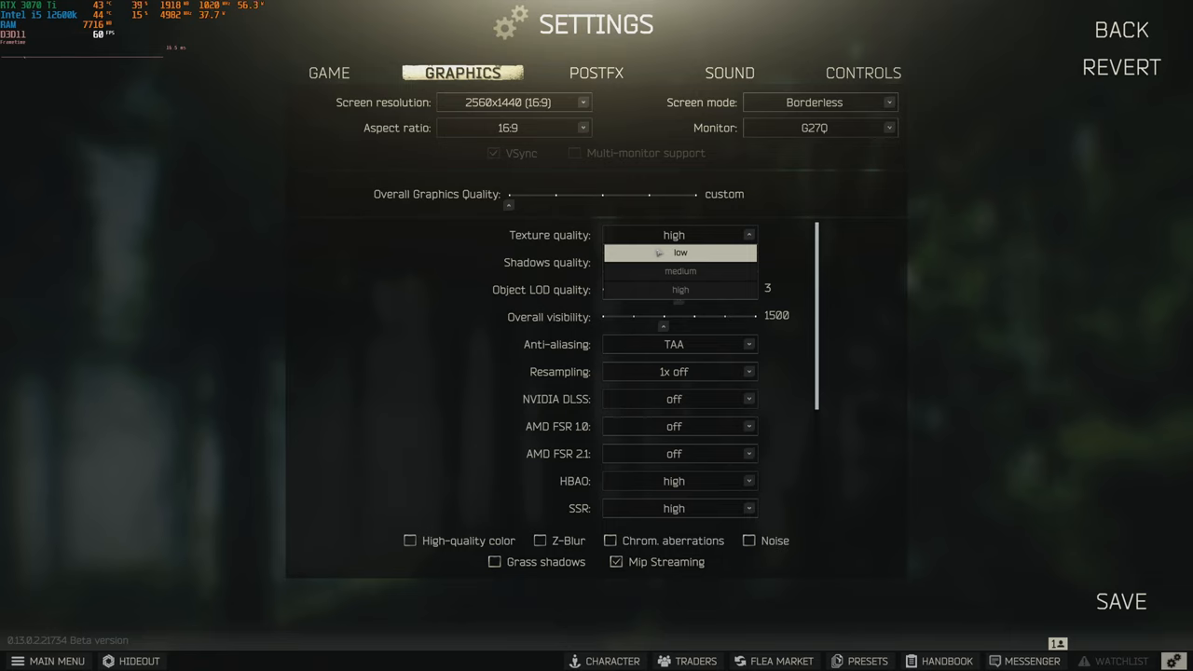
mouse_move(679, 273)
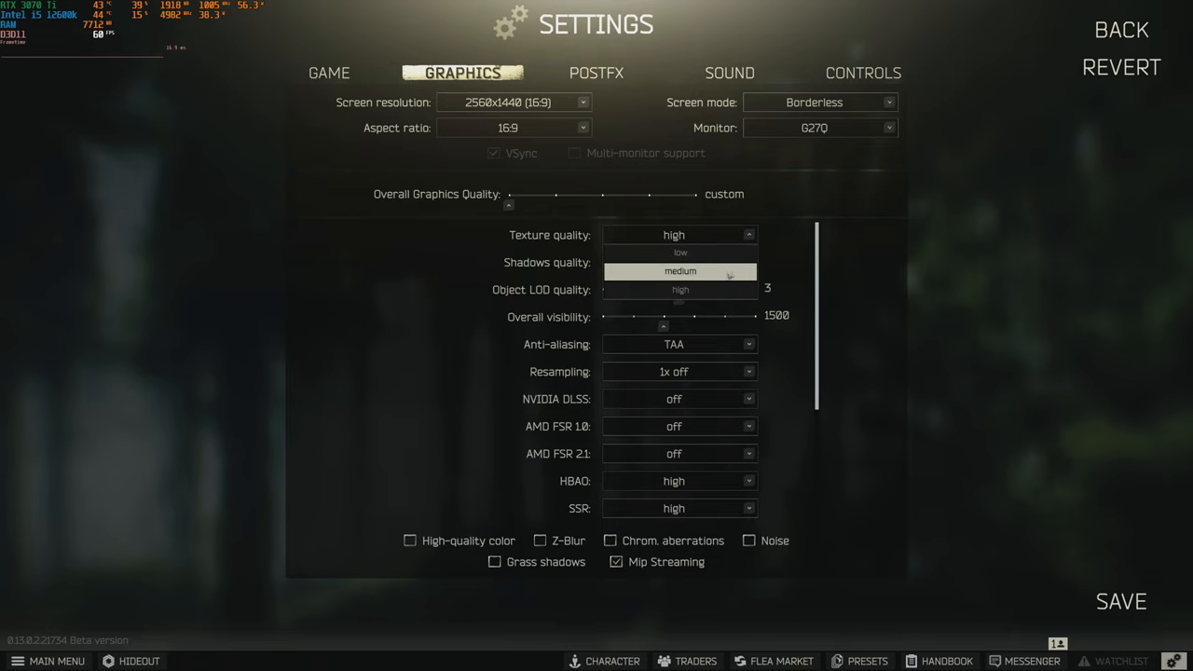
left_click(680, 253)
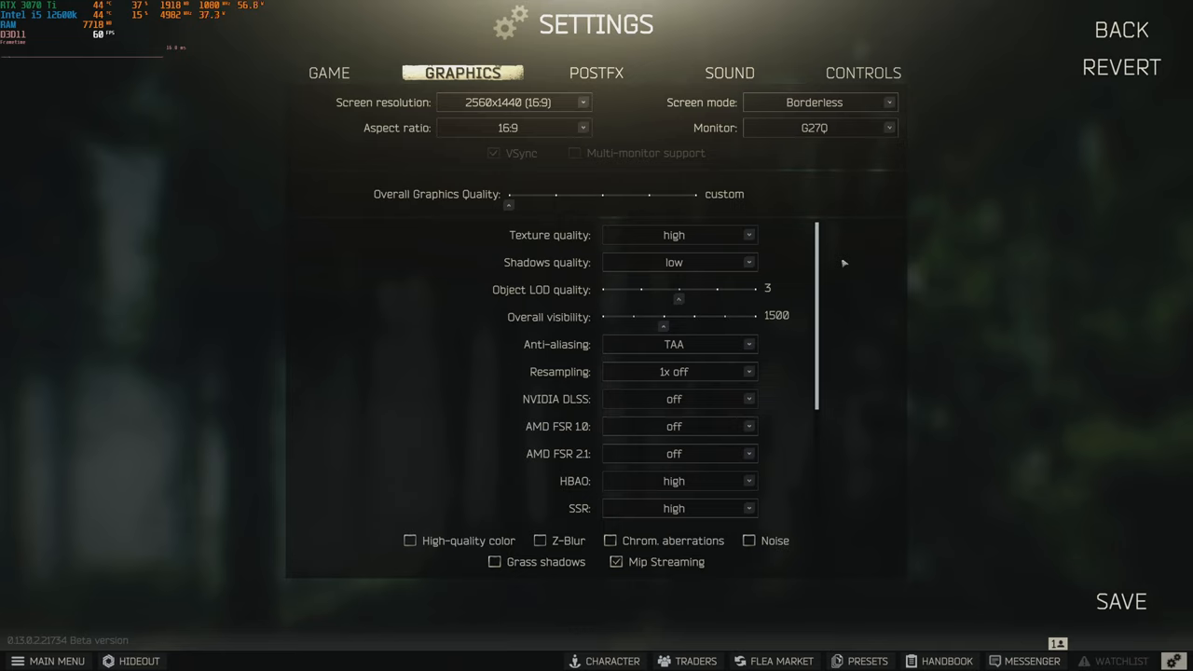
mouse_move(764, 354)
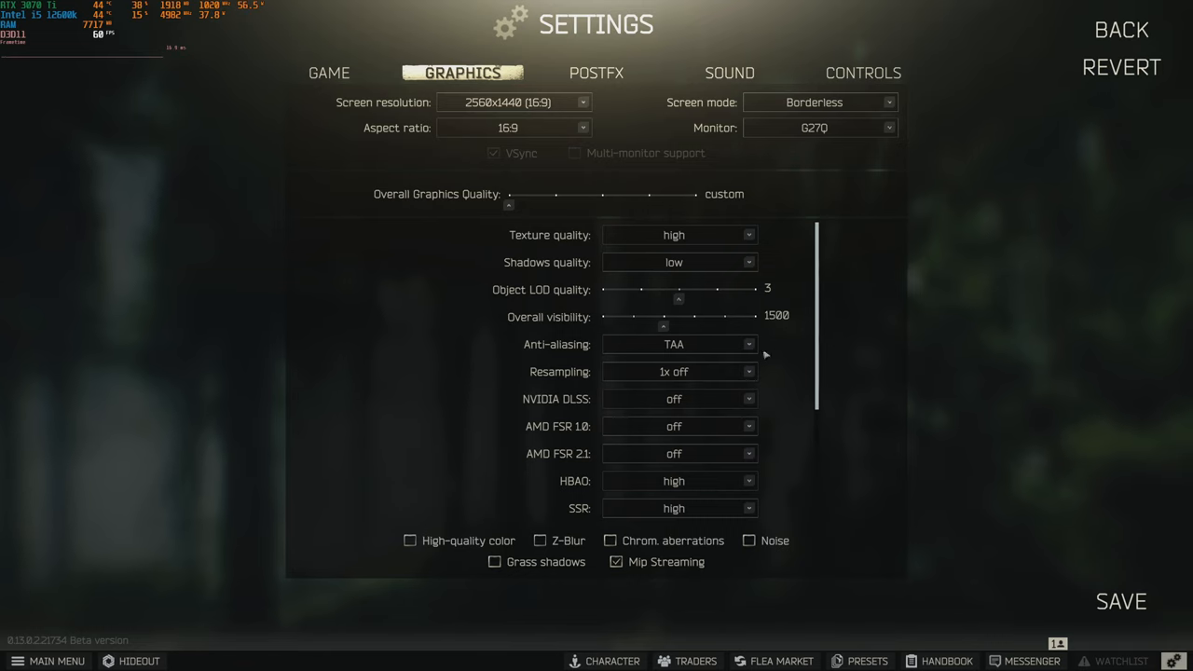
mouse_move(514, 398)
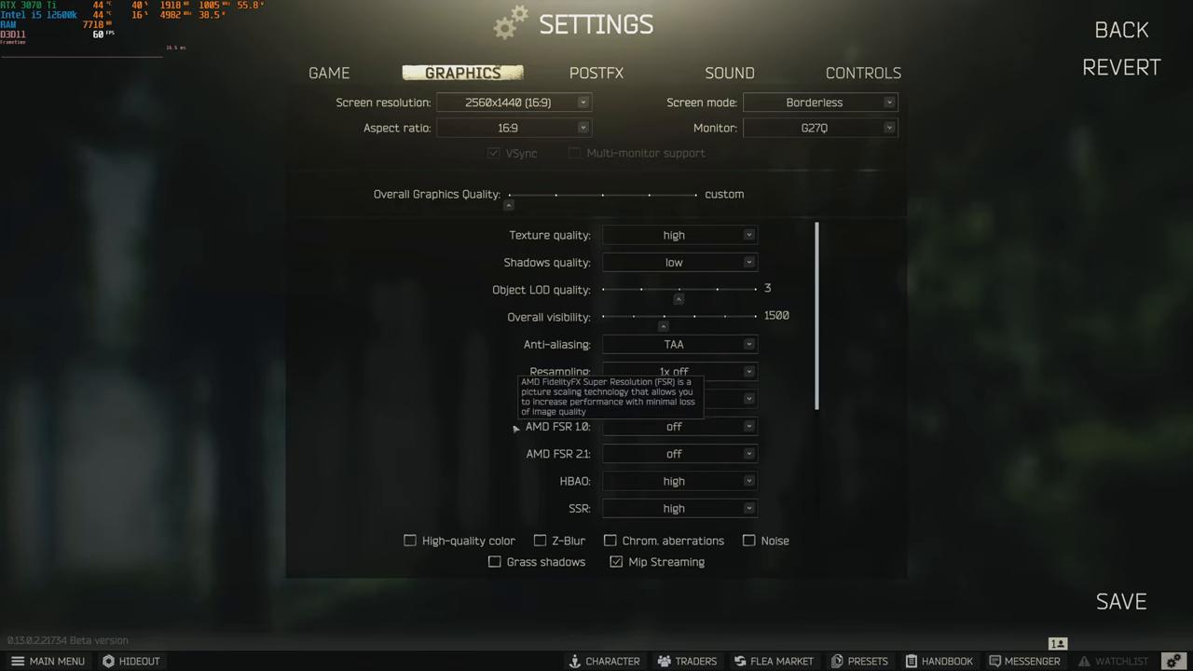
mouse_move(484, 410)
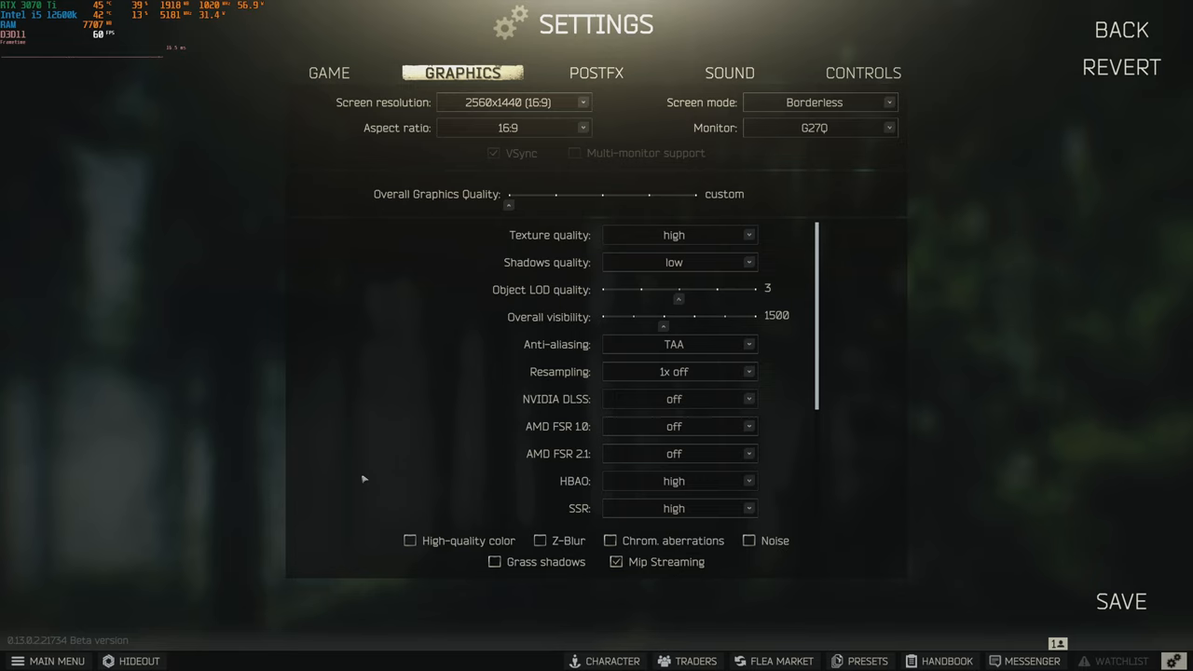
mouse_move(544, 352)
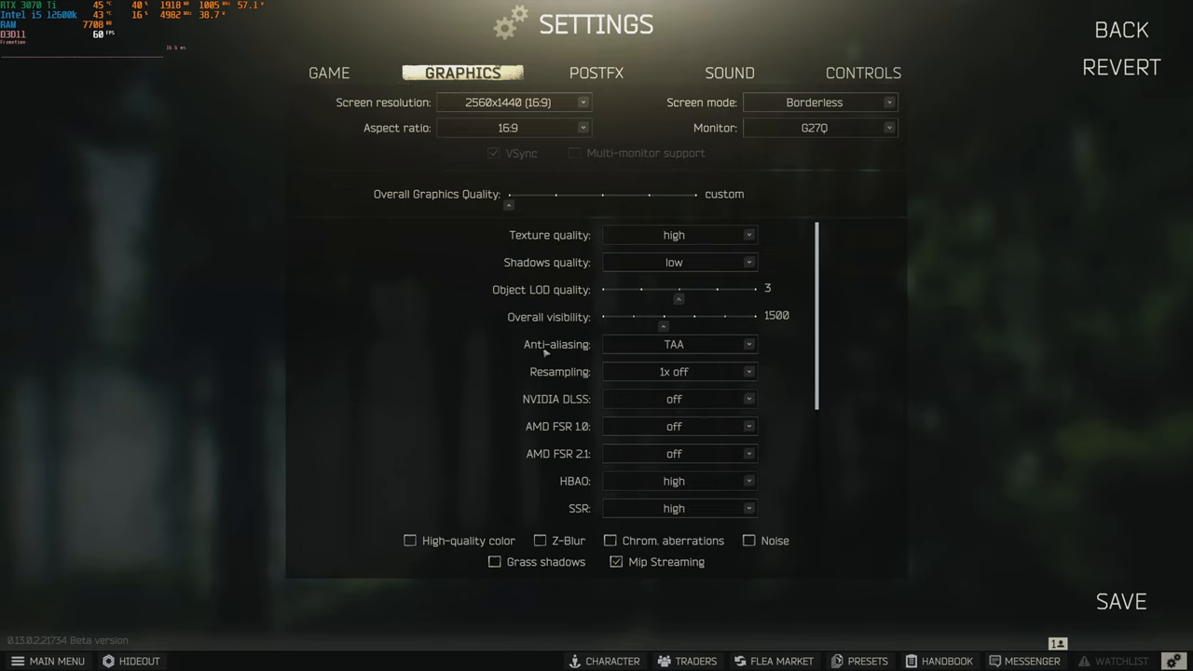
mouse_move(645, 343)
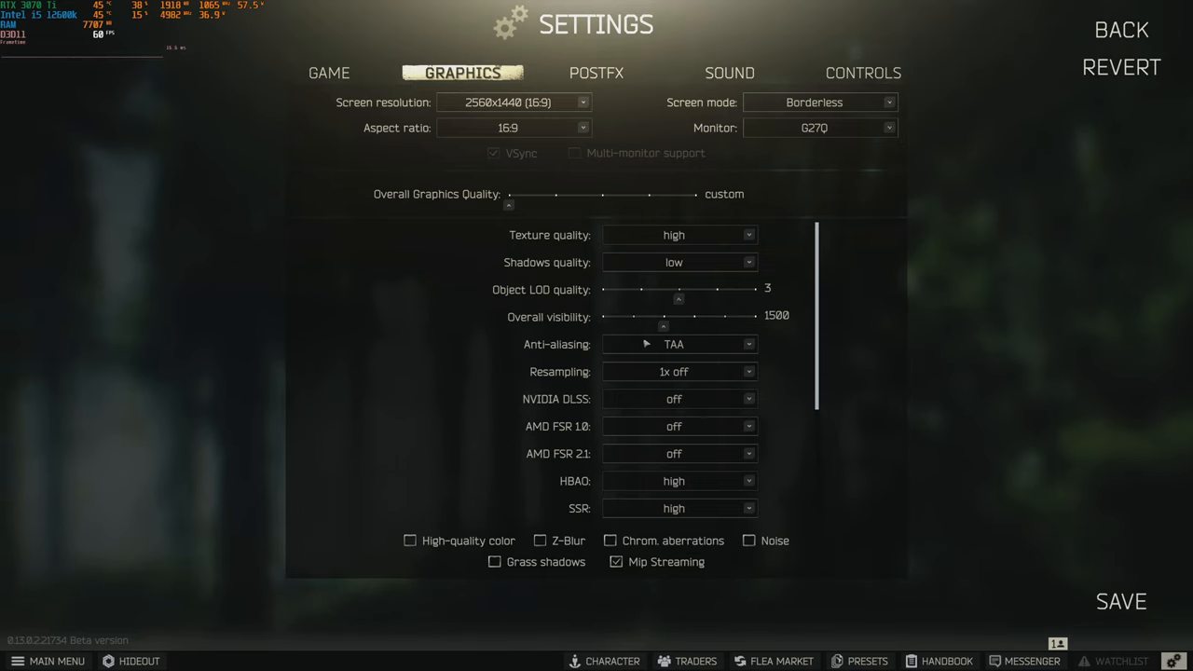
mouse_move(656, 345)
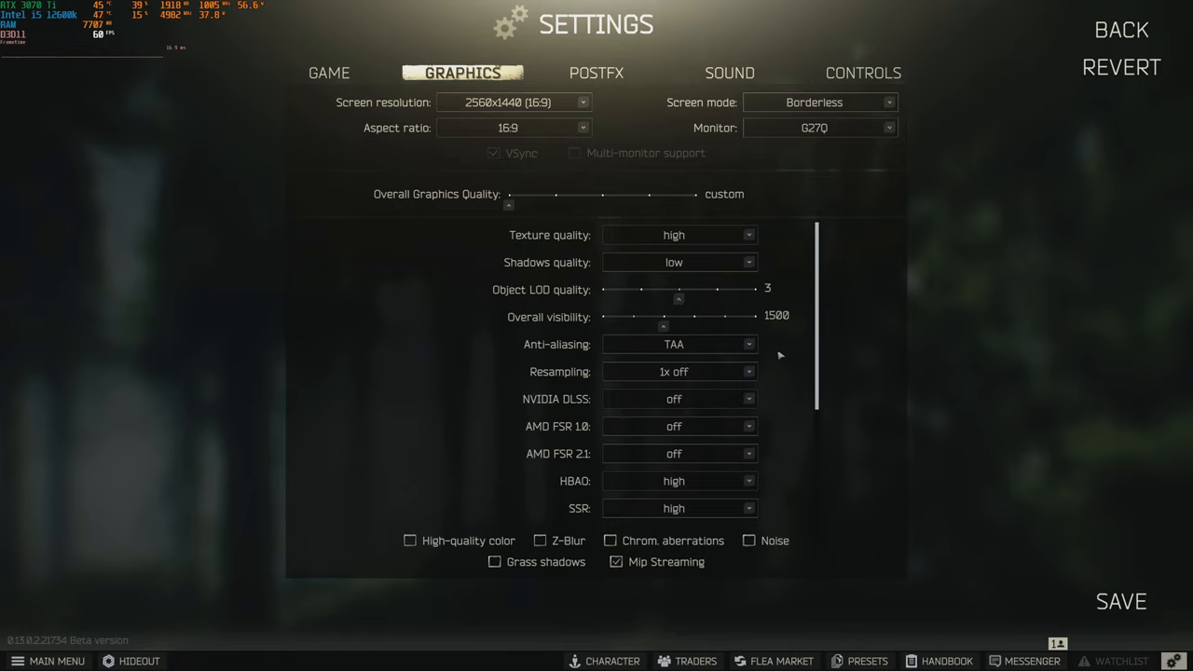
scroll("down", 3)
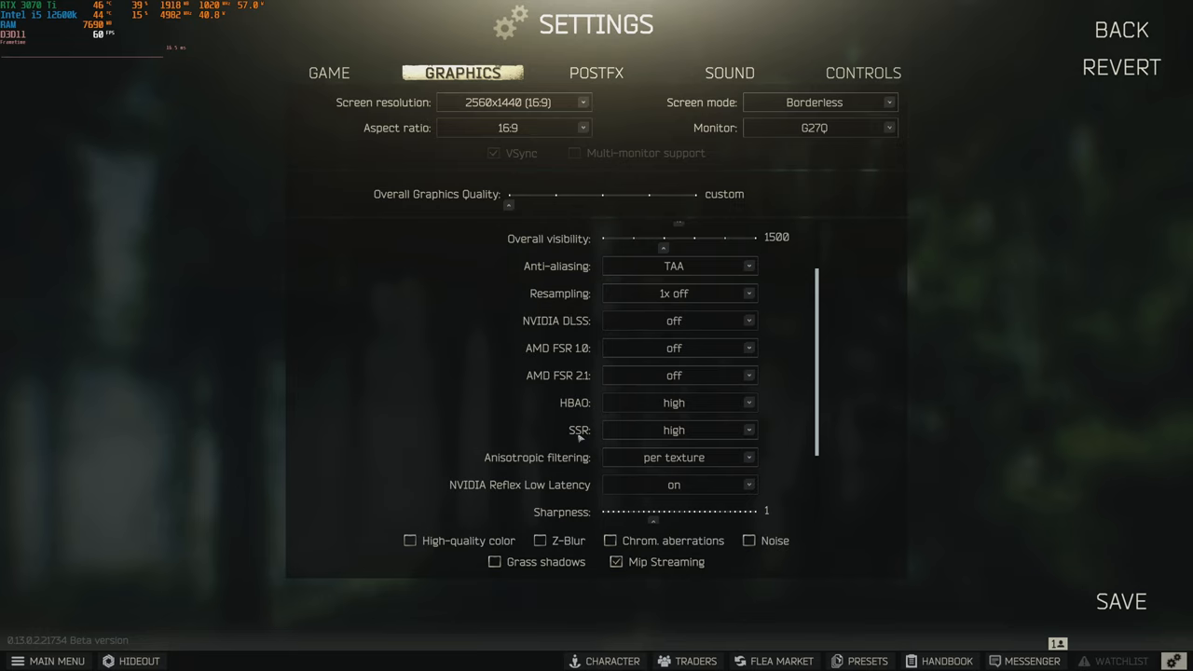
mouse_move(552, 421)
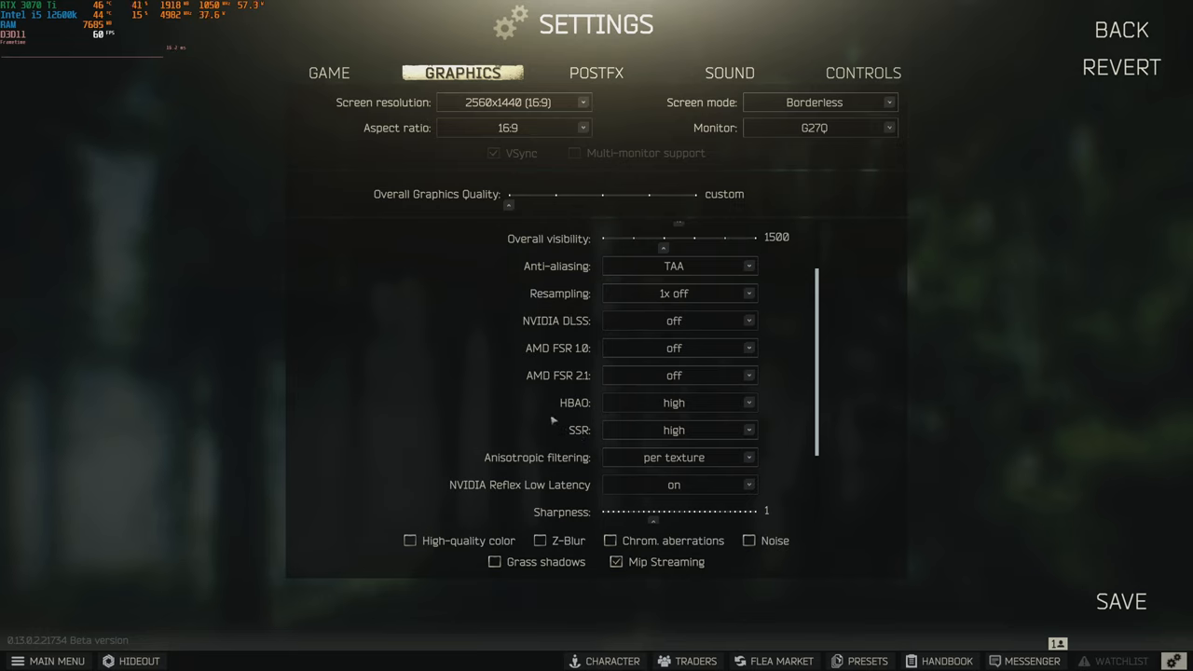
mouse_move(651, 411)
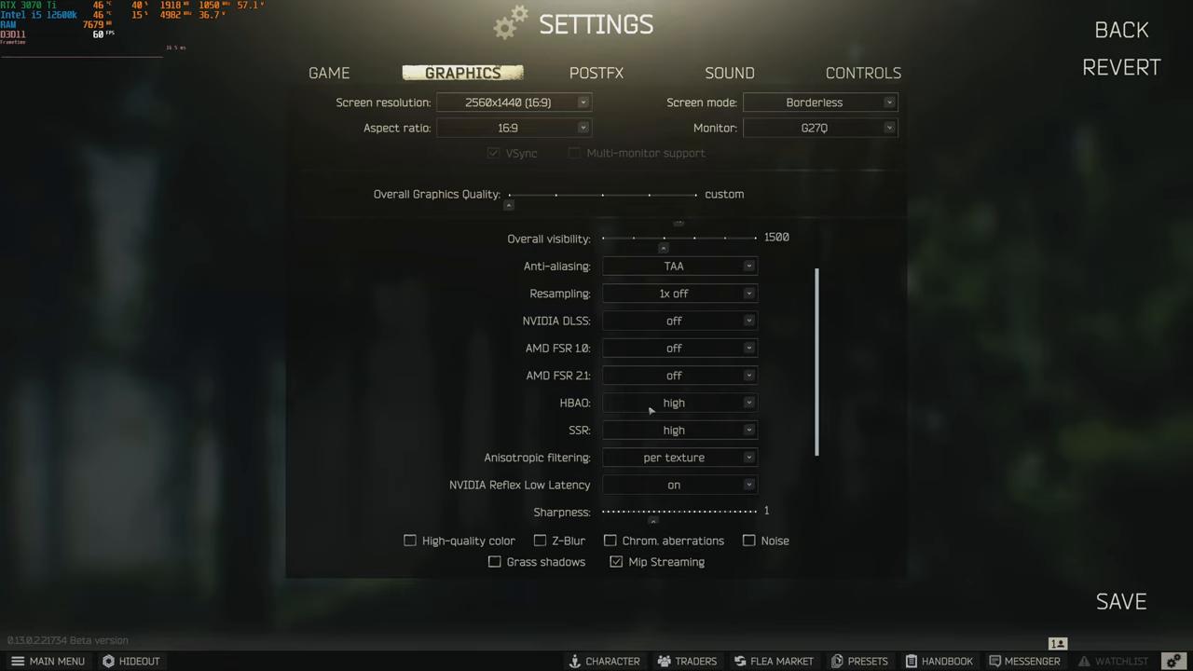
mouse_move(572, 446)
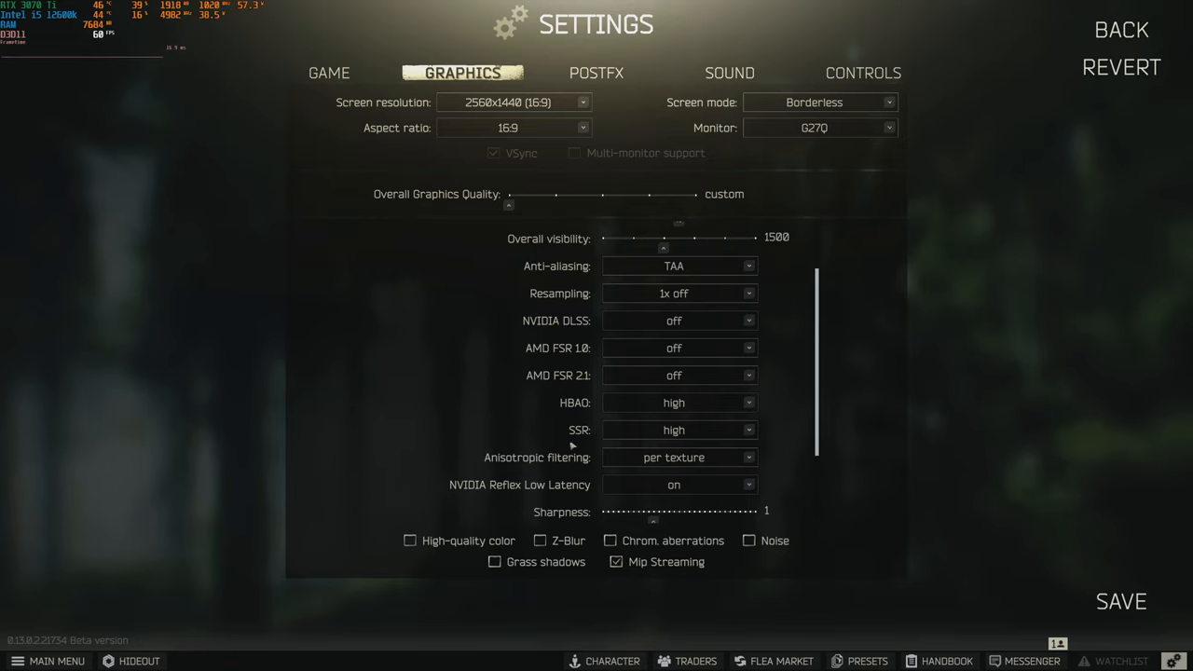
mouse_move(613, 489)
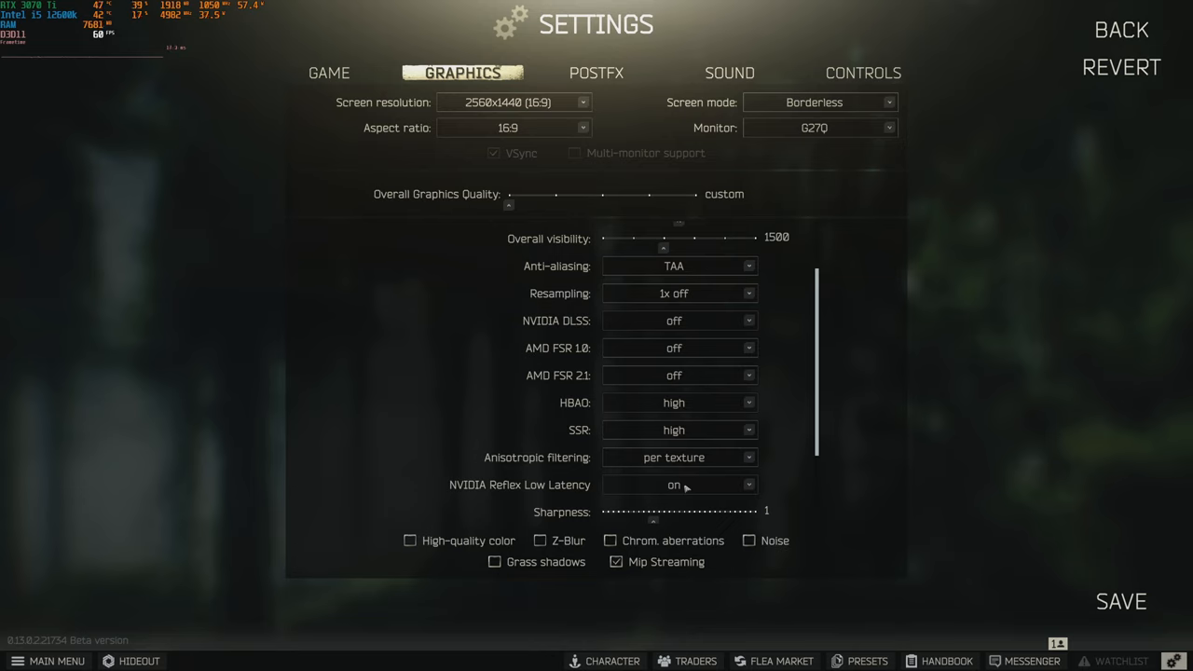
left_click(679, 485)
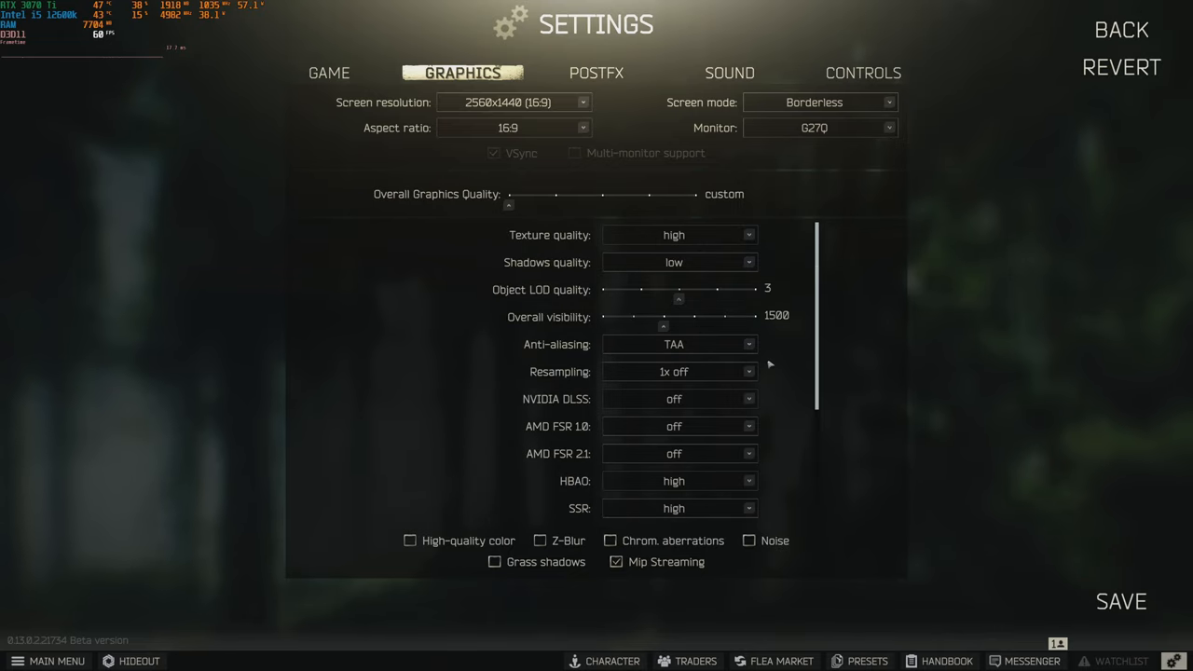
mouse_move(754, 265)
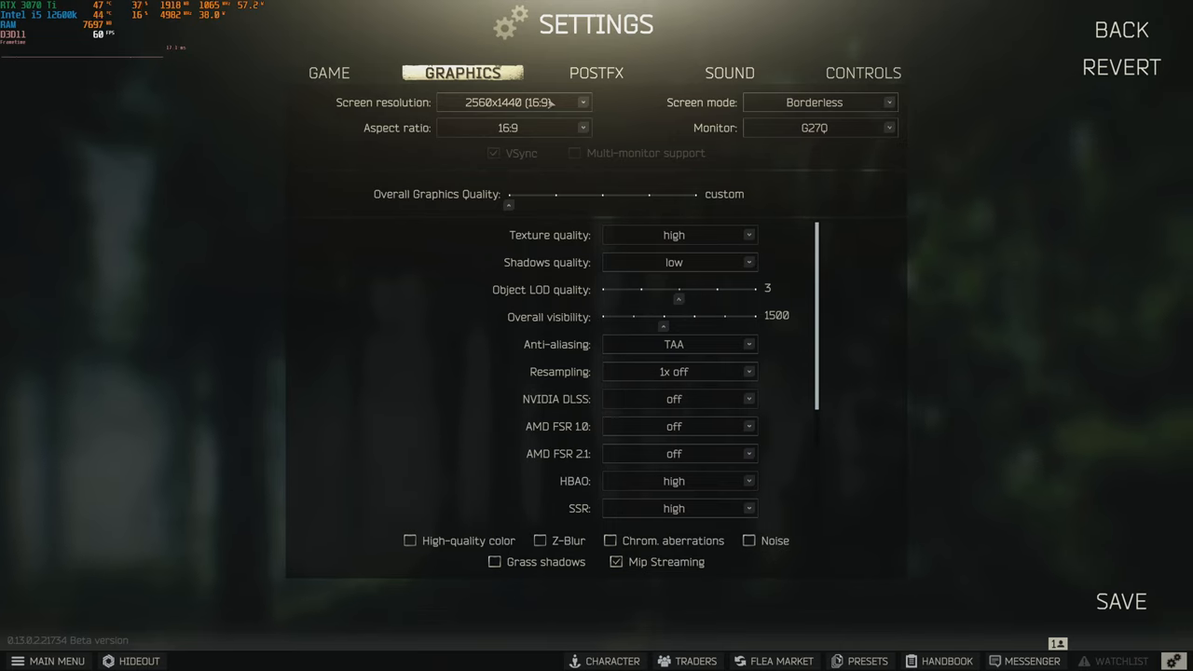
mouse_move(556, 399)
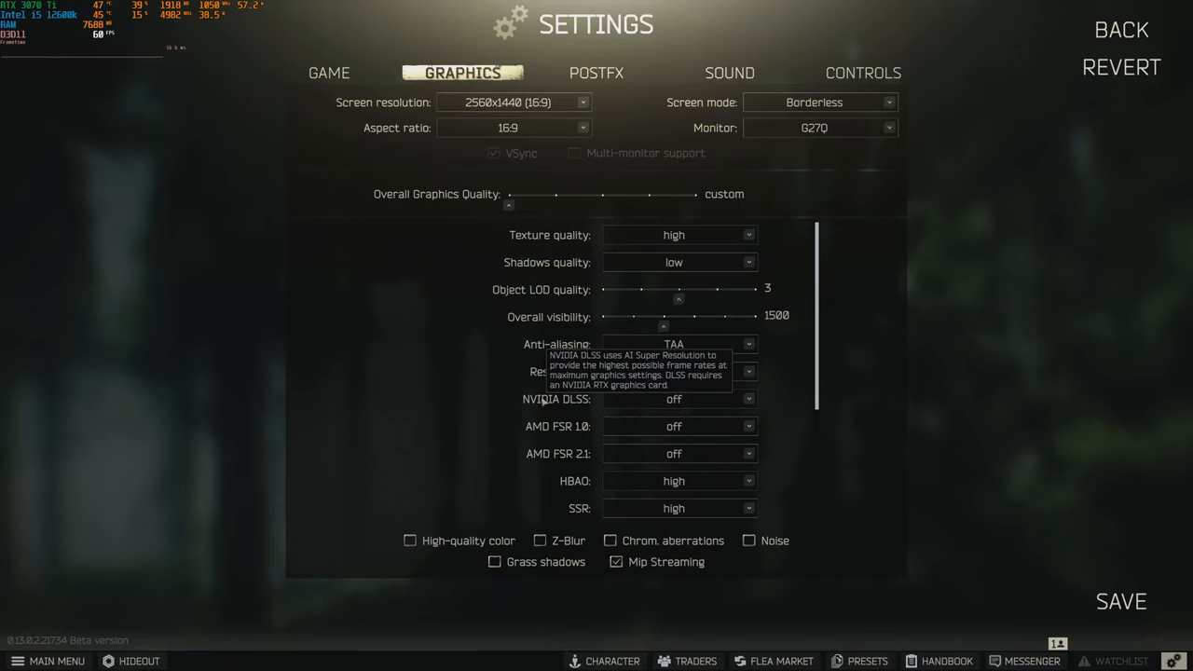
Step: Switch to the PostFX settings with Brightness 55, Saturation 35, Clarity 25, Luma sharpen 65
left_click(597, 72)
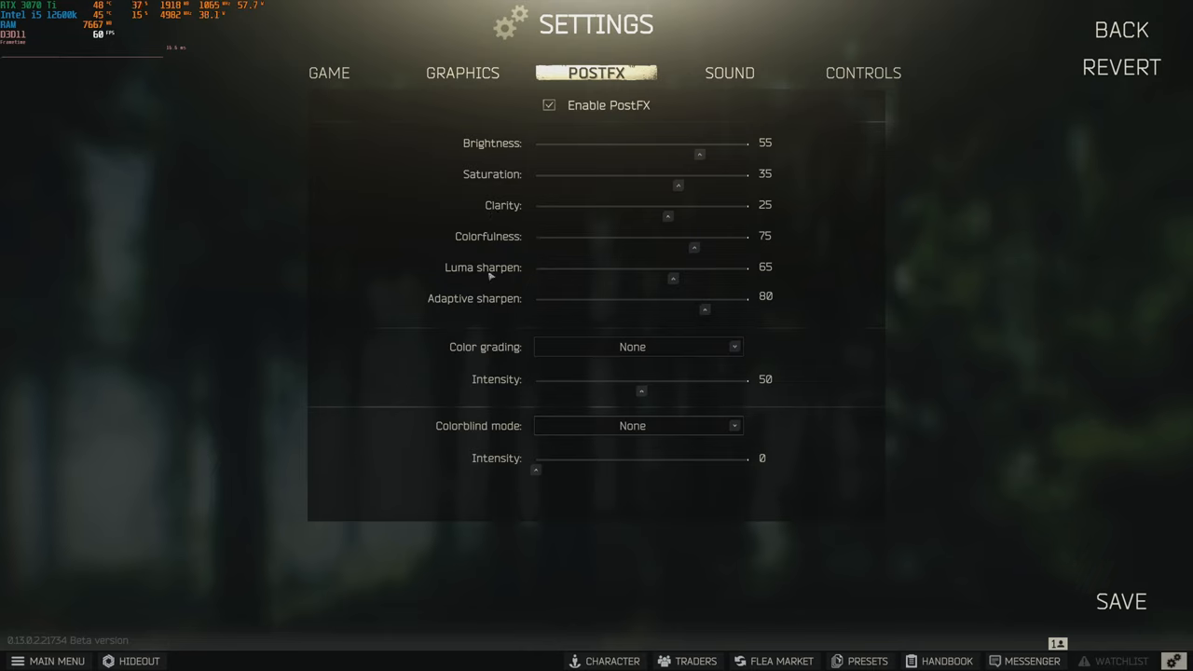
mouse_move(495, 358)
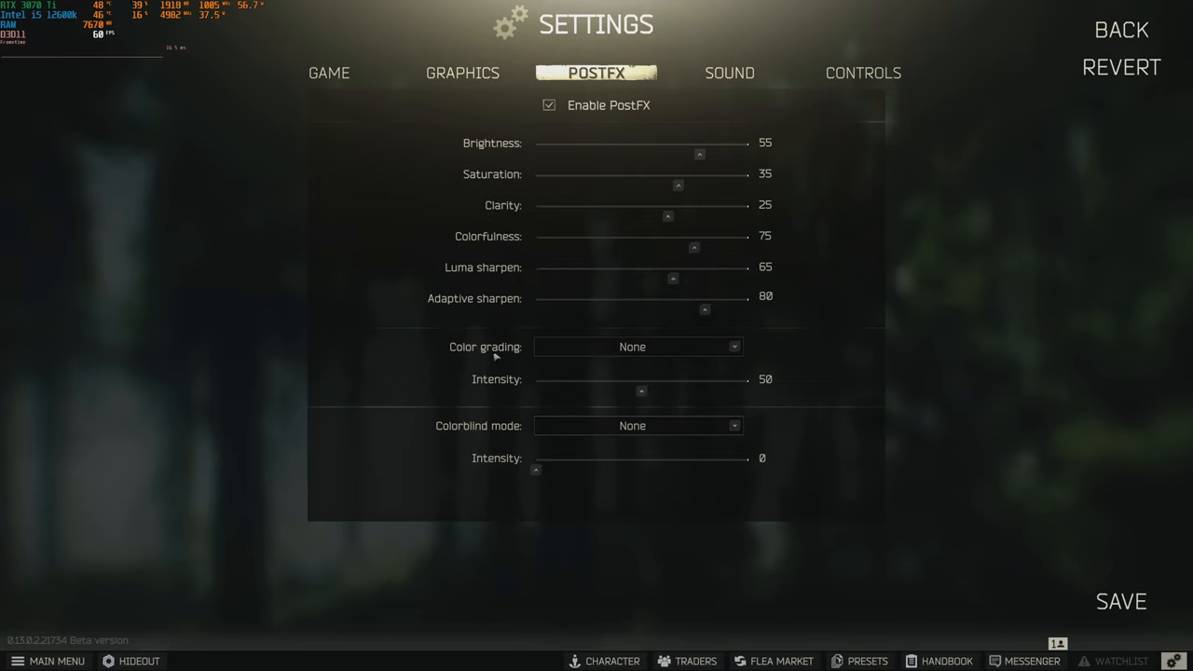
mouse_move(447, 343)
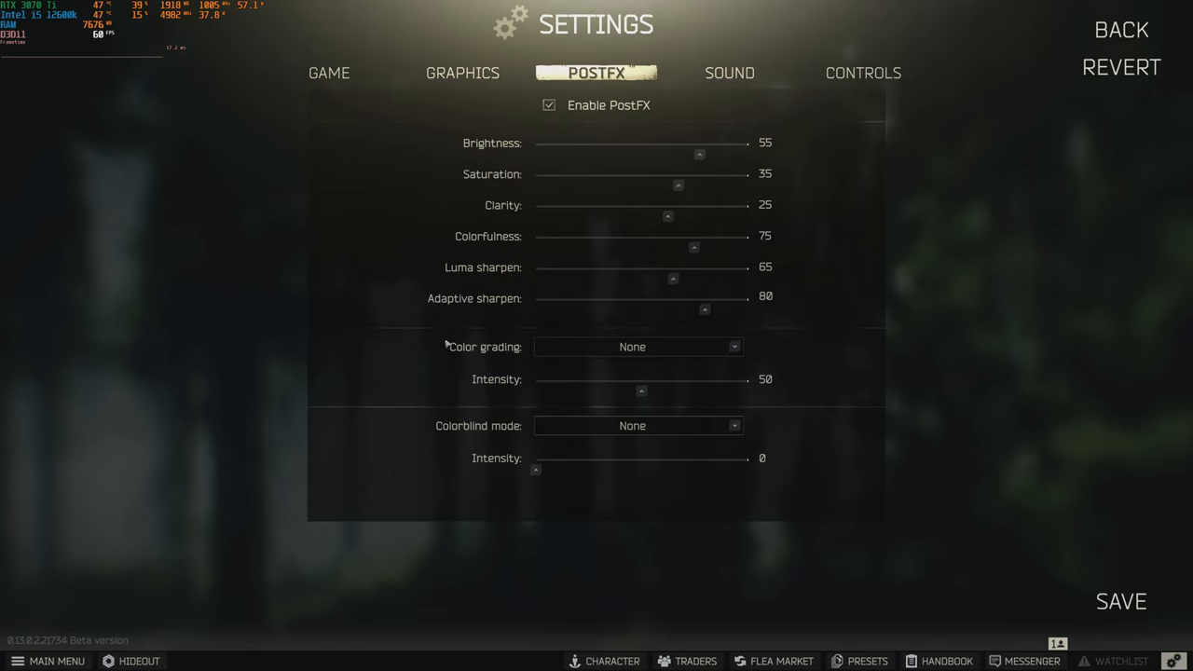
mouse_move(671, 328)
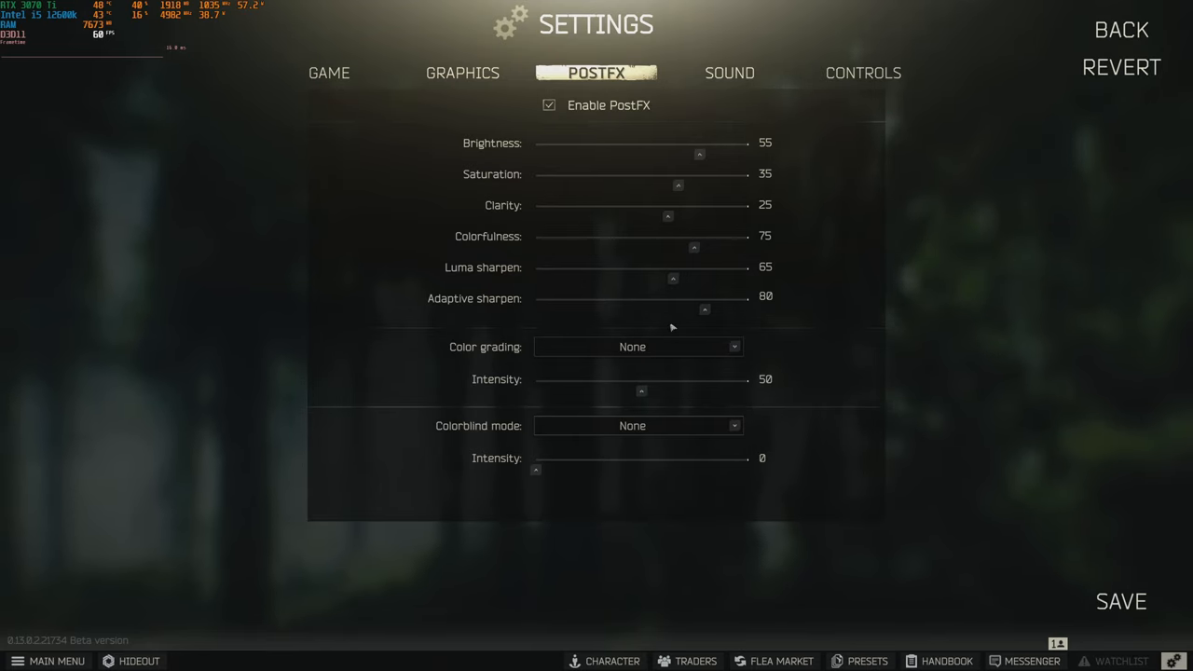
mouse_move(611, 507)
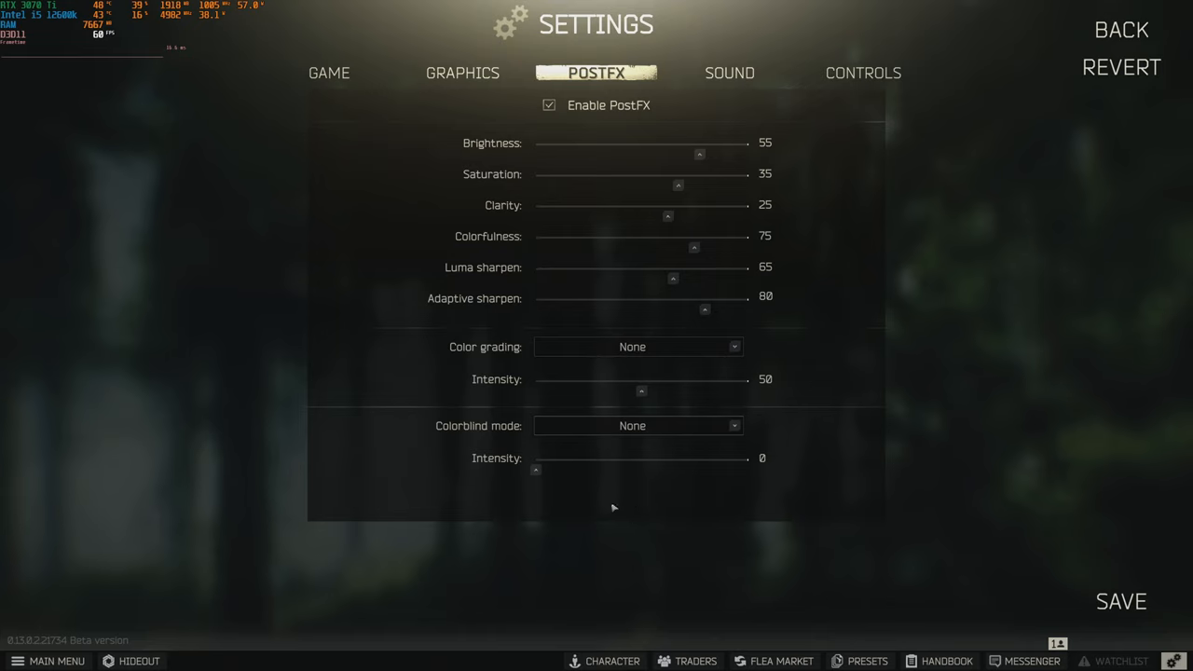
mouse_move(600, 488)
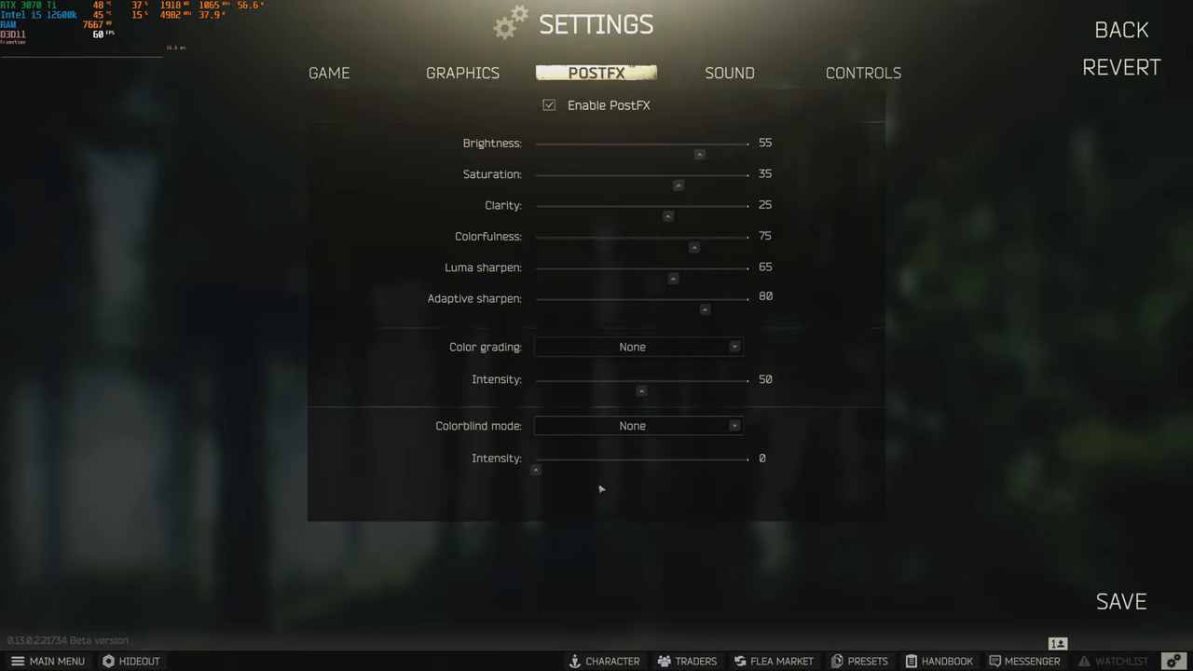
mouse_move(507, 400)
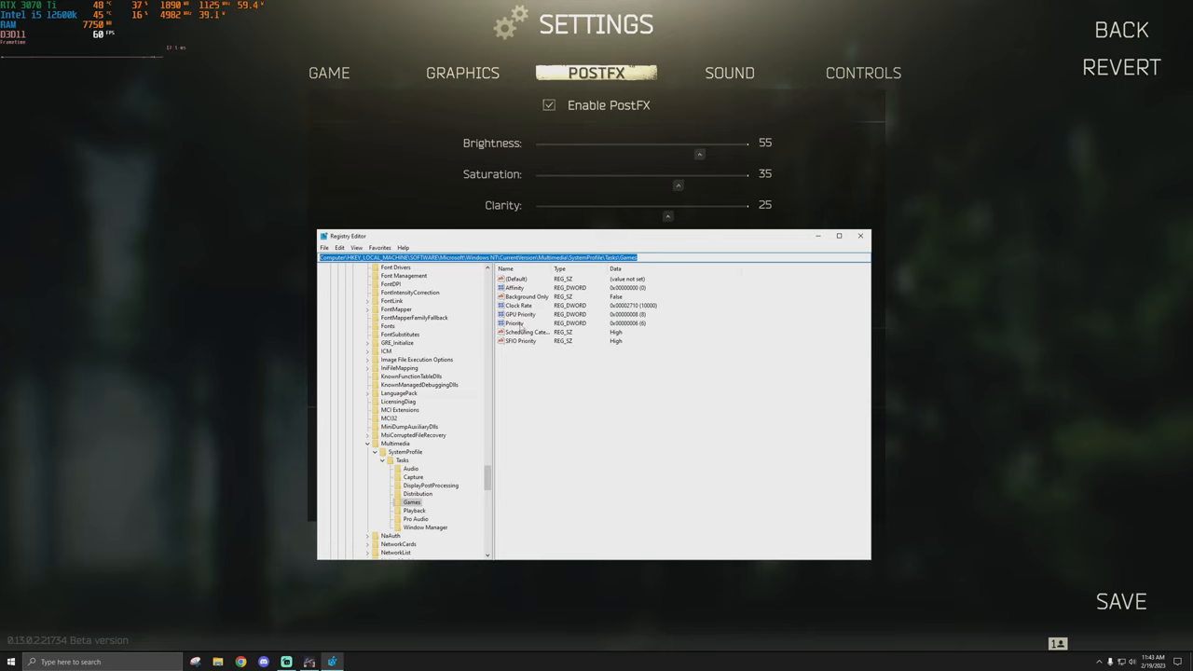
Step: Edit and confirm the Priority and GPU Priority values of the Games multimedia profile
left_click(514, 324)
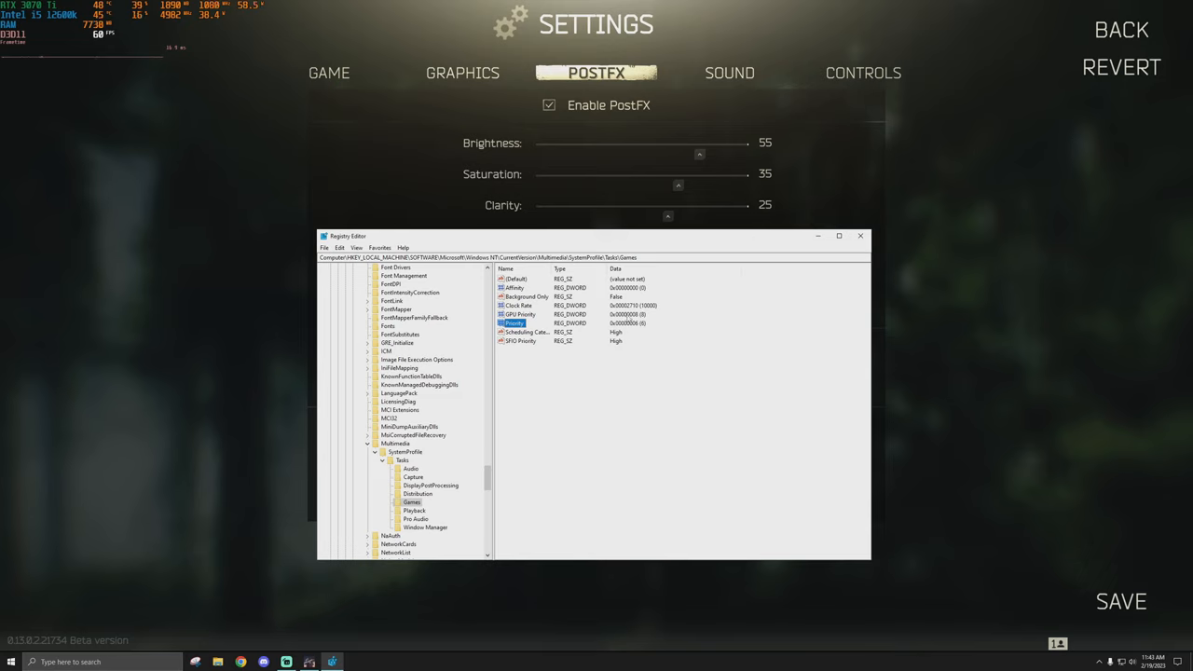
double_click(522, 313)
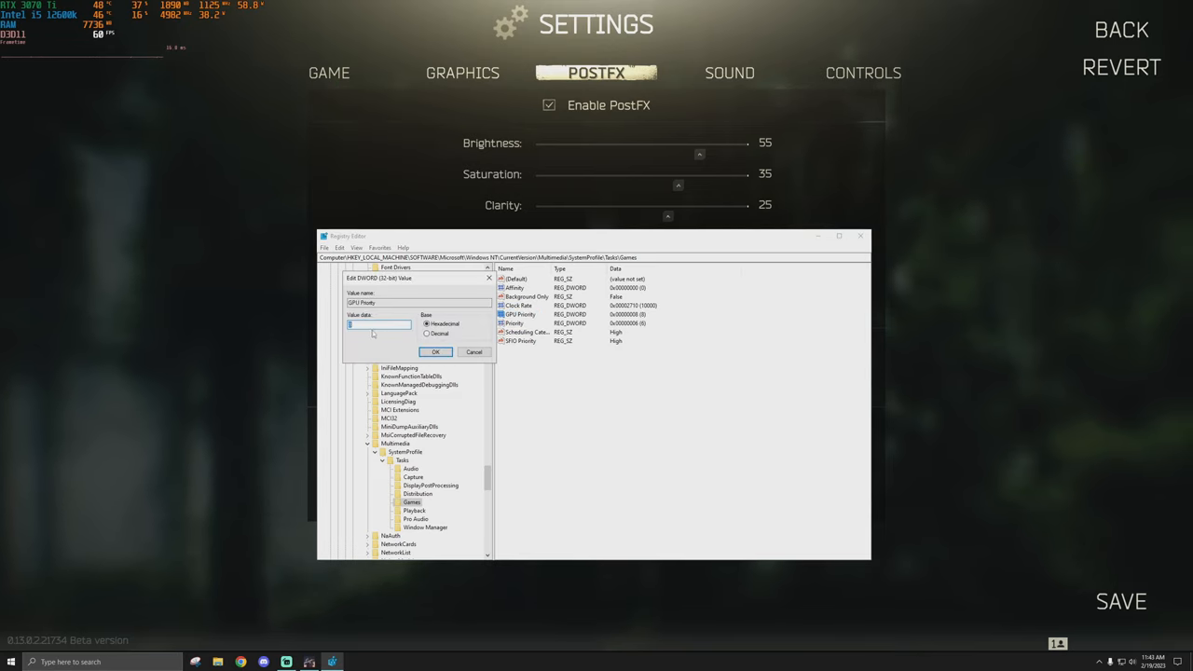
left_click(434, 351)
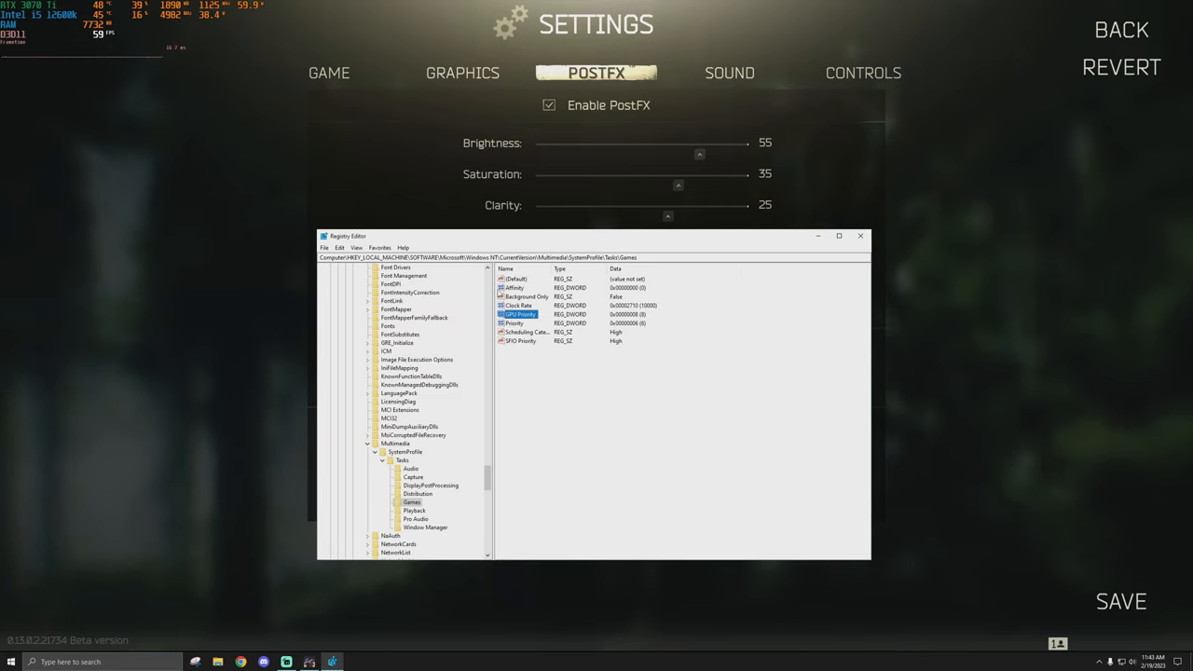
double_click(520, 325)
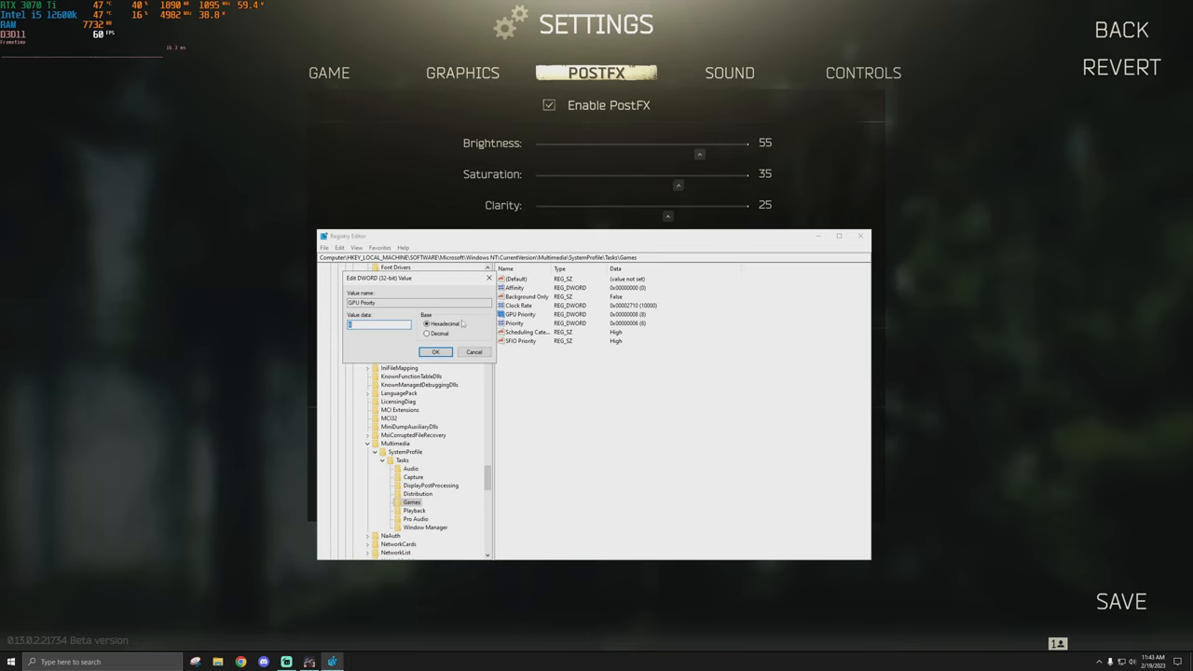
left_click(434, 350)
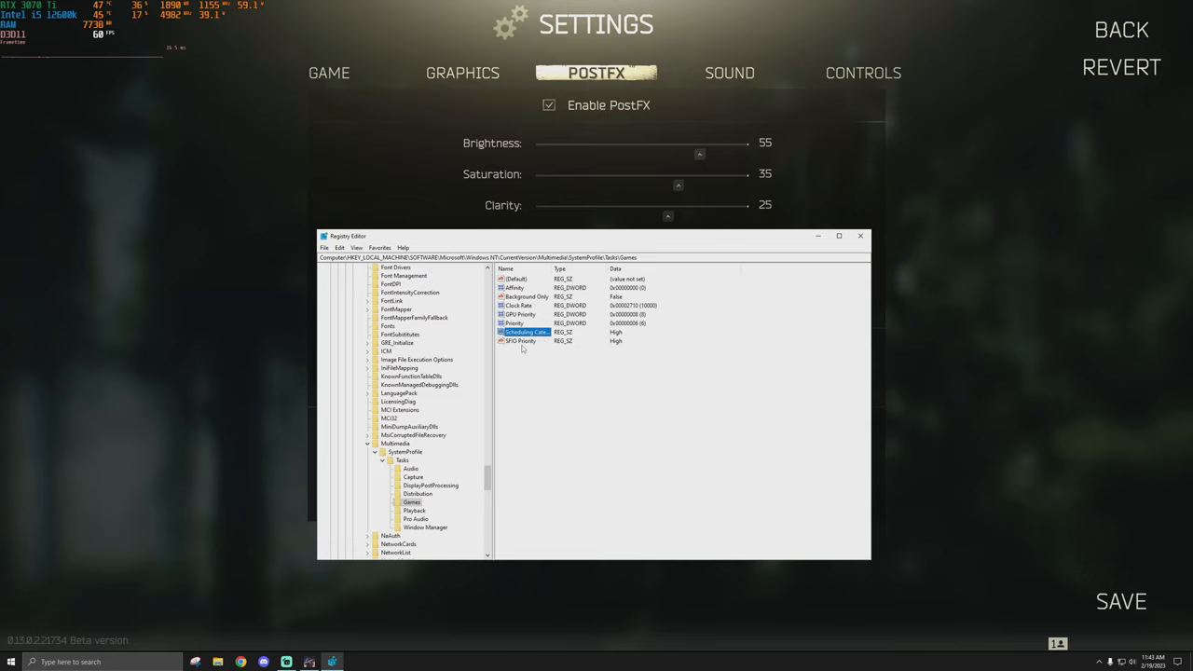
Step: Edit and confirm the Scheduling Category value of the Games profile, leaving it High
left_click(520, 340)
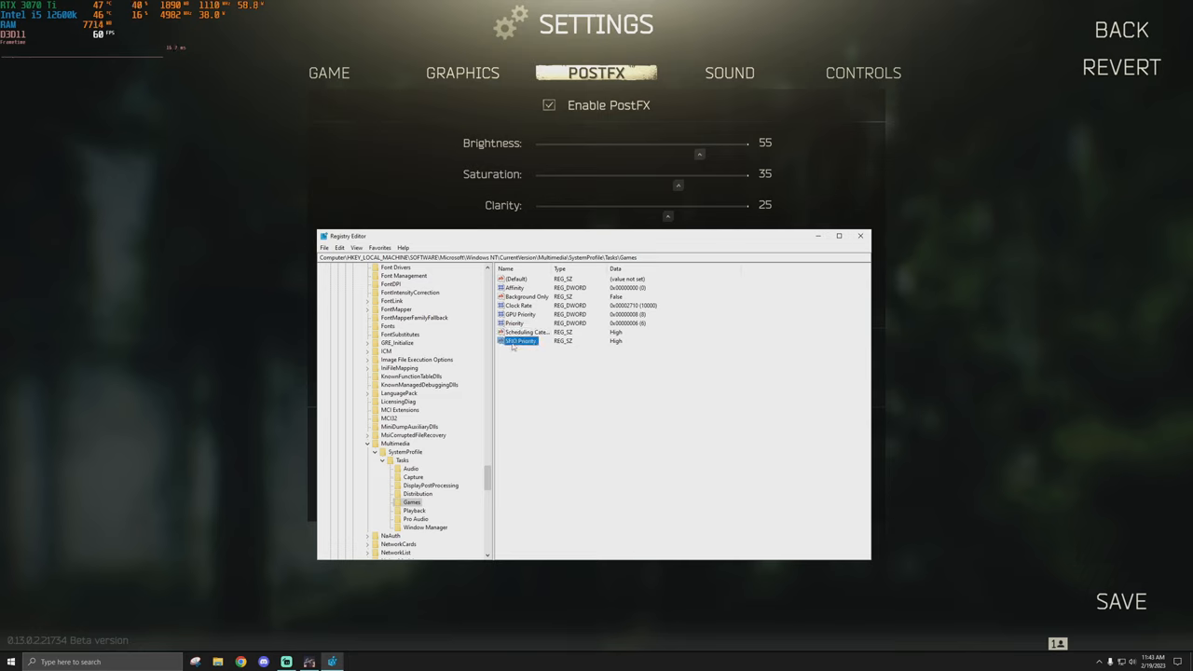
double_click(520, 341)
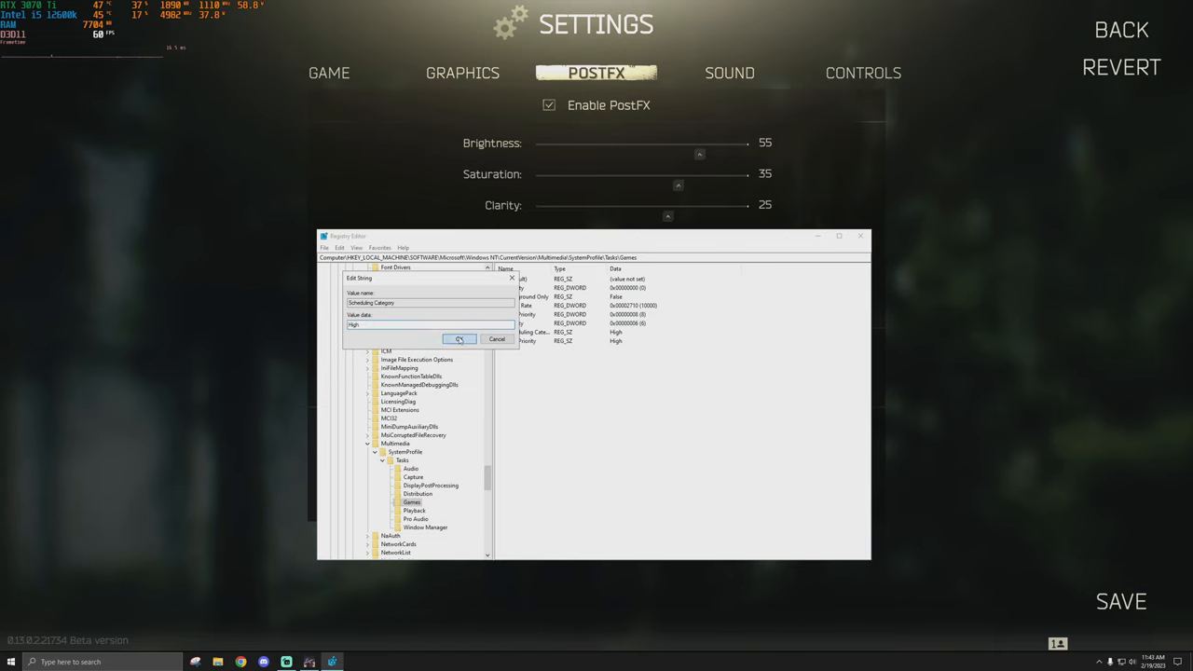
left_click(459, 339)
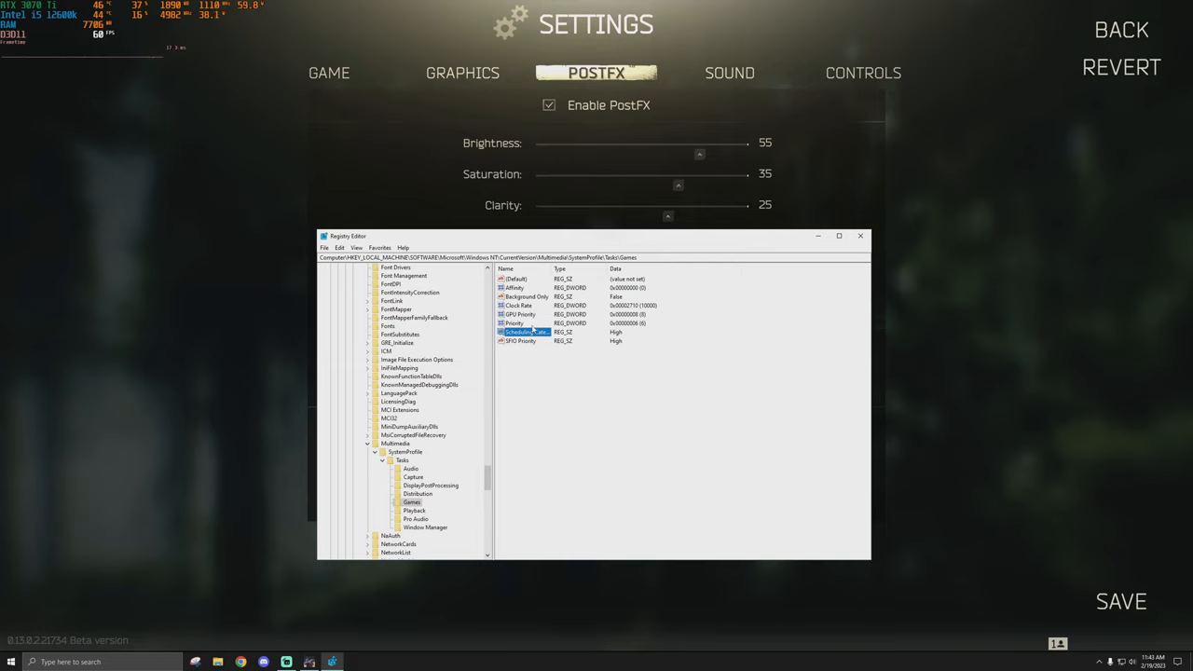
mouse_move(511, 321)
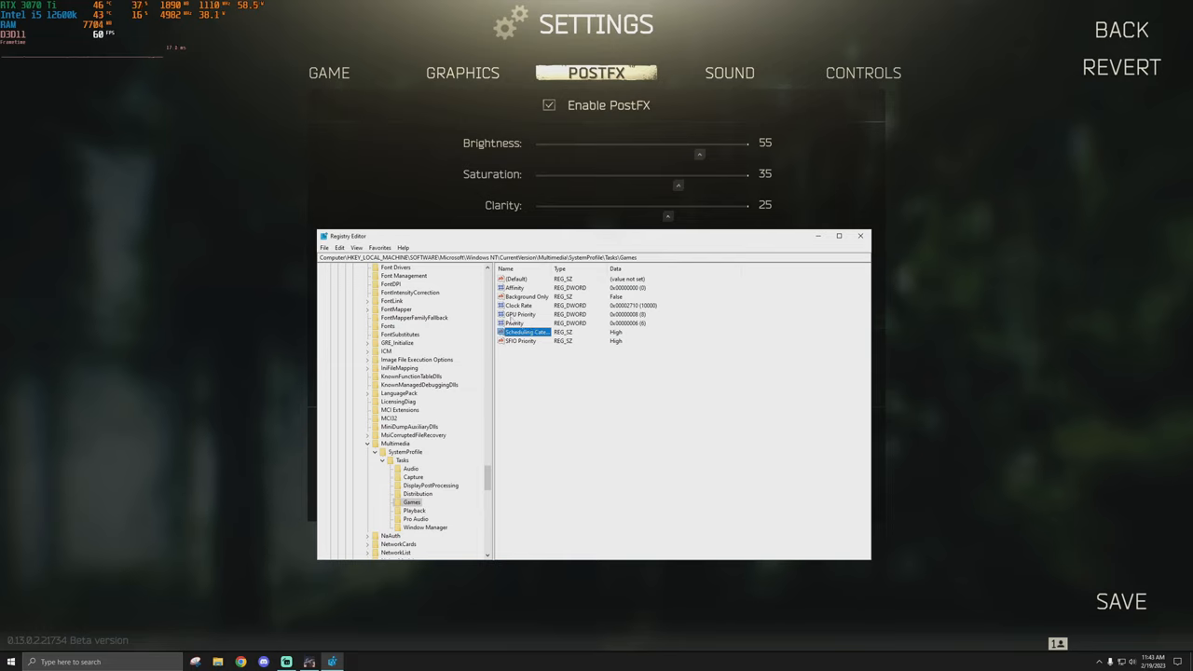